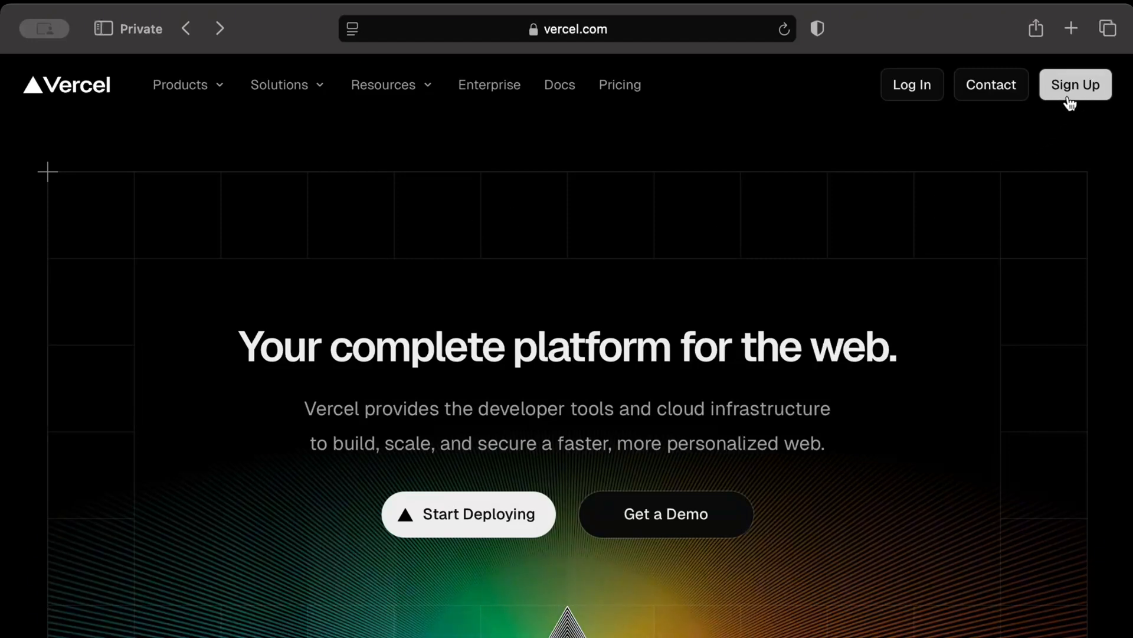
{"action": "mouse_move", "coordinate": [892, 138]}
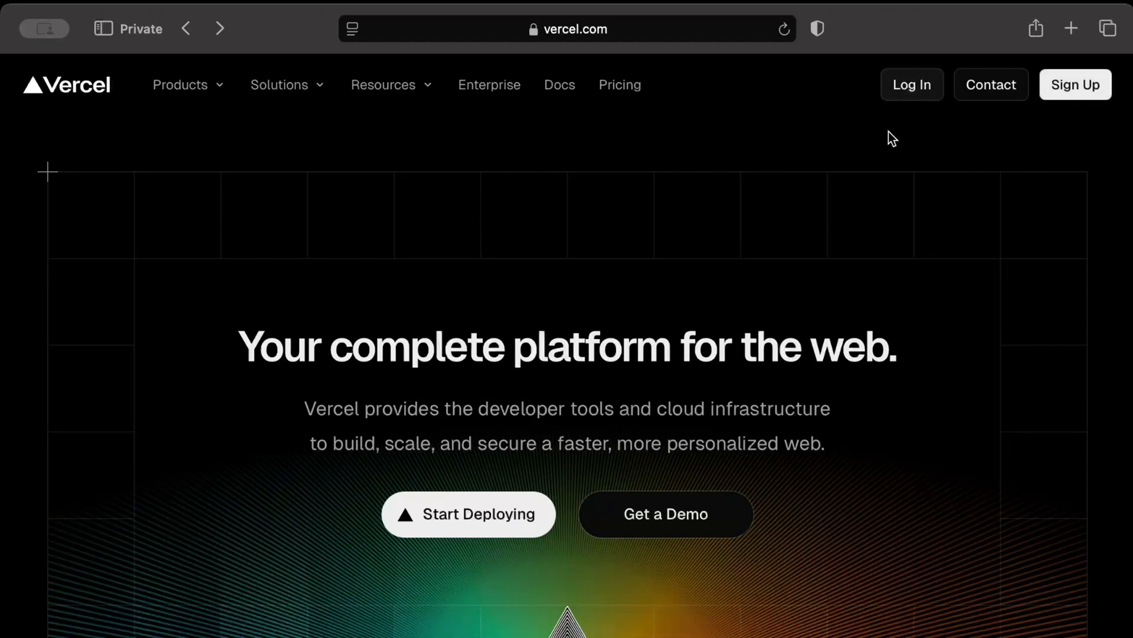
Start Vercel sign-up, choose the personal Hobby plan and continue past the name step
{"action": "left_click", "coordinate": [469, 513]}
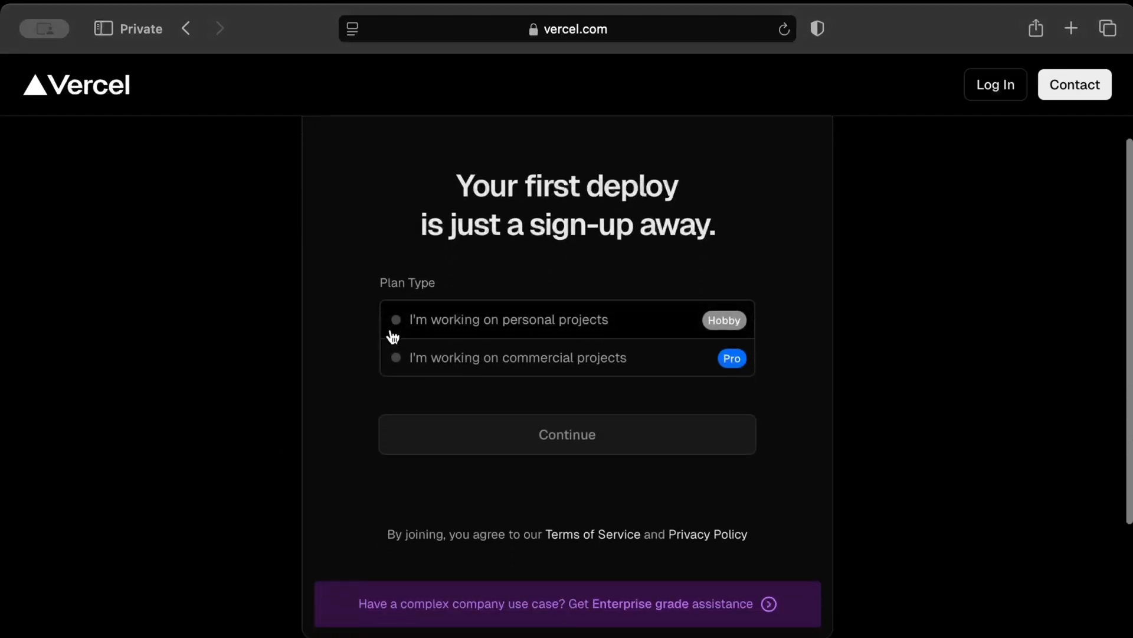
{"action": "left_click", "coordinate": [396, 318]}
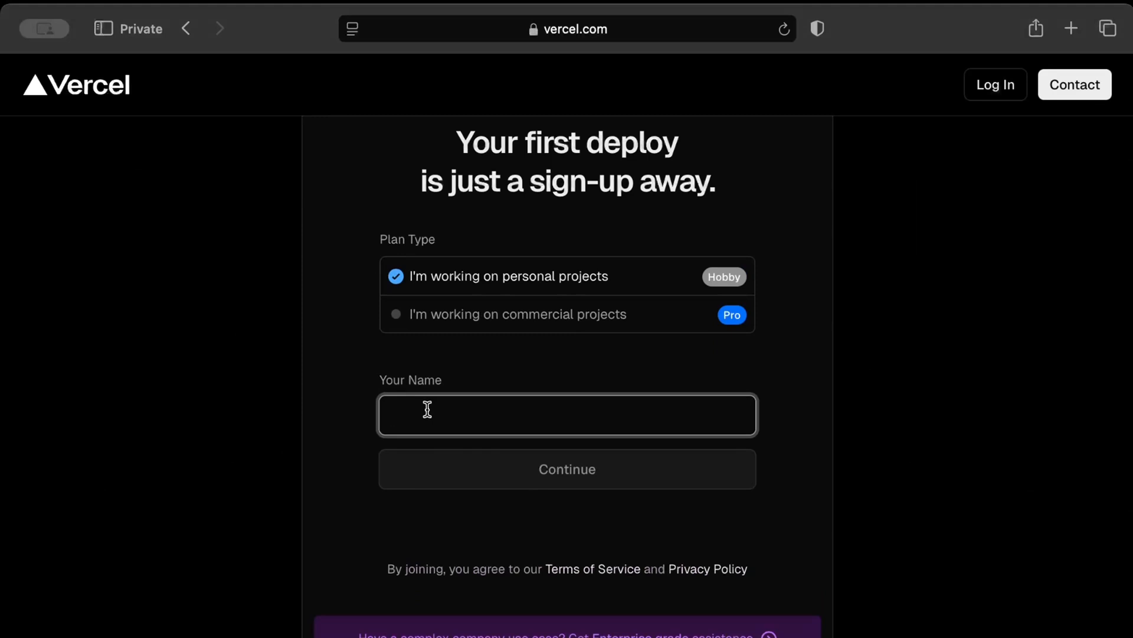
{"action": "left_click", "coordinate": [567, 468]}
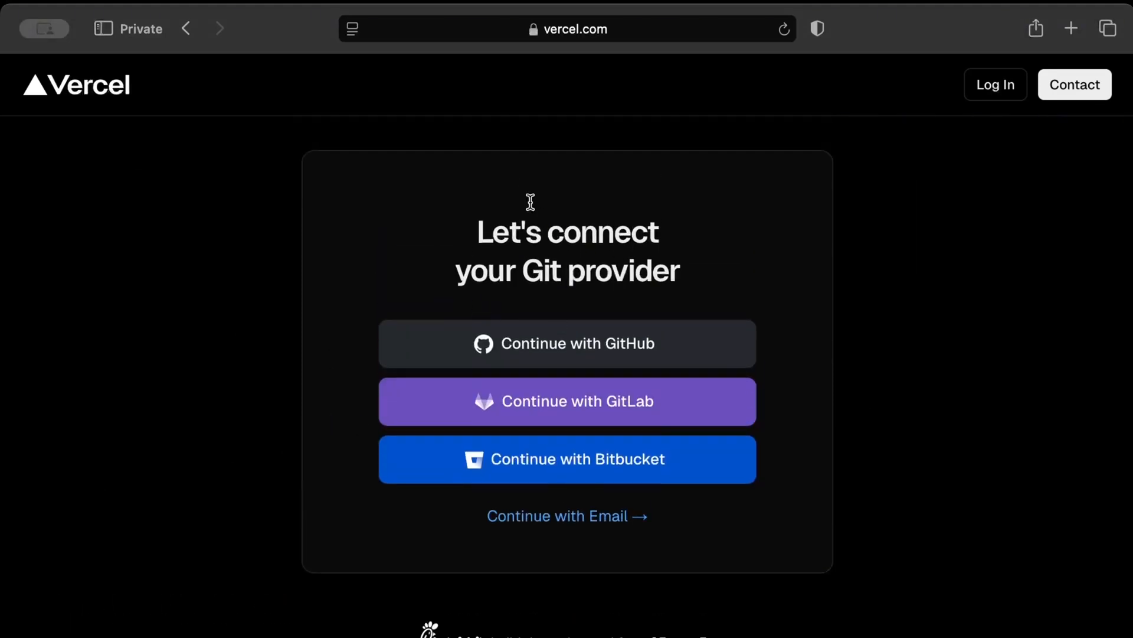
{"action": "mouse_move", "coordinate": [556, 421]}
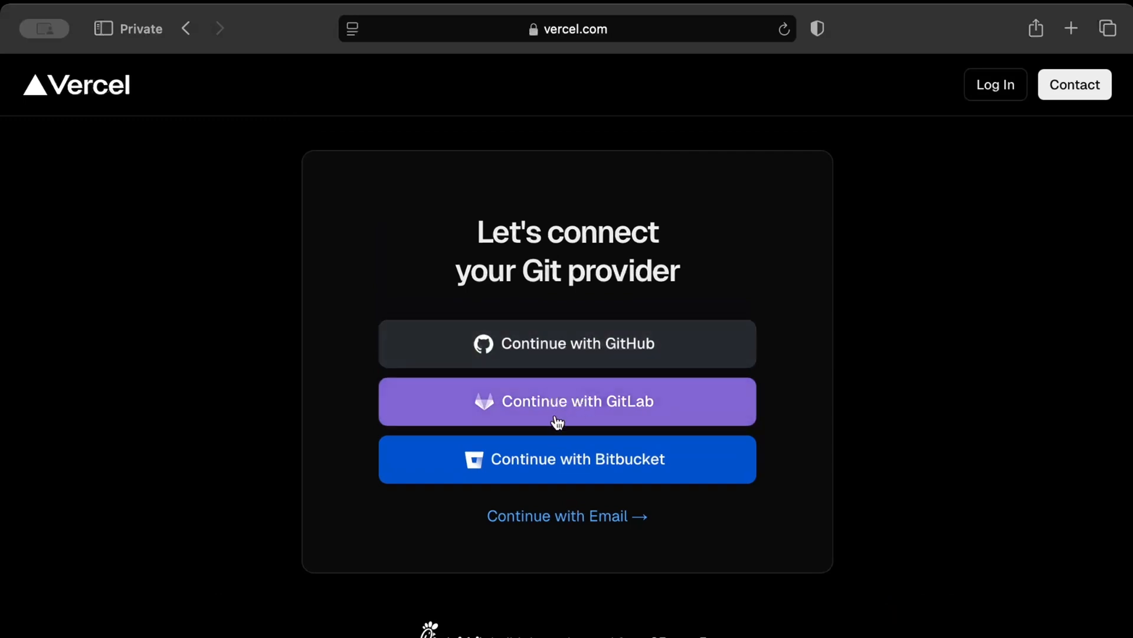
{"action": "mouse_move", "coordinate": [388, 315]}
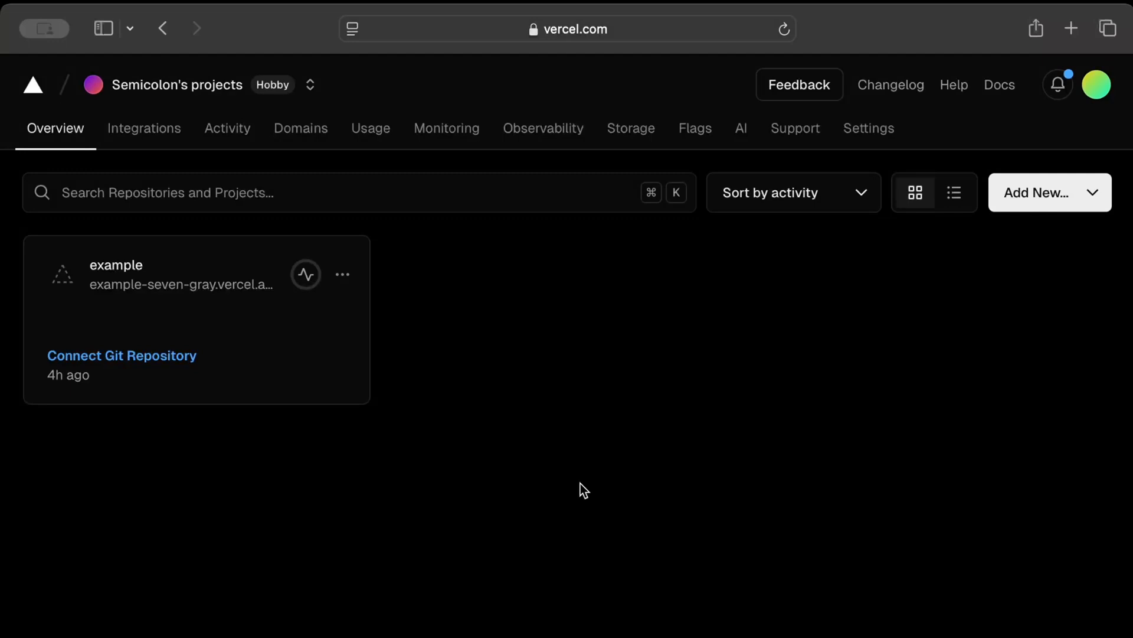
{"action": "mouse_move", "coordinate": [227, 128]}
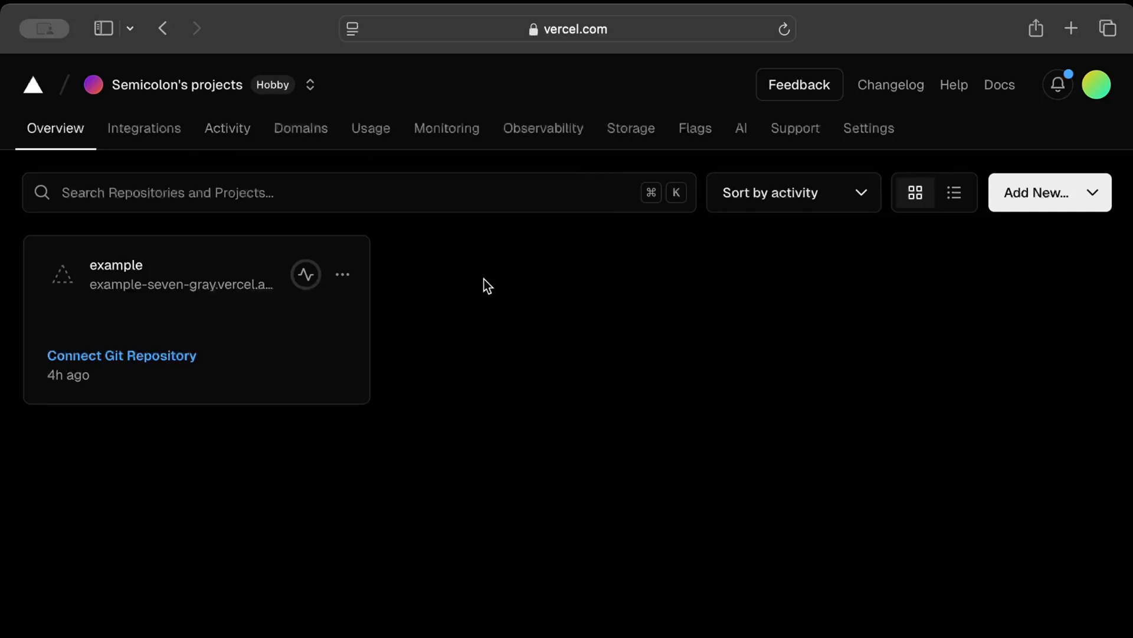
{"action": "mouse_move", "coordinate": [503, 385]}
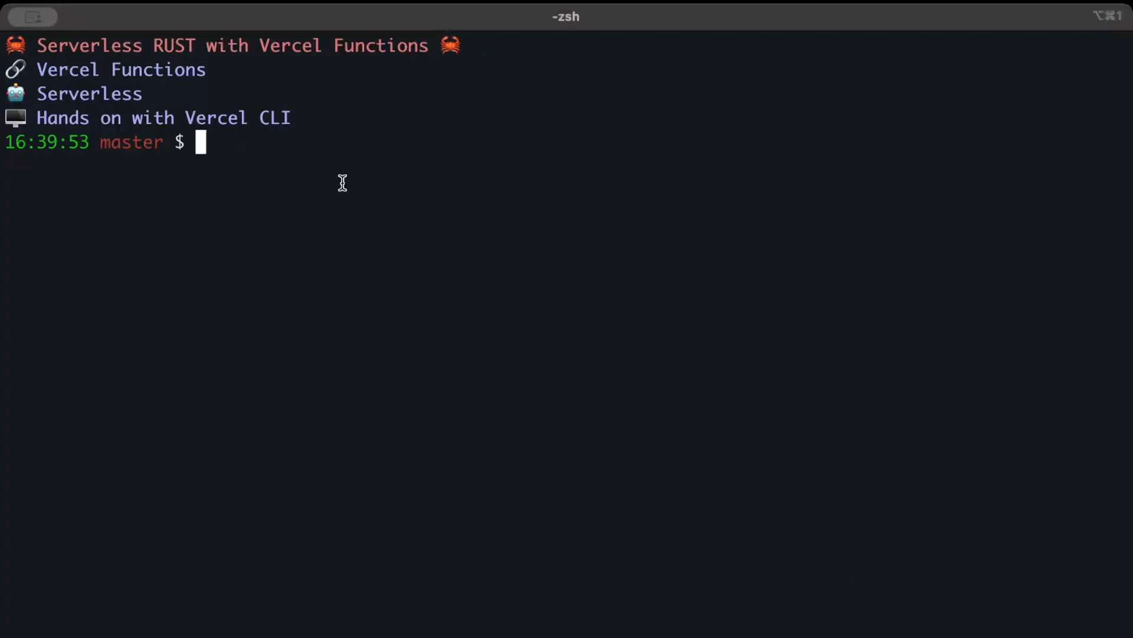
Install the Vercel CLI globally with 'yarn global add vercel'
{"action": "type", "text": "yarn"}
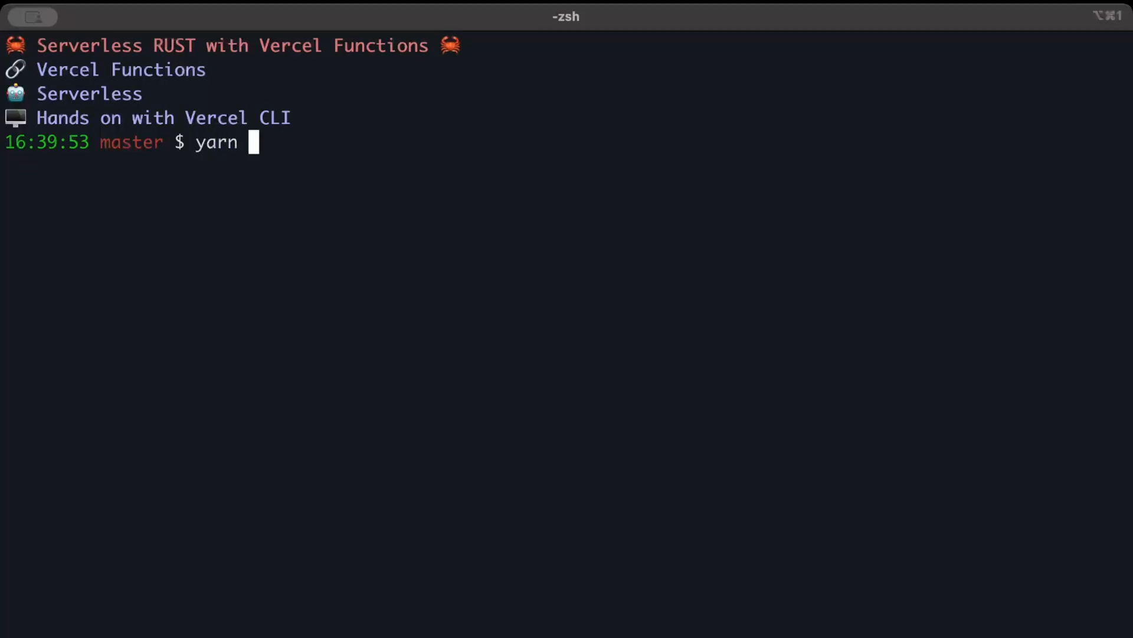
{"action": "type", "text": "global"}
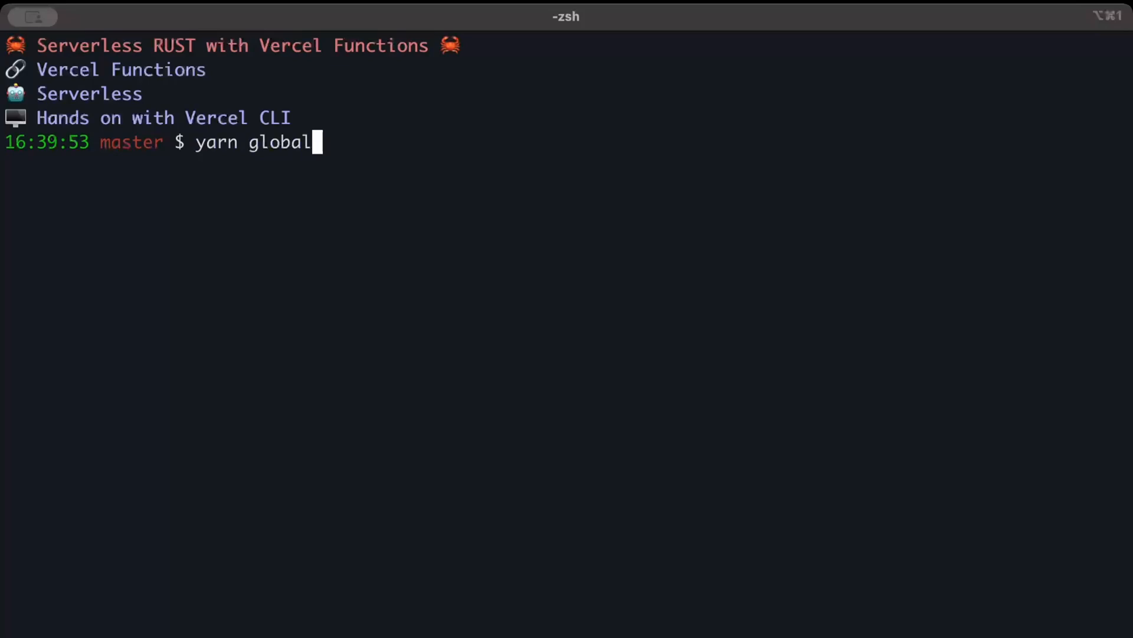
{"action": "type", "text": "add vercel"}
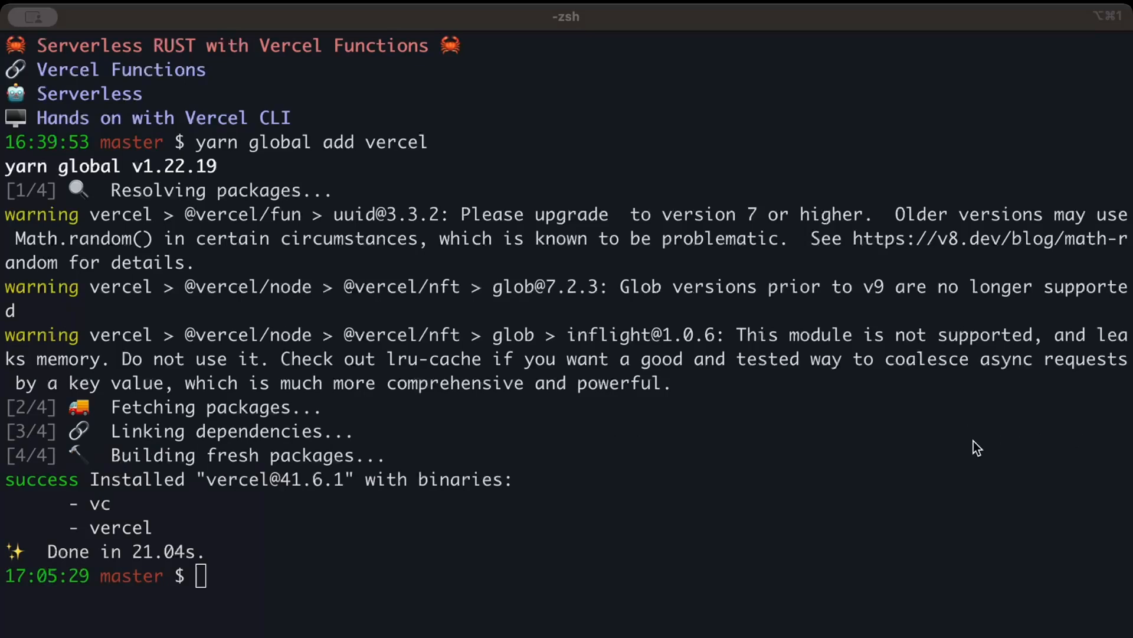
{"action": "mouse_move", "coordinate": [397, 564]}
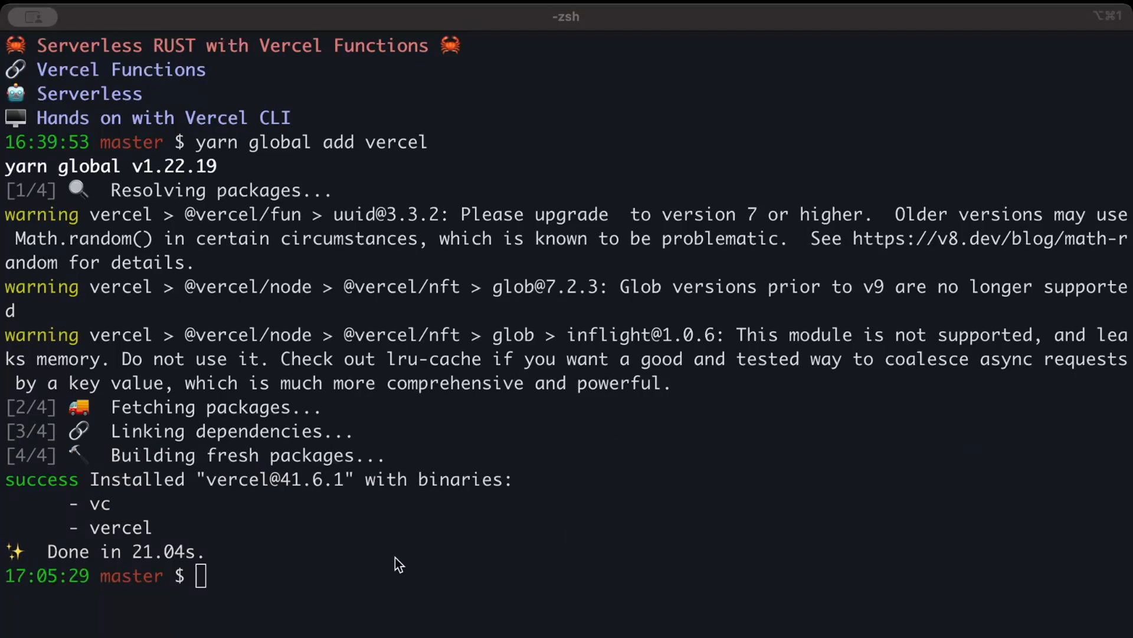
Run 'vercel login' and pick GitLab from the sign-in provider list
{"action": "type", "text": "vercel"}
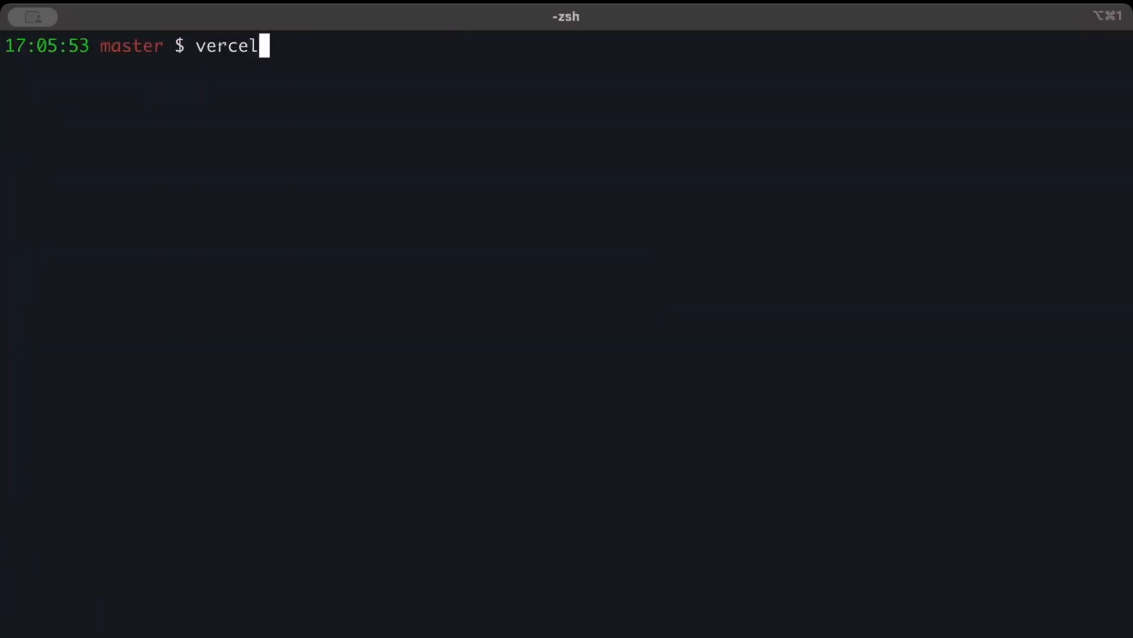
{"action": "type", "text": "login"}
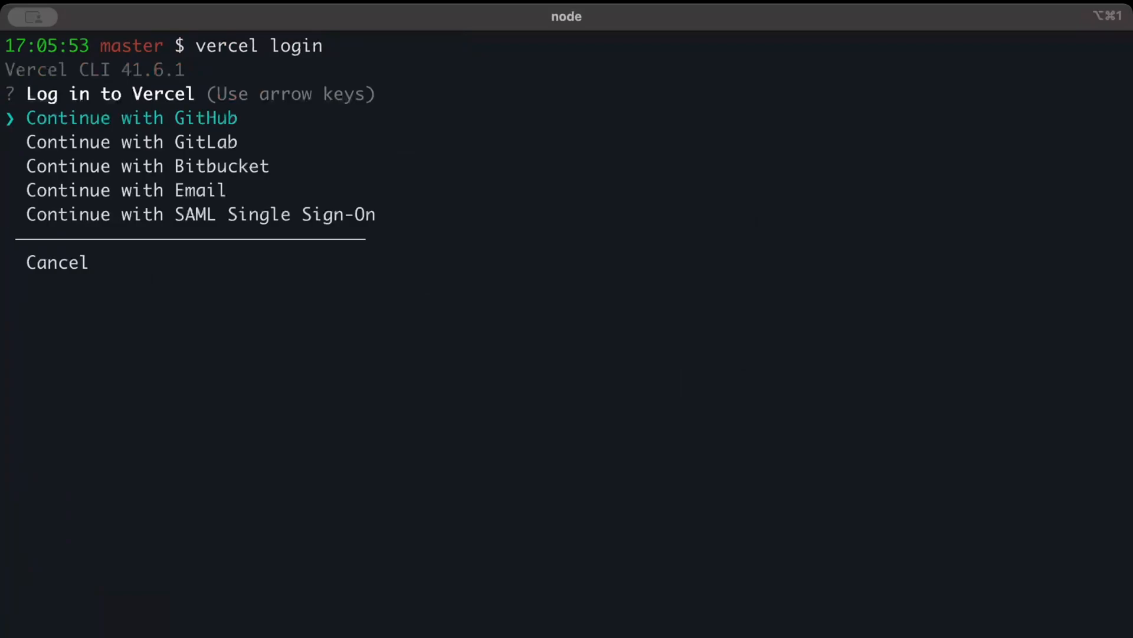
{"action": "mouse_move", "coordinate": [368, 557]}
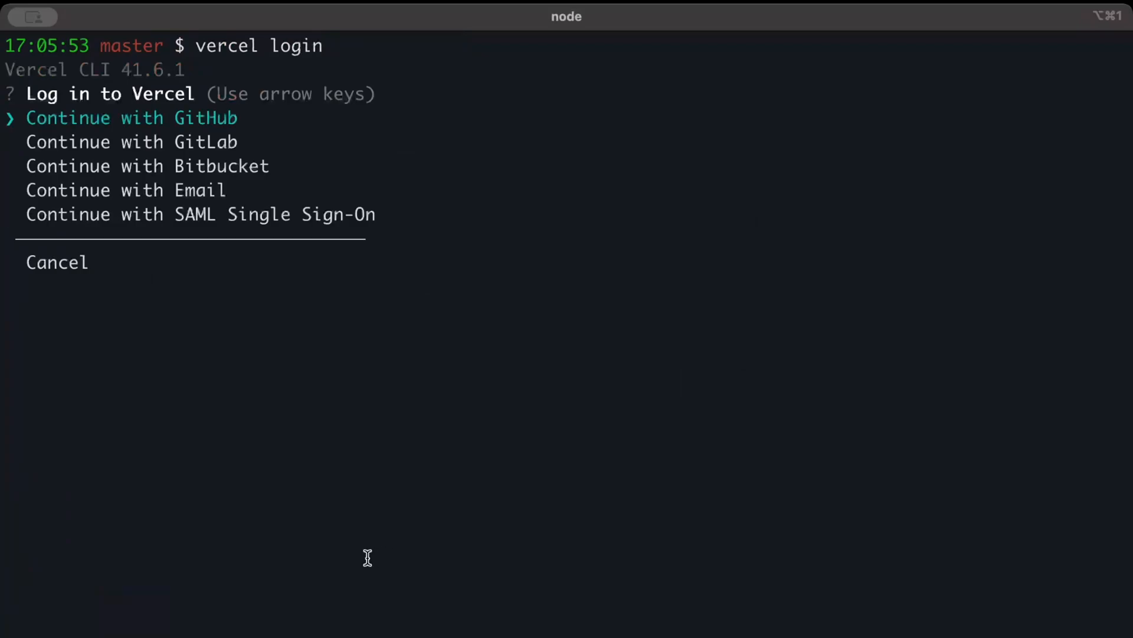
{"action": "key", "text": "down"}
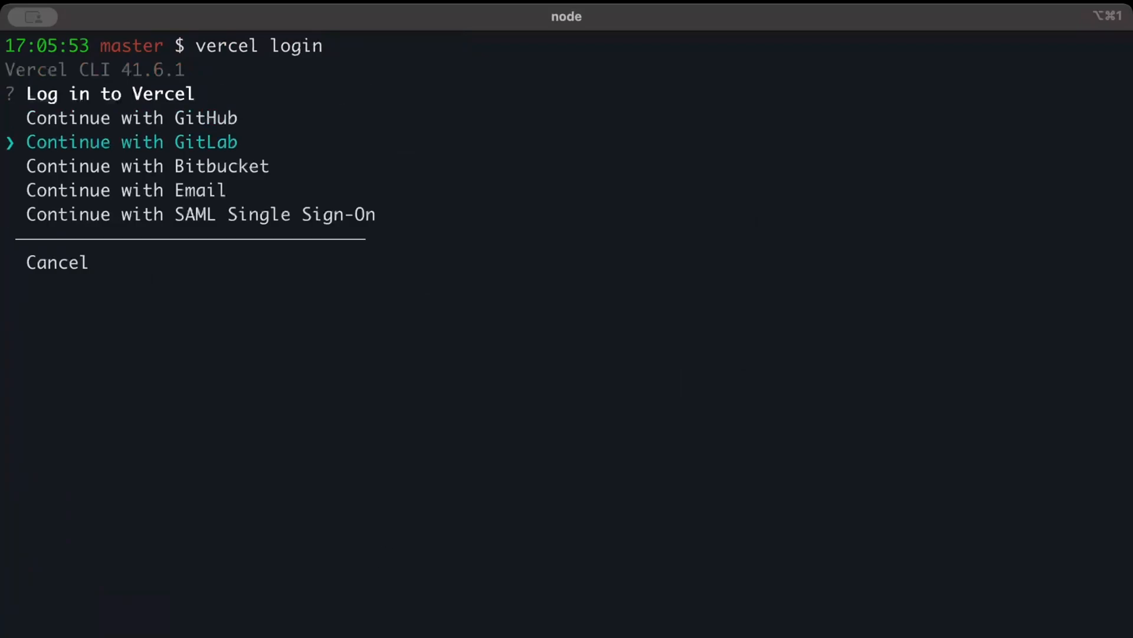
{"action": "key", "text": "down"}
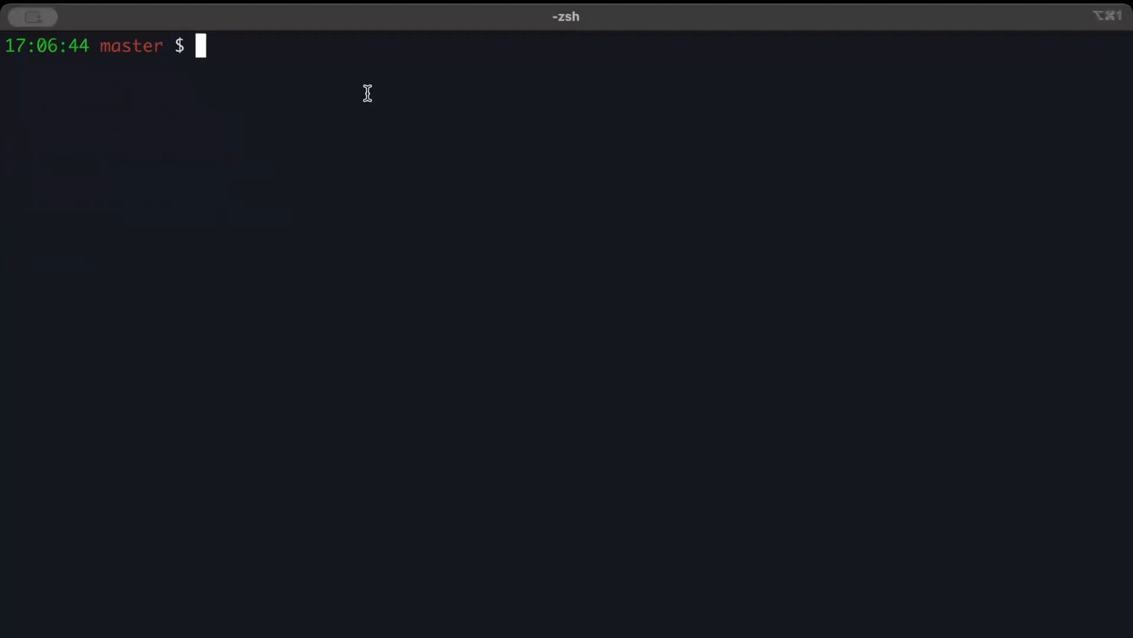
{"action": "mouse_move", "coordinate": [503, 120]}
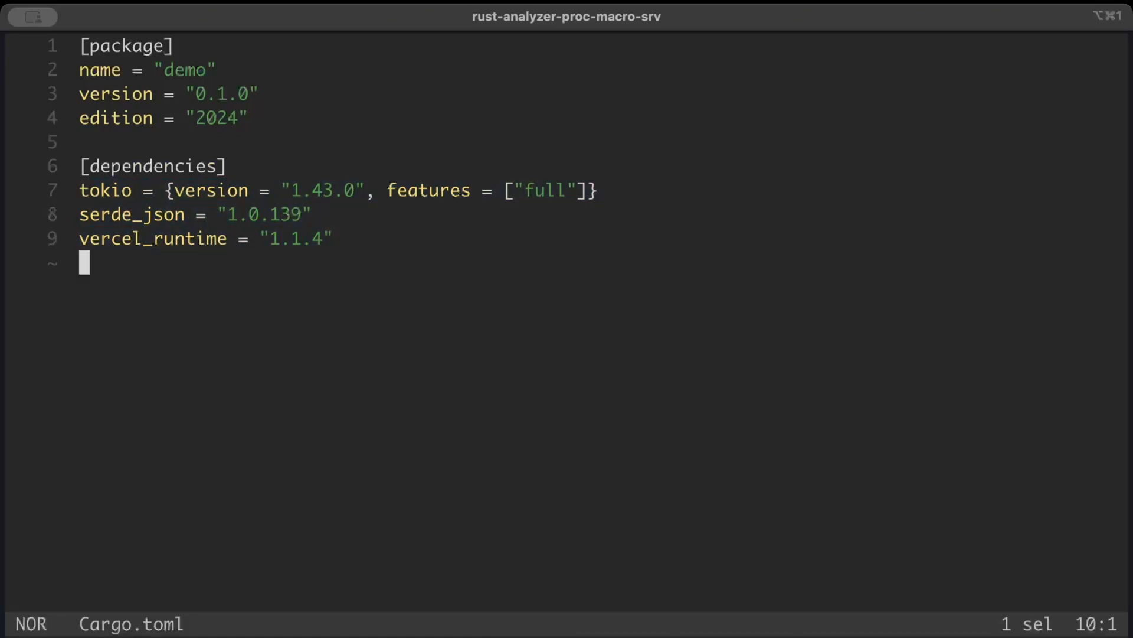
{"action": "mouse_move", "coordinate": [457, 305]}
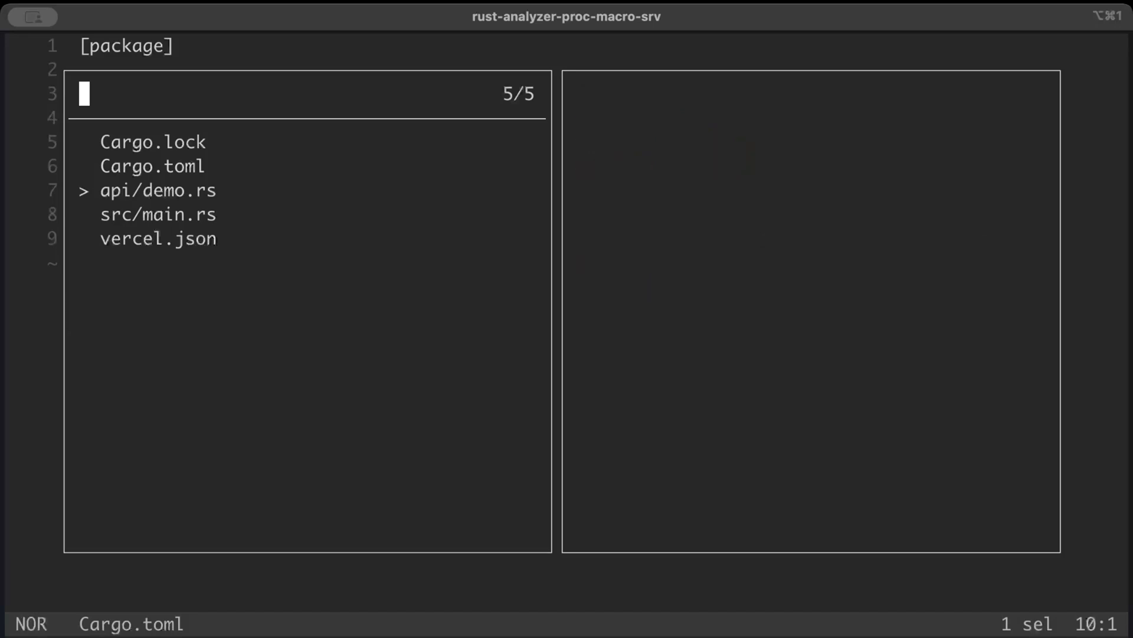
{"action": "mouse_move", "coordinate": [139, 190]}
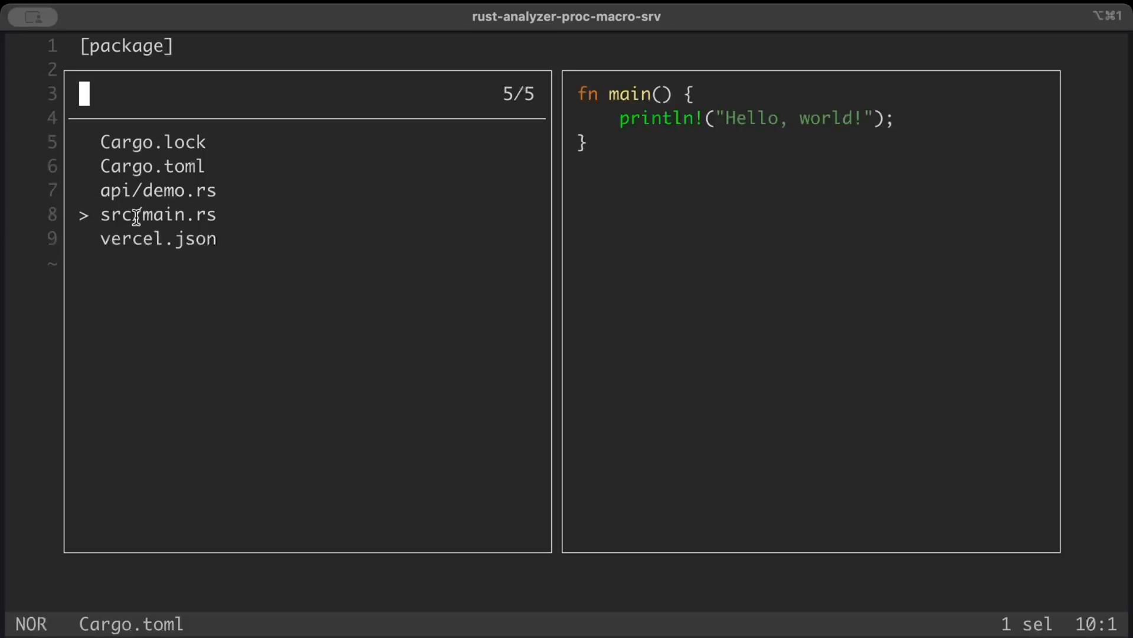
{"action": "key", "text": "j"}
{"action": "type", "text": "[[bin"}
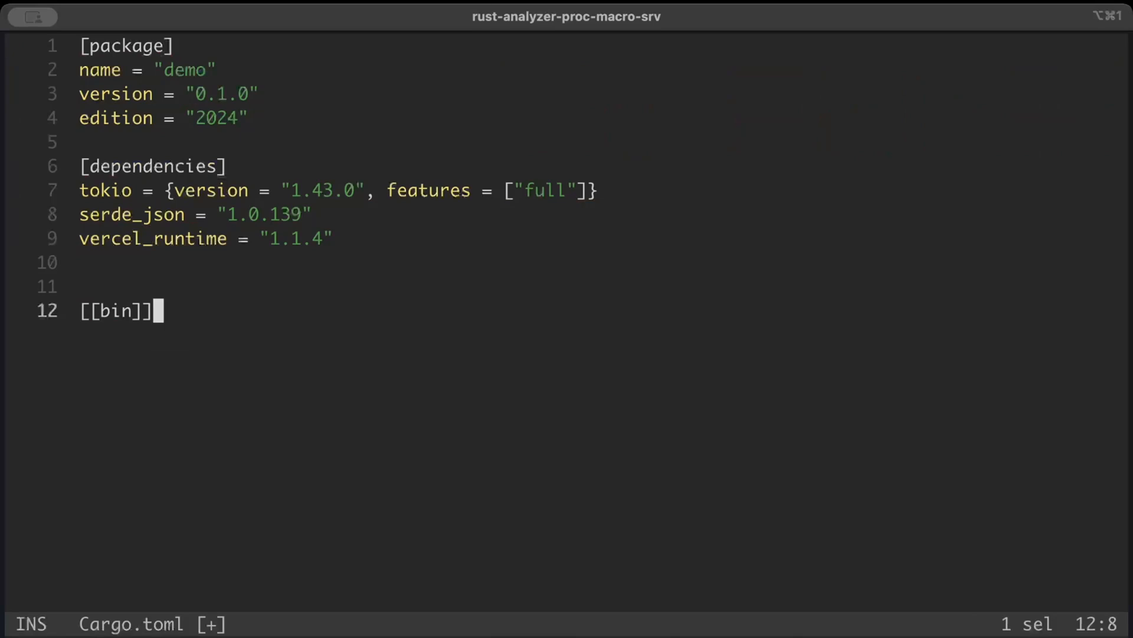
Fill the [[bin]] entry with name = "demo" and path = "api/demo.rs"
{"action": "type", "text": "name ="}
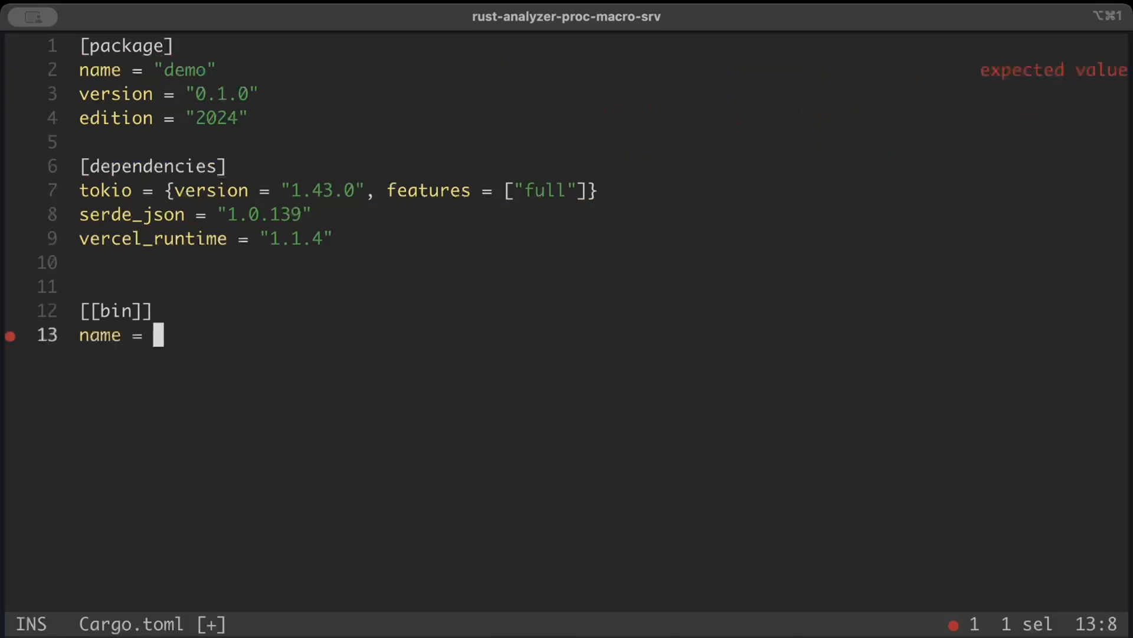
{"action": "type", "text": "\"demo\""}
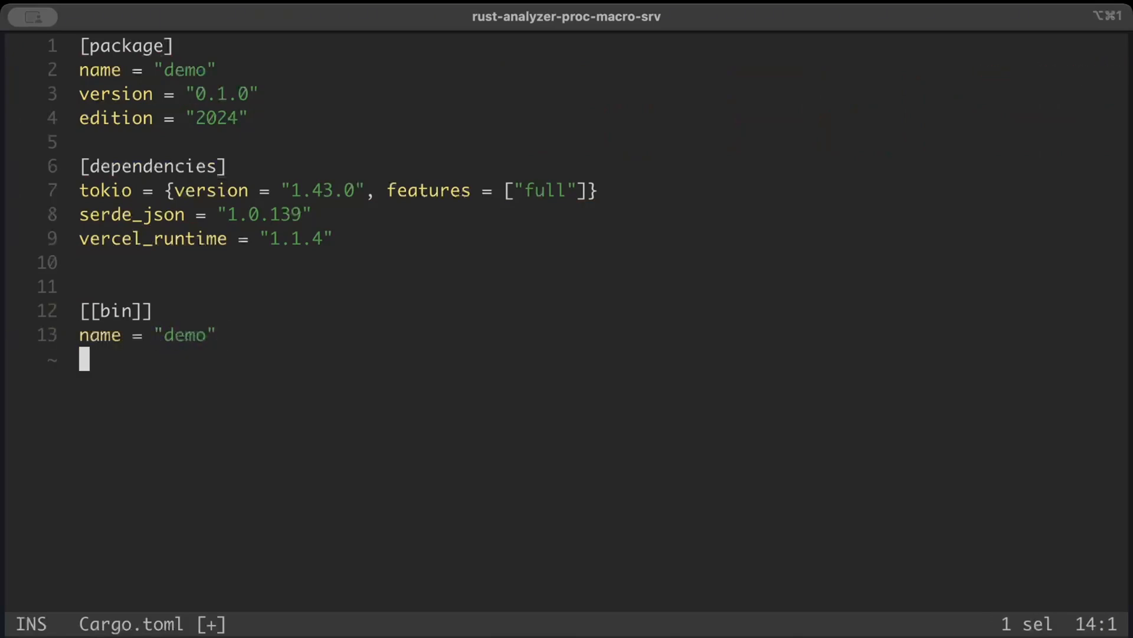
{"action": "type", "text": "path = \"_a\""}
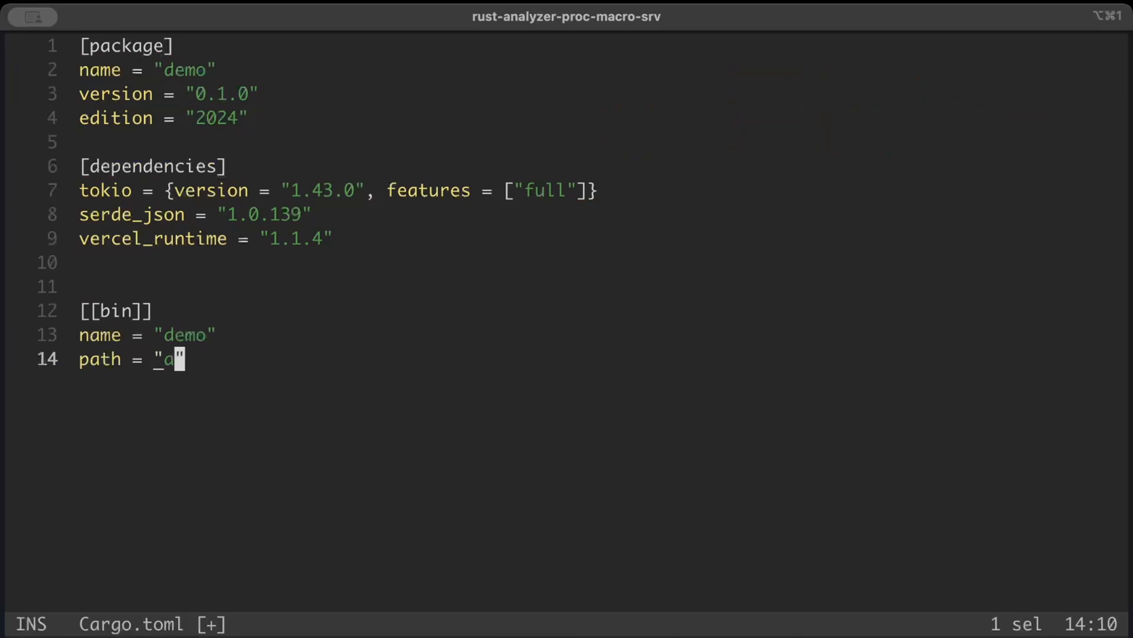
{"action": "type", "text": "api/demo.rs"}
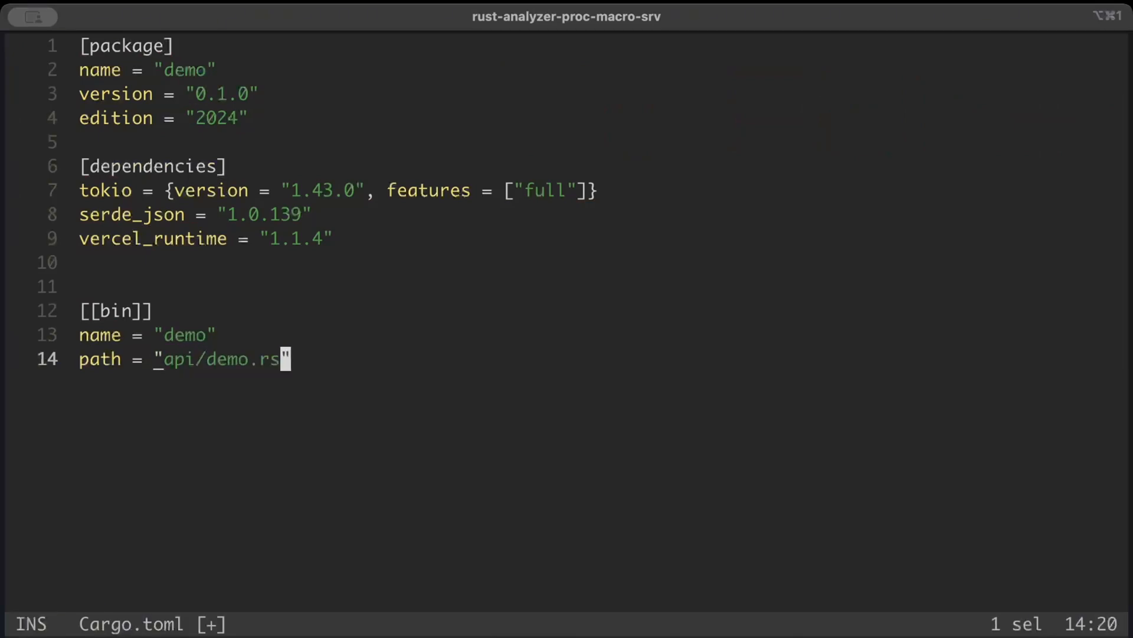
{"action": "key", "text": "Escape"}
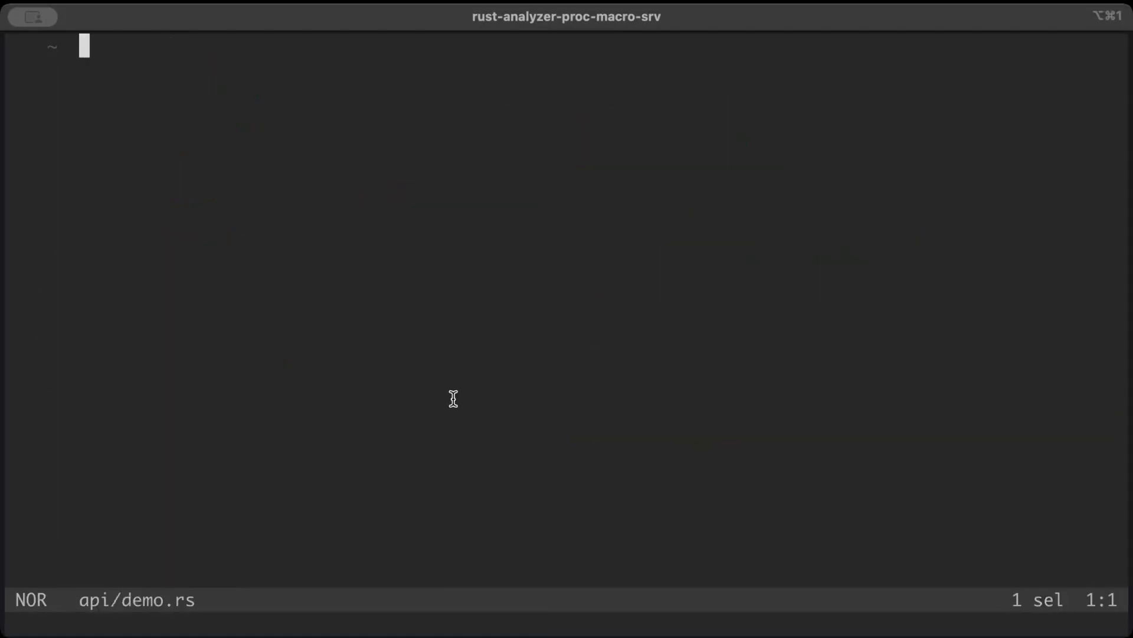
{"action": "mouse_move", "coordinate": [391, 304]}
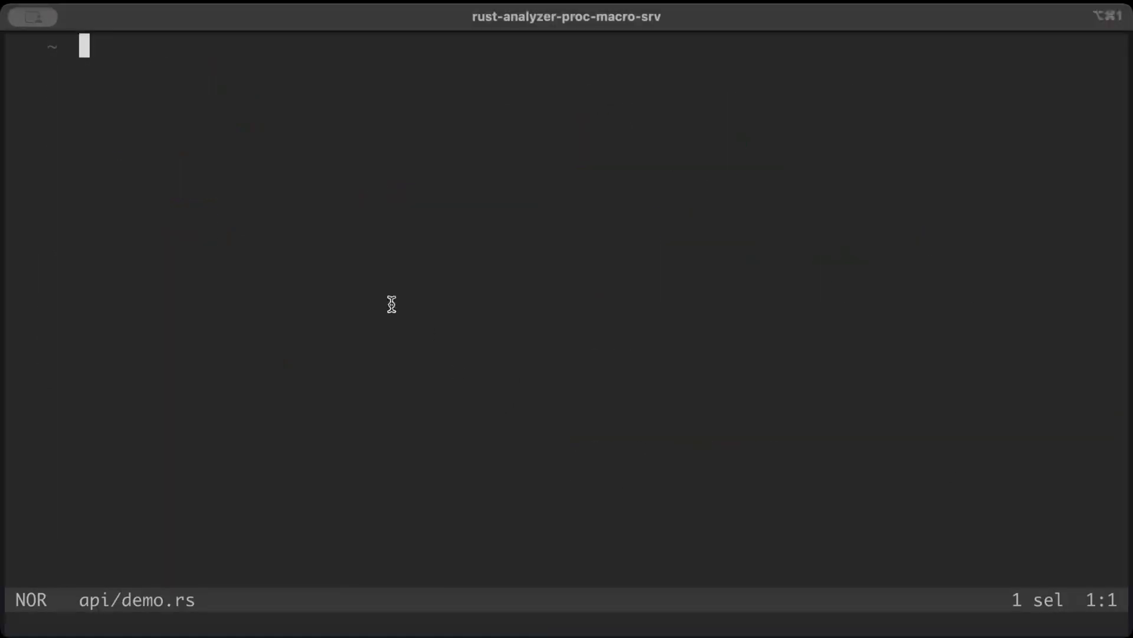
Write pub async fn handler(req: Request) -> Result<Response<Body>, Error>
{"action": "type", "text": "pub a"}
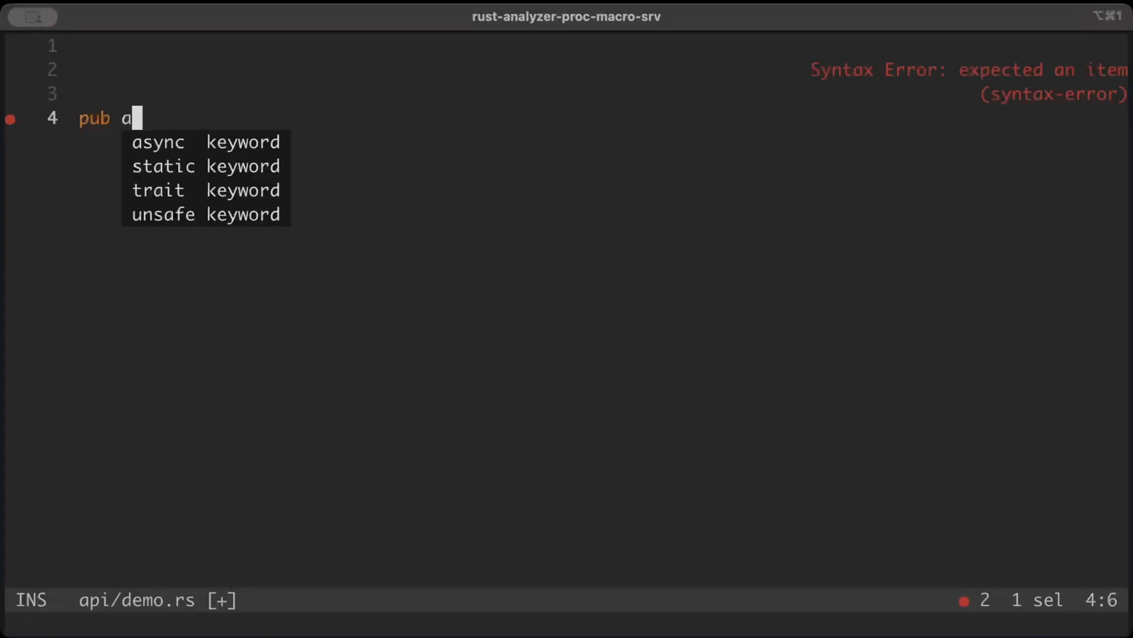
{"action": "type", "text": "sync fn handl"}
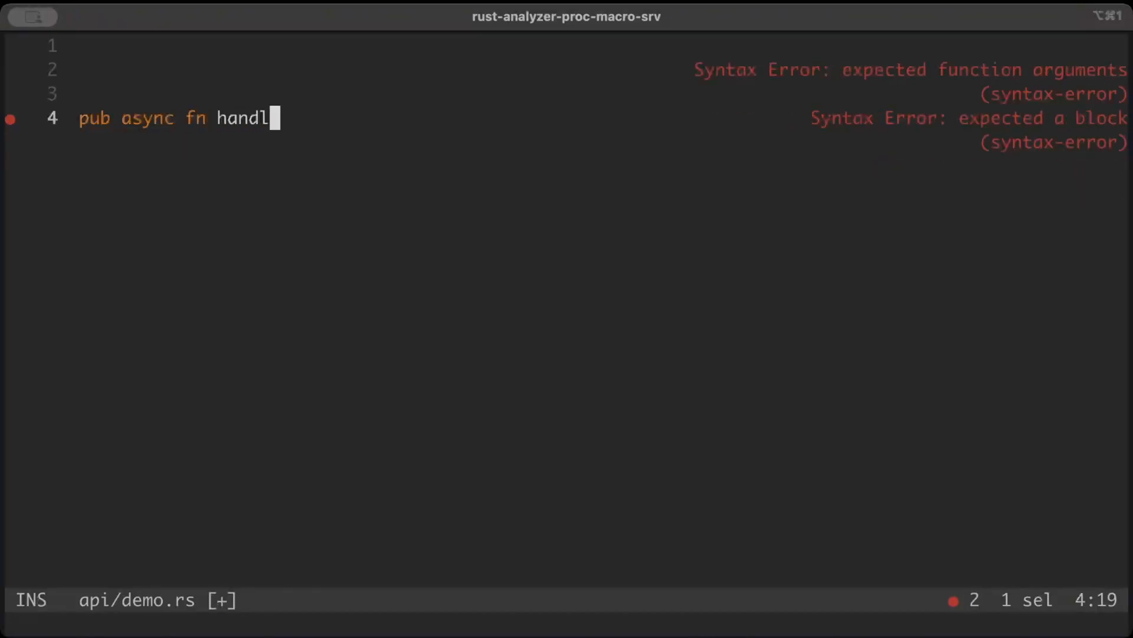
{"action": "type", "text": "er()"}
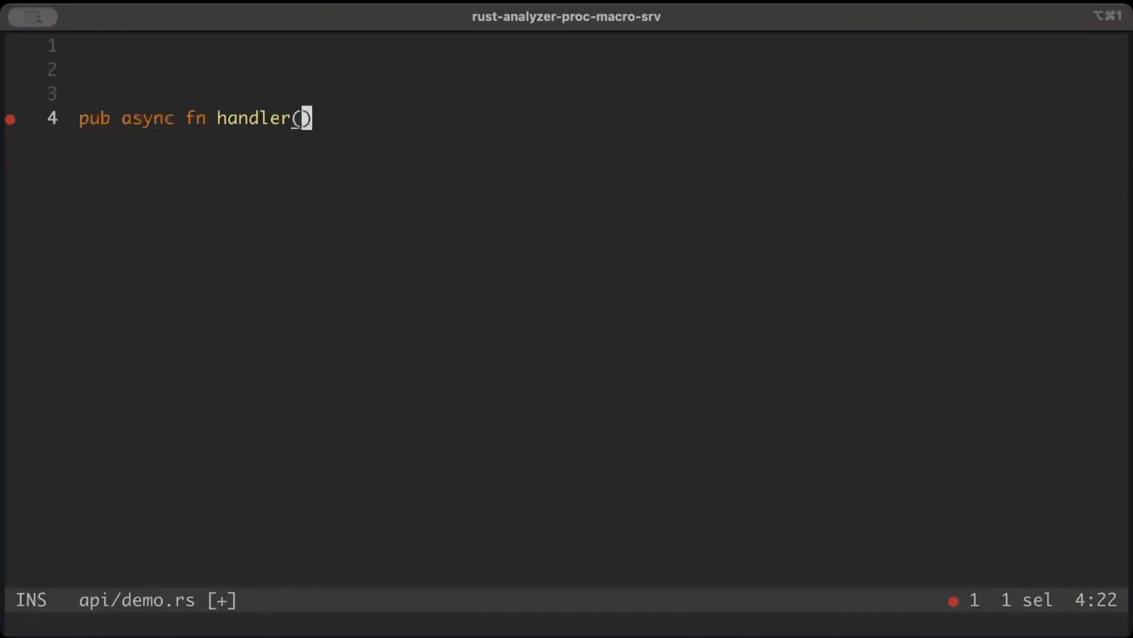
{"action": "type", "text": "req:"}
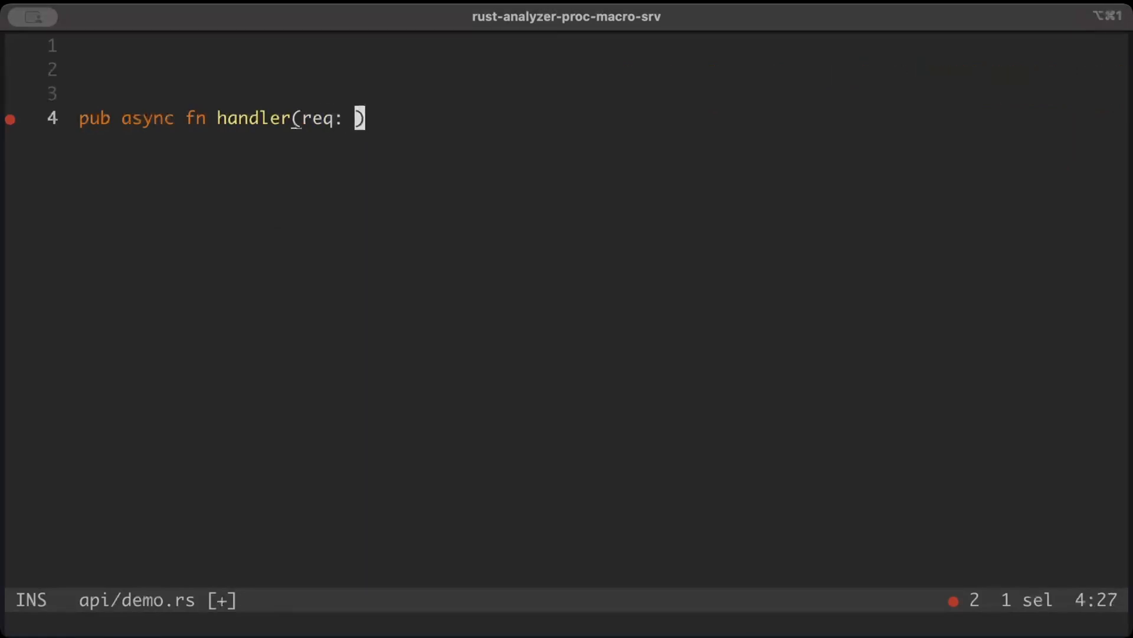
{"action": "type", "text": "Request"}
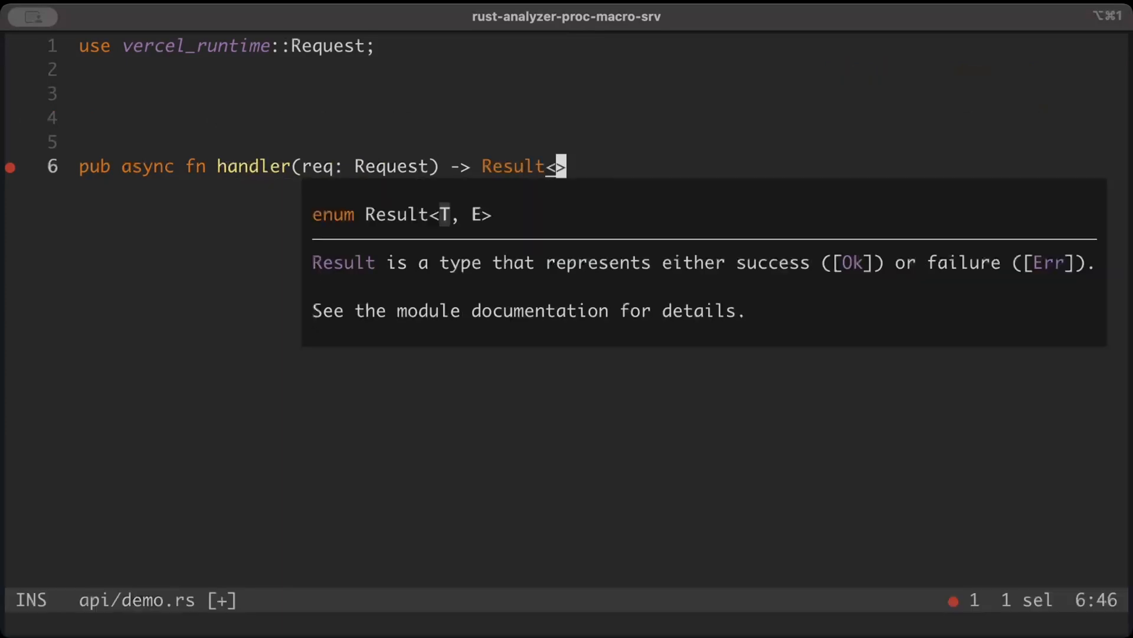
{"action": "type", "text": "Response<"}
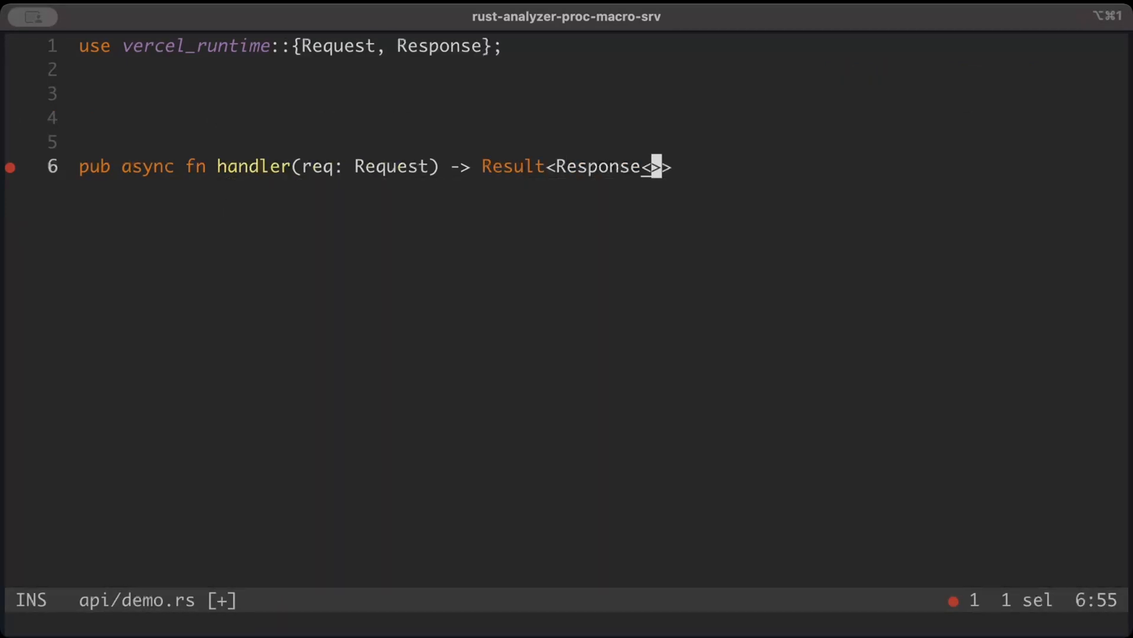
{"action": "type", "text": "Body"}
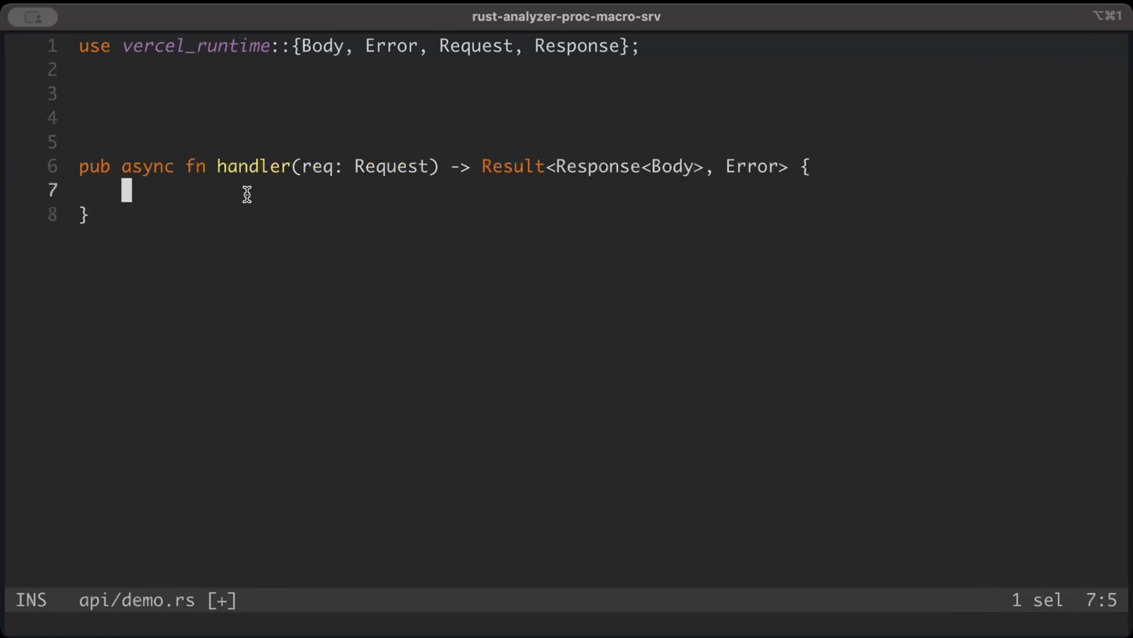
{"action": "type", "text": "req."}
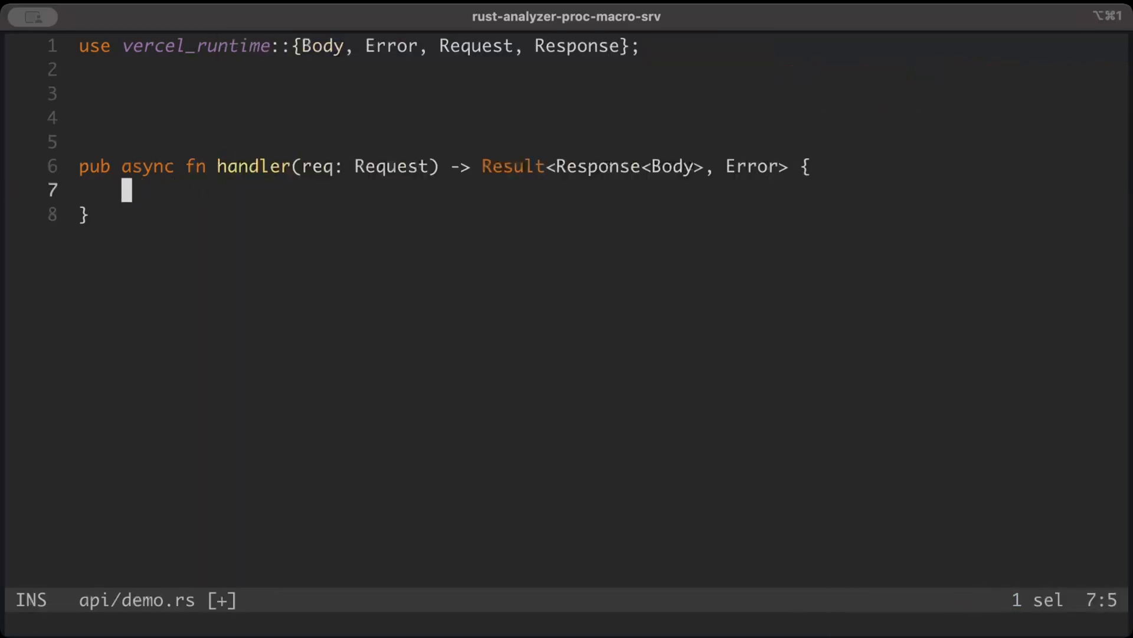
Begin Ok(Response::builder()) with status StatusCode::OK and a Content-Type header
{"action": "type", "text": "Ok("}
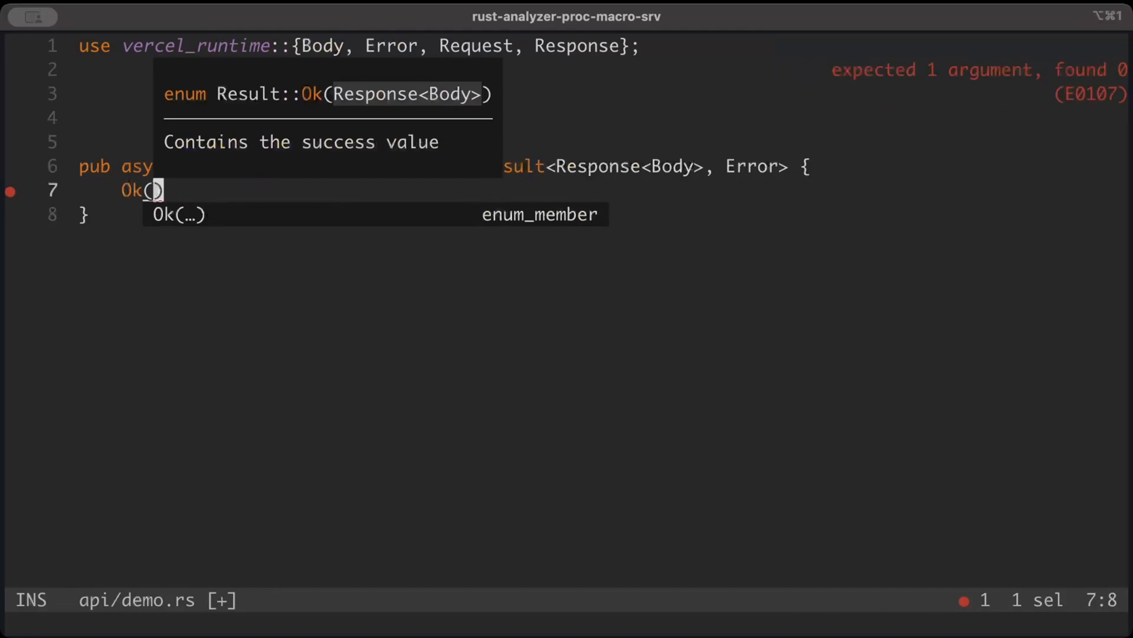
{"action": "type", "text": "ResponseB"}
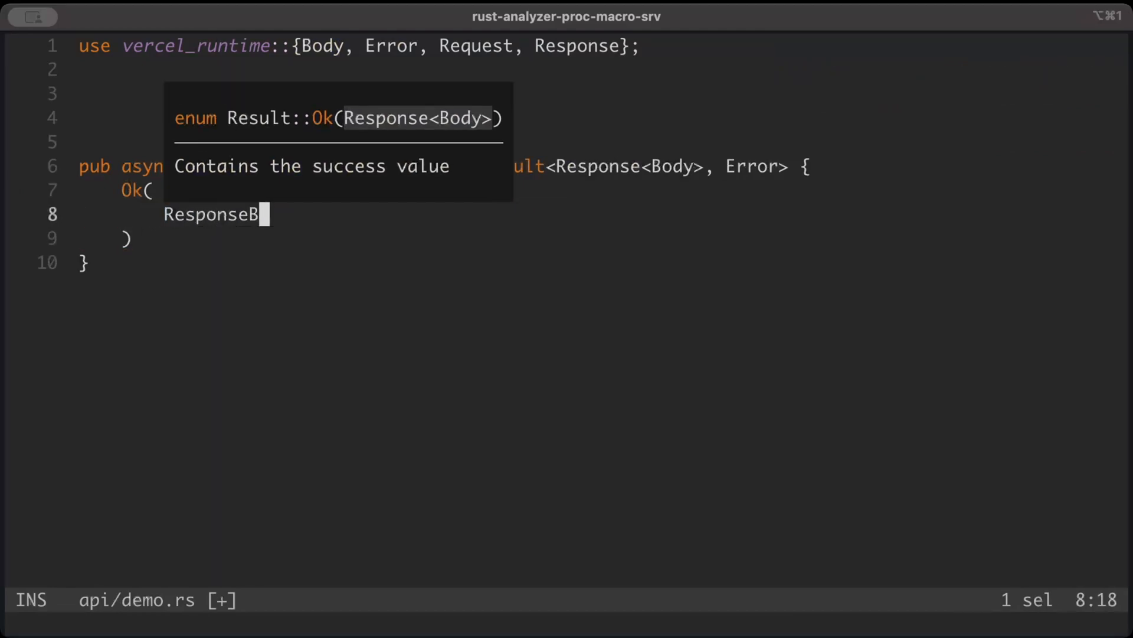
{"action": "type", "text": "::builder("}
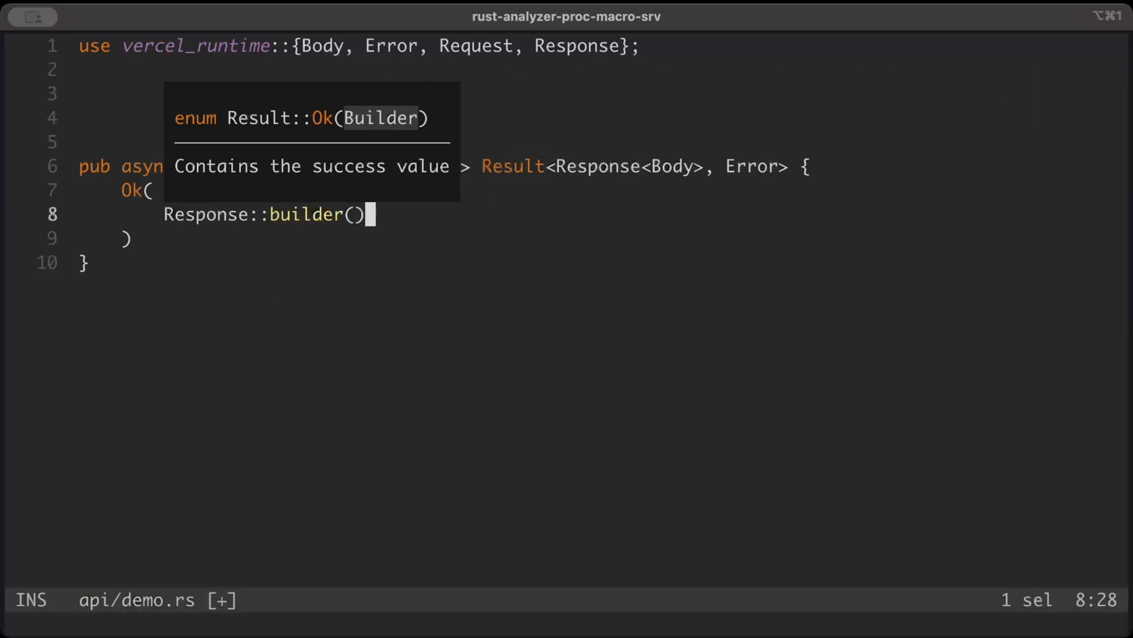
{"action": "type", "text": ".status(statu"}
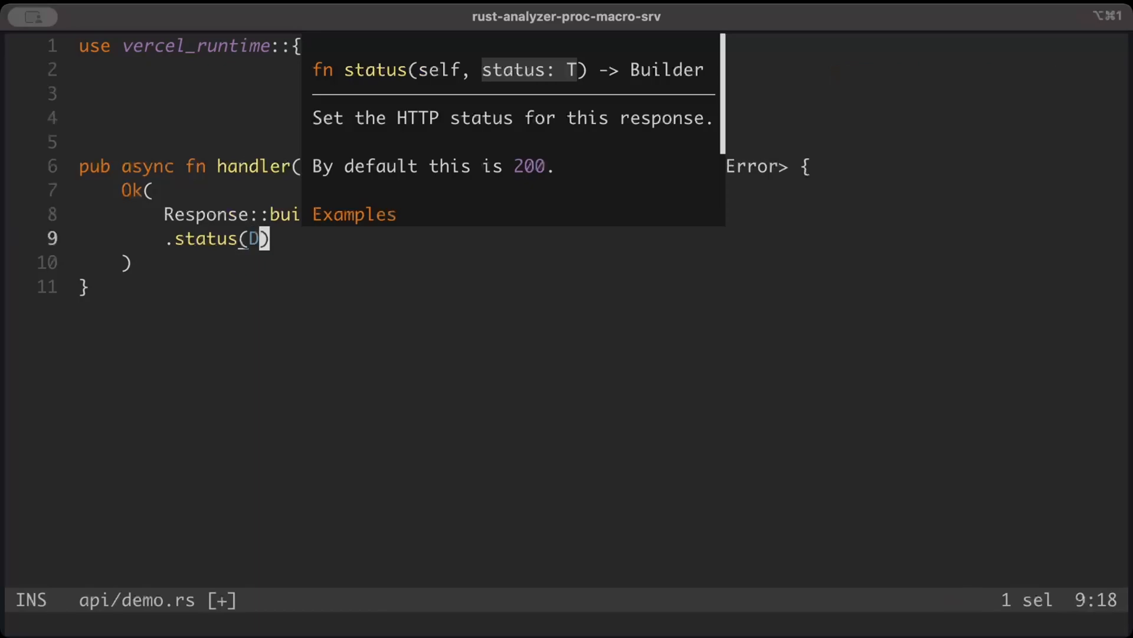
{"action": "type", "text": "StatusCode"}
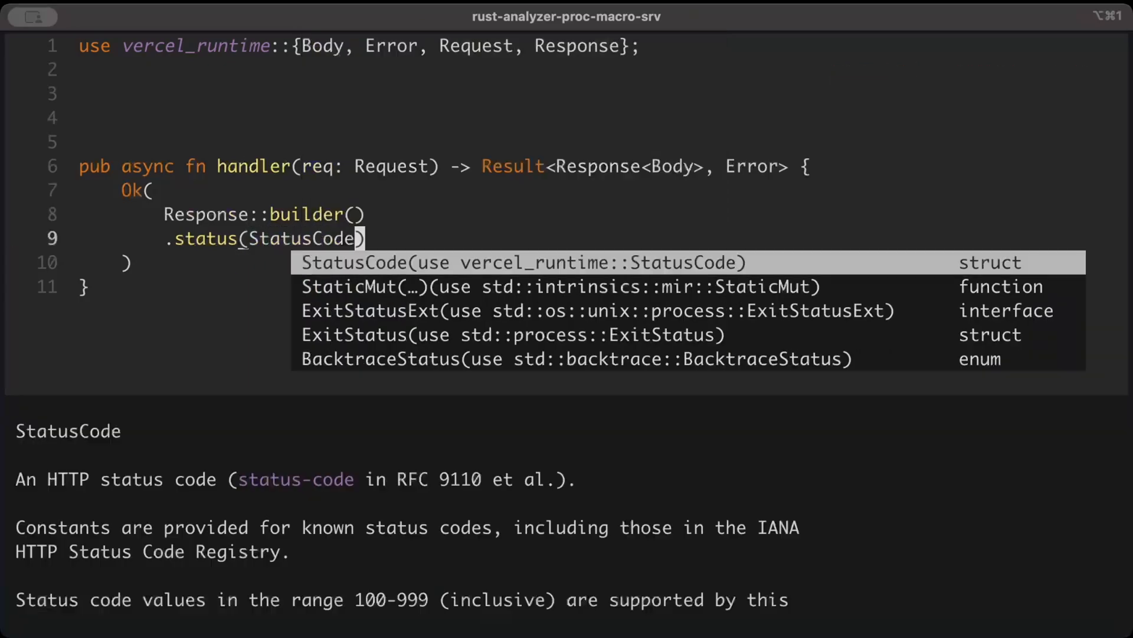
{"action": "type", "text": "::OK"}
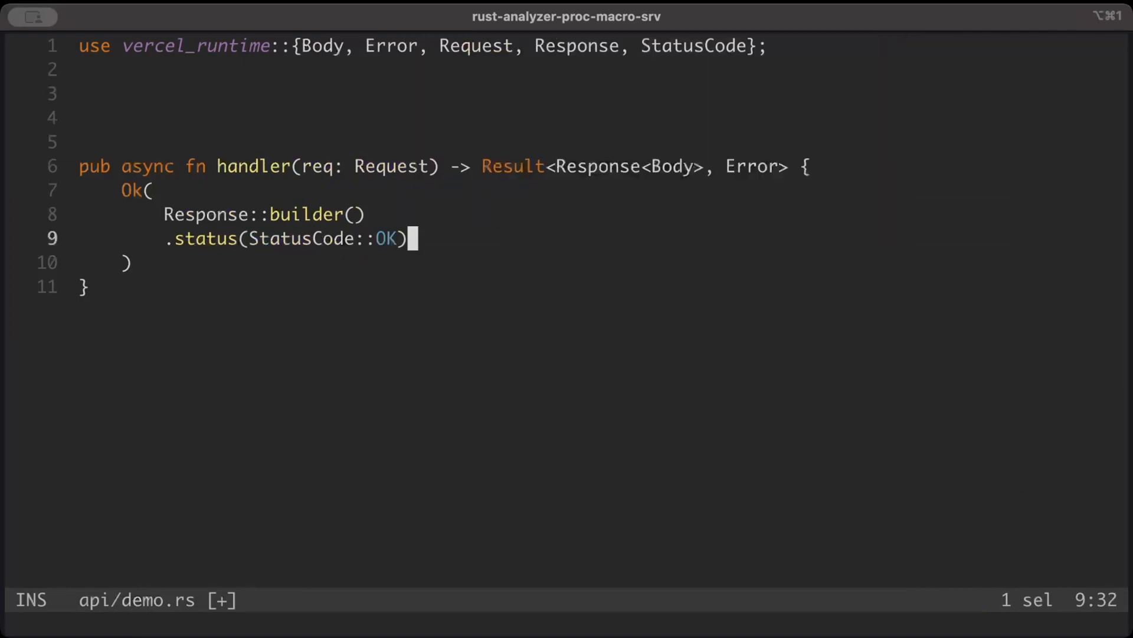
{"action": "type", "text": ".header(\"Content-\", value"}
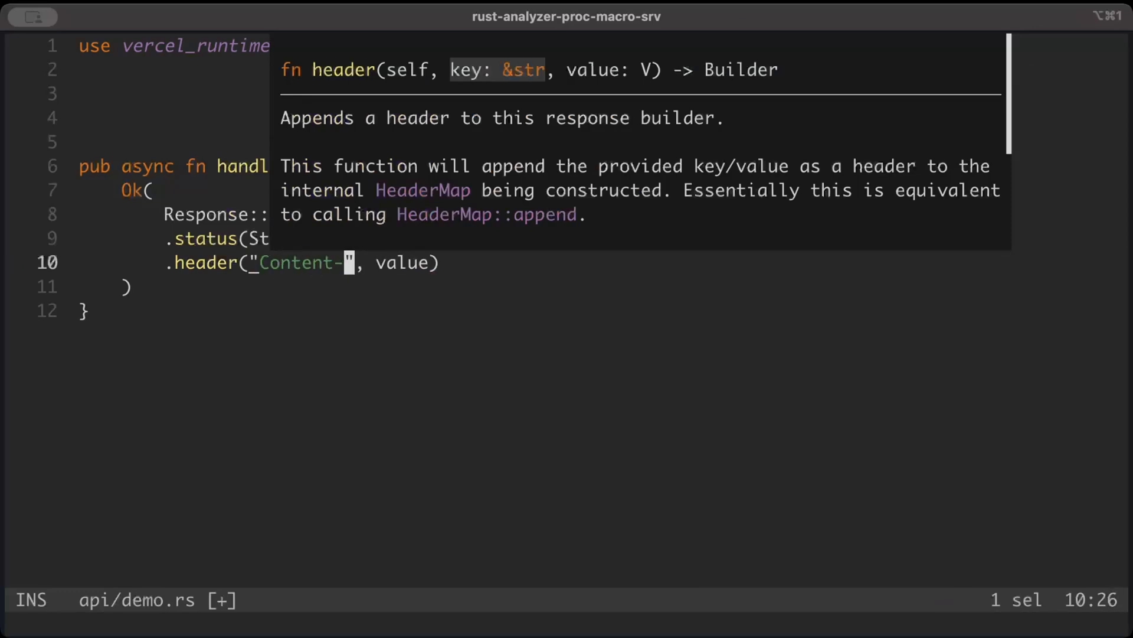
{"action": "type", "text": "Ty"}
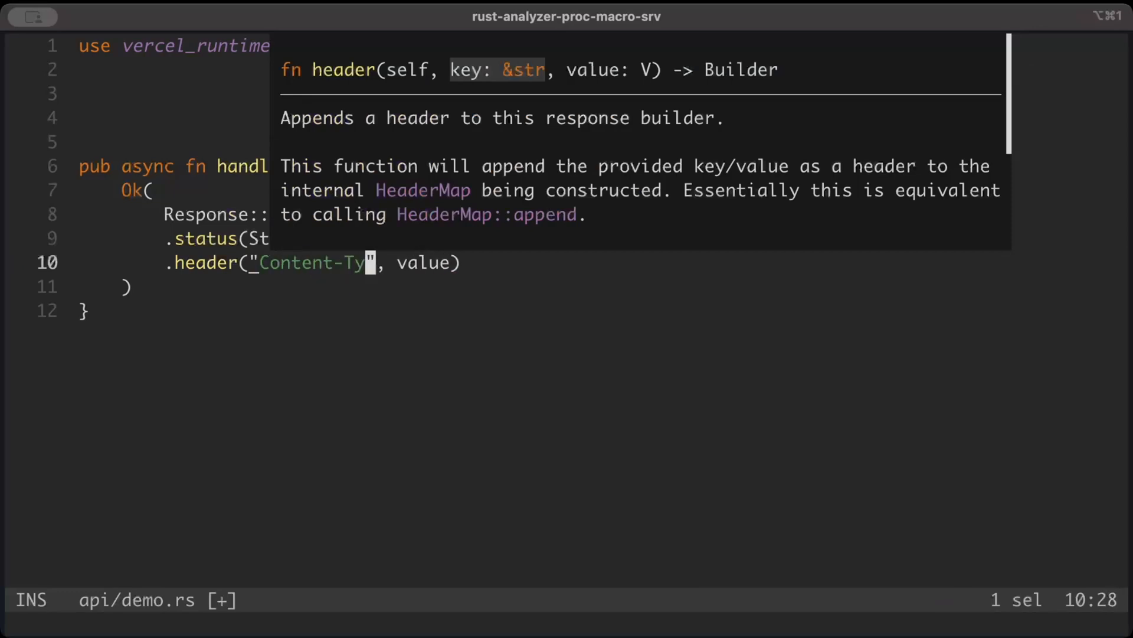
{"action": "type", "text": "pe"}
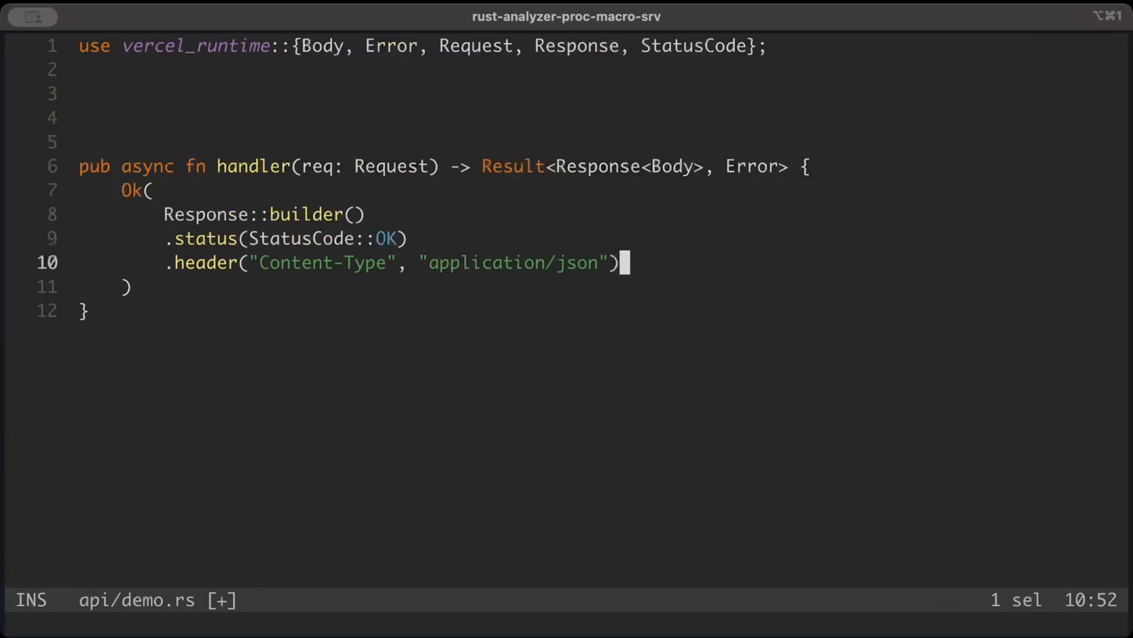
{"action": "type", "text": ".borrow()"}
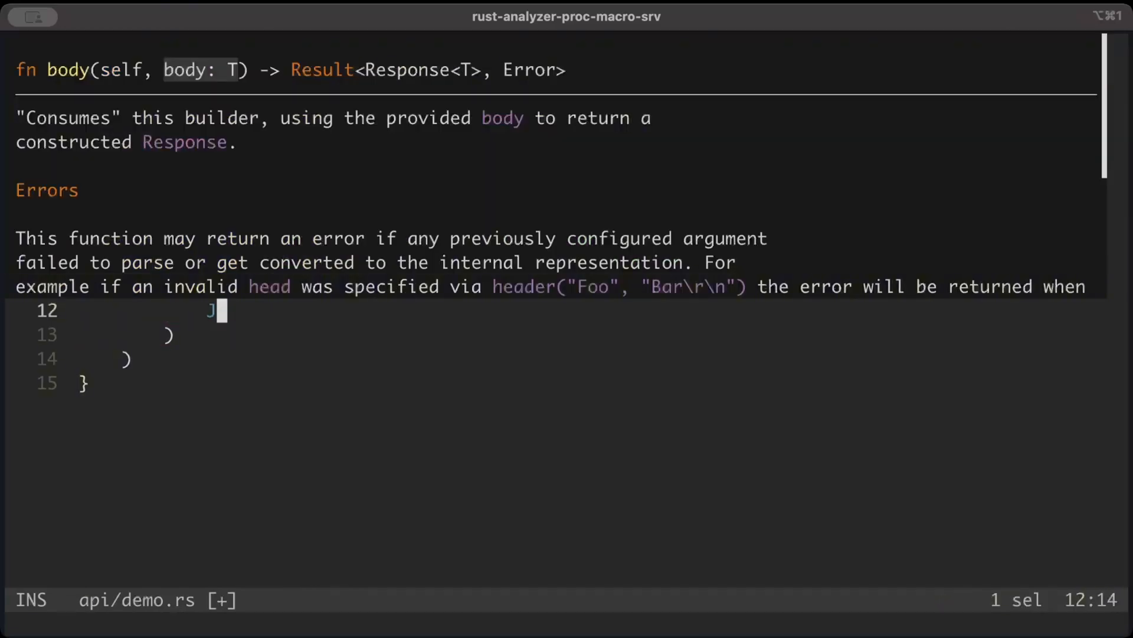
Add a json! body with a 'message' and a 'description' about a Rust Vercel function
{"action": "type", "text": "S"}
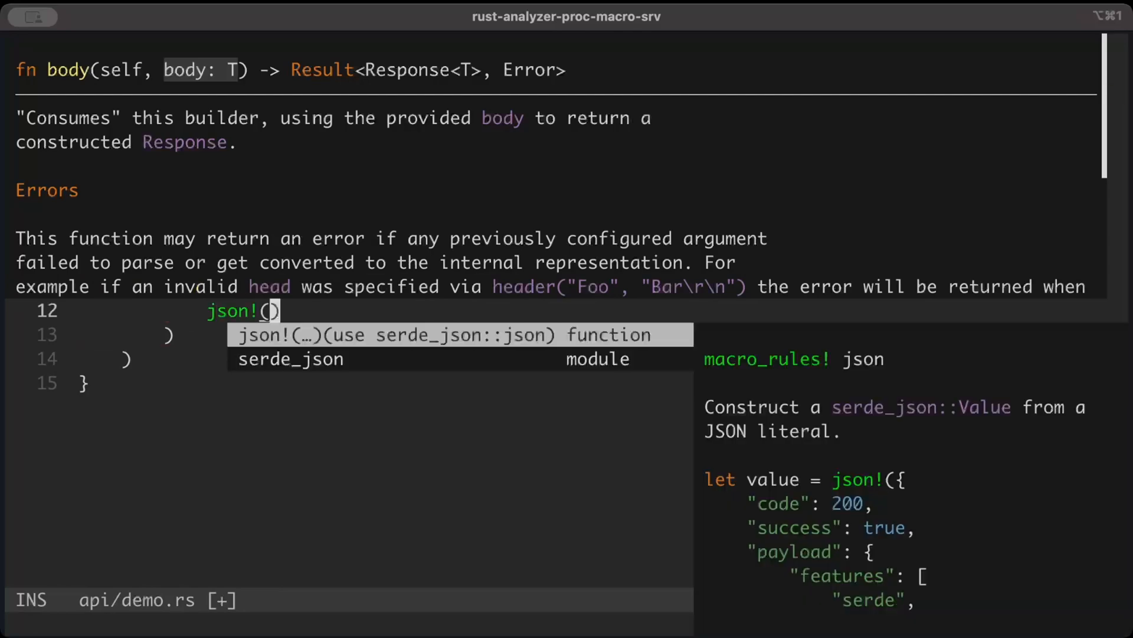
{"action": "type", "text": "{"}
{"action": "type", "text": "\""}
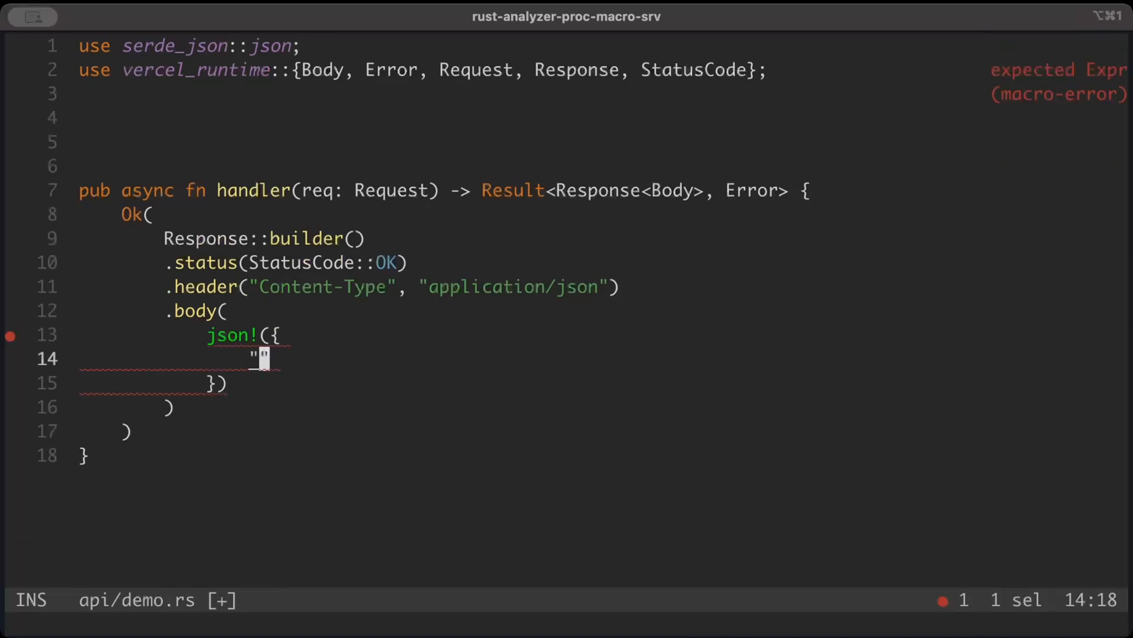
{"action": "type", "text": "message"}
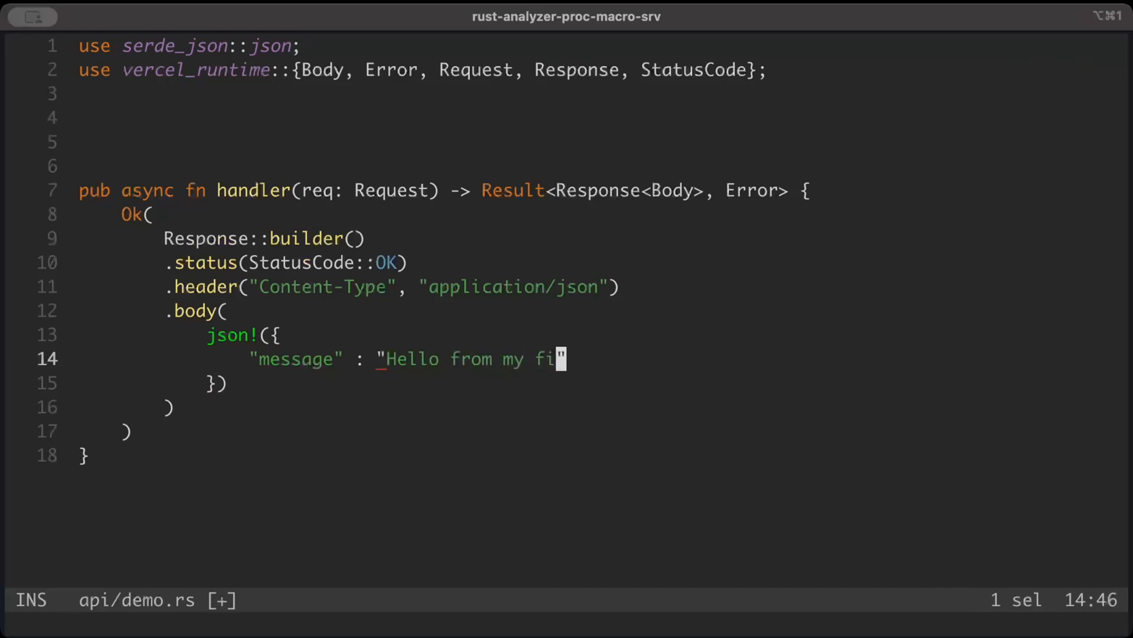
{"action": "type", "text": "rst vercel functions"}
{"action": "type", "text": "\""}
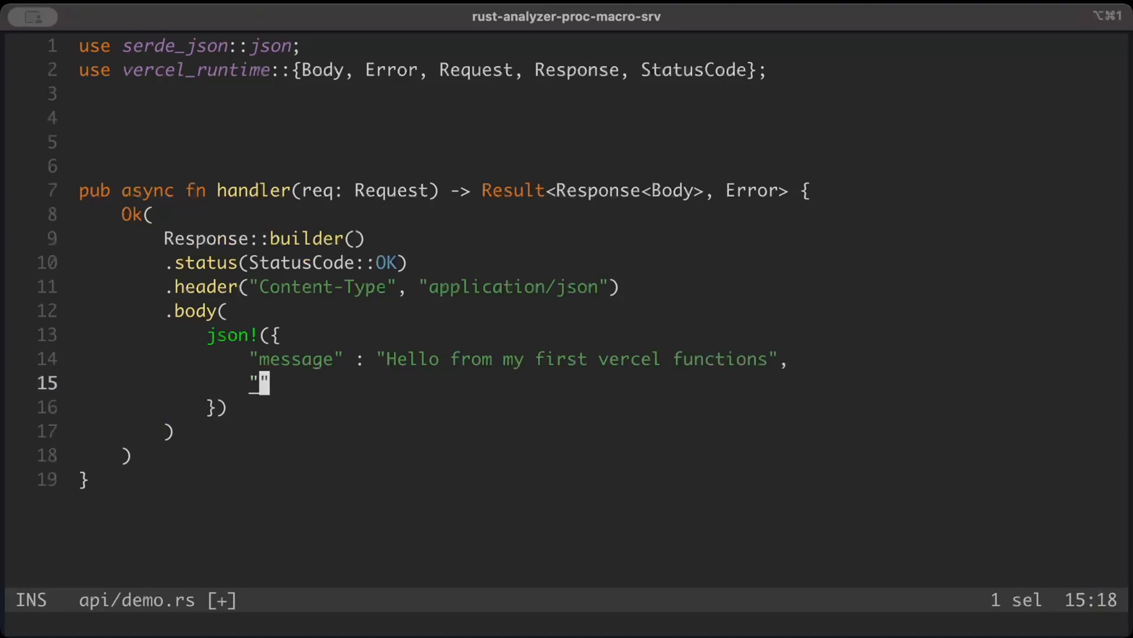
{"action": "type", "text": "description"}
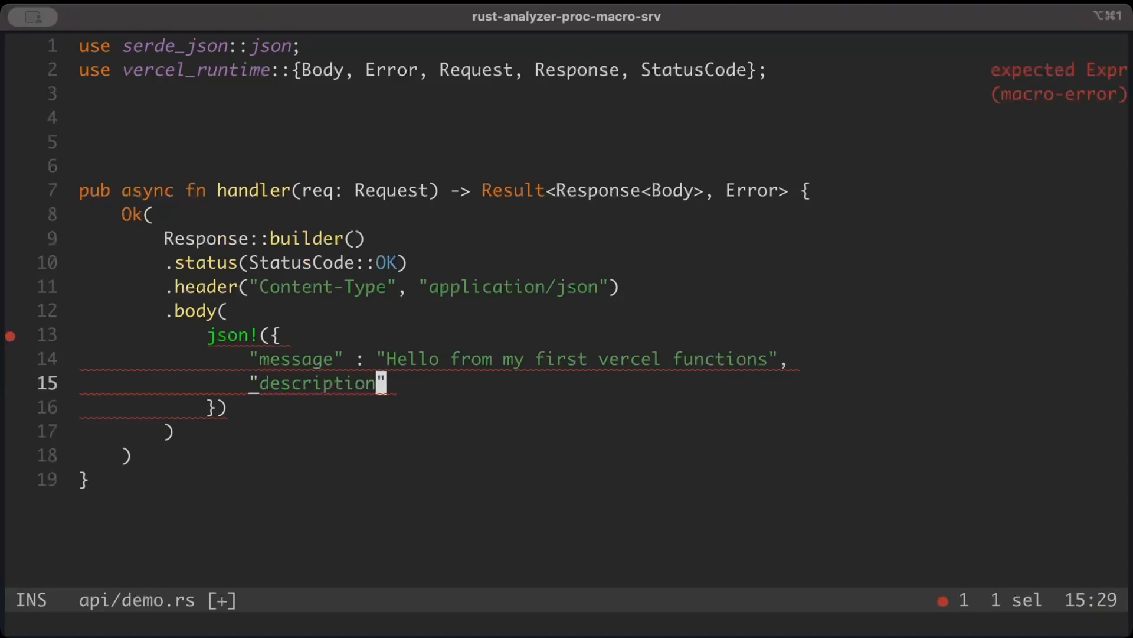
{"action": "type", "text": ": \"I am"}
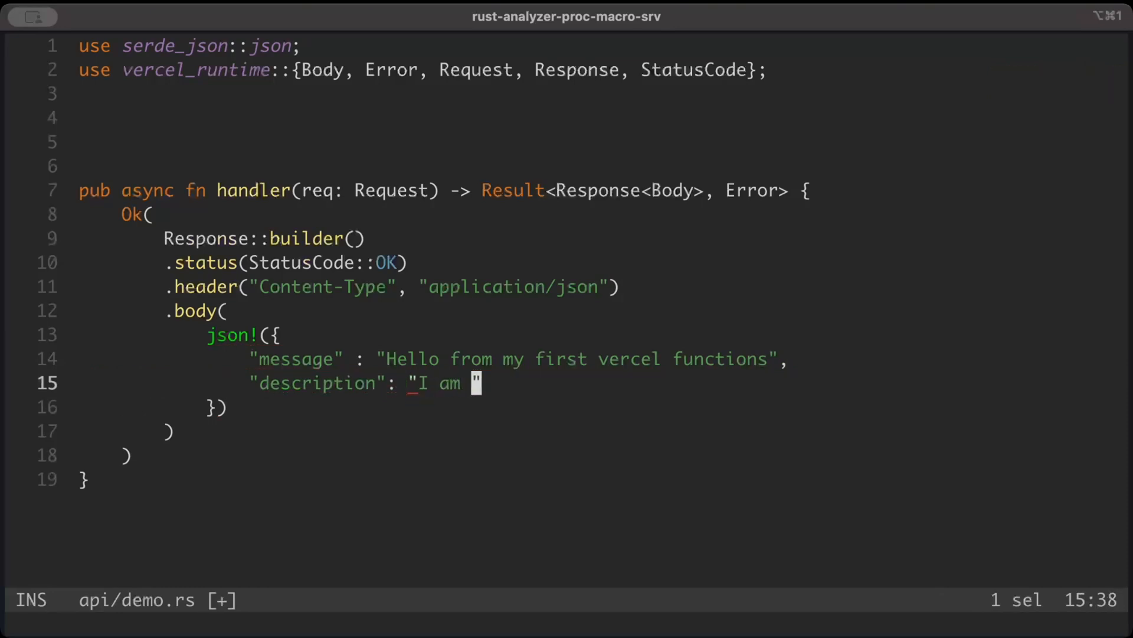
{"action": "type", "text": "a rust"}
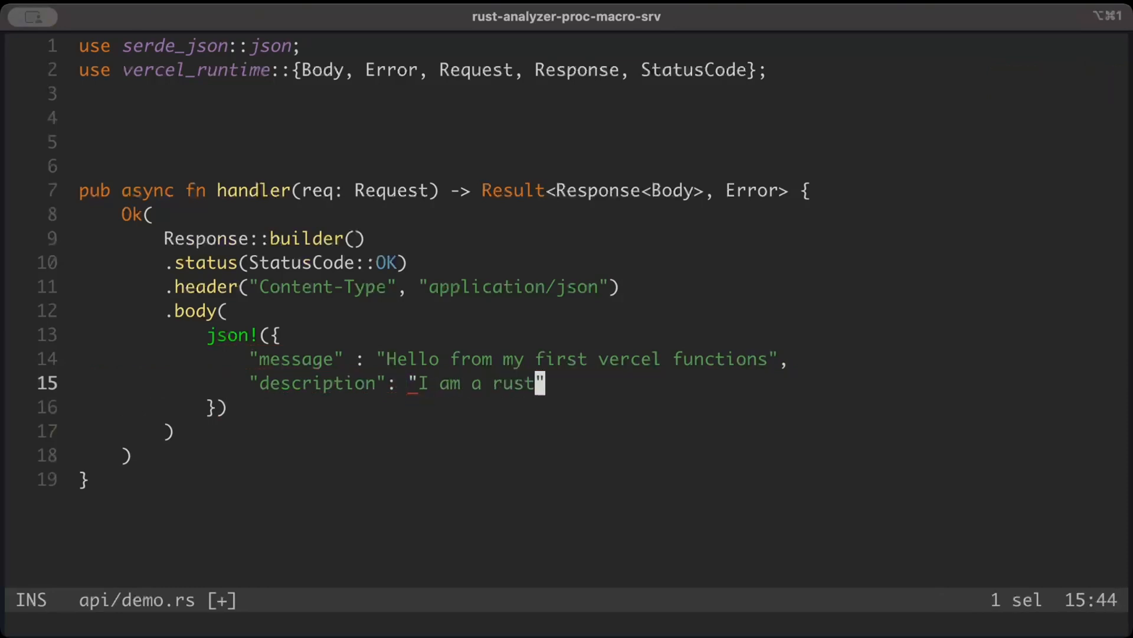
{"action": "type", "text": "pro"}
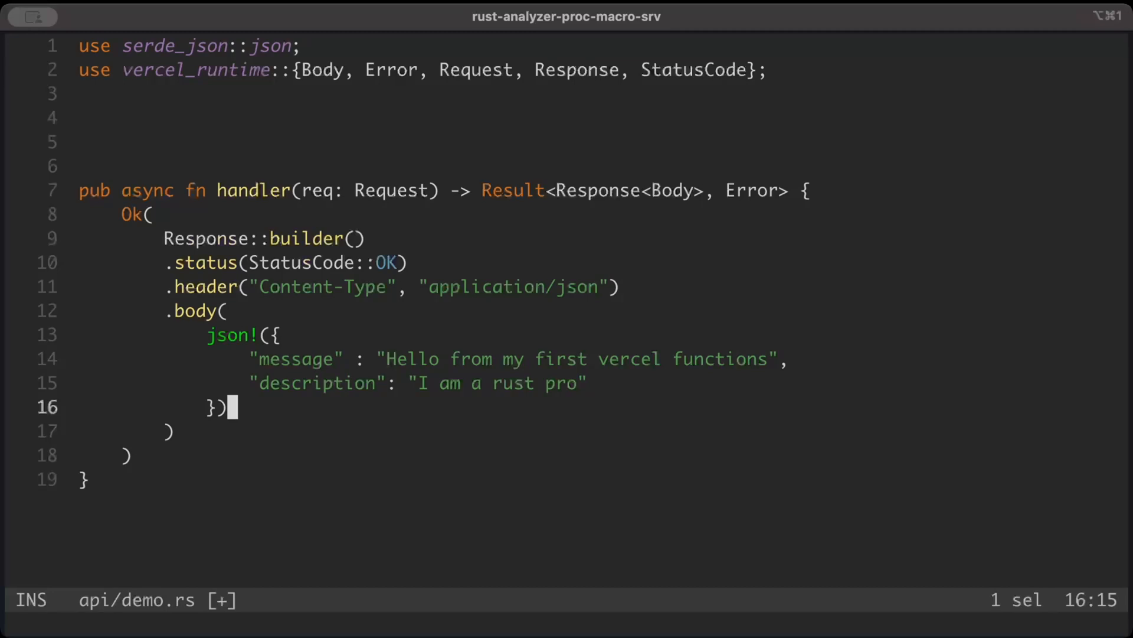
Convert the JSON with .to_string().into() and end the builder with ?
{"action": "type", "text": ".to_string("}
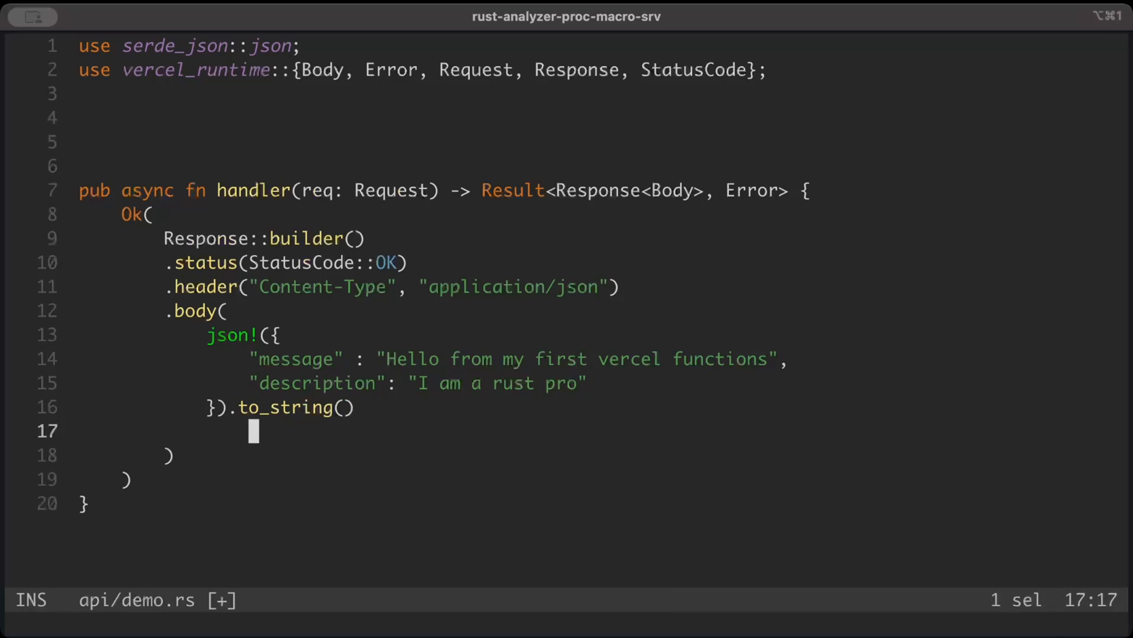
{"action": "type", "text": ".to"}
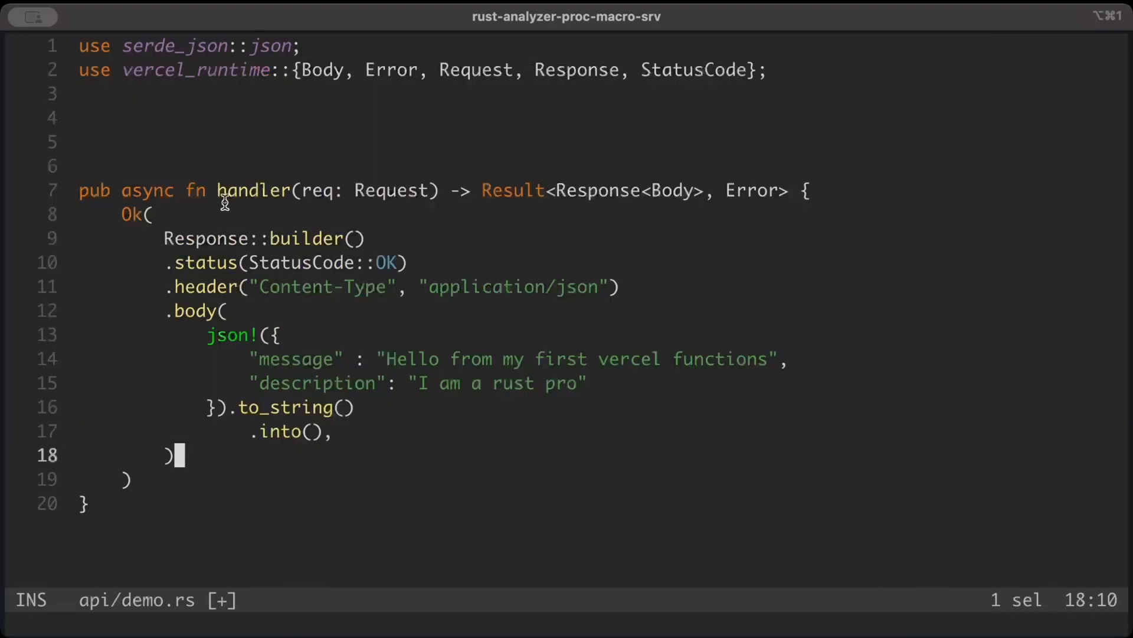
{"action": "mouse_move", "coordinate": [969, 412]}
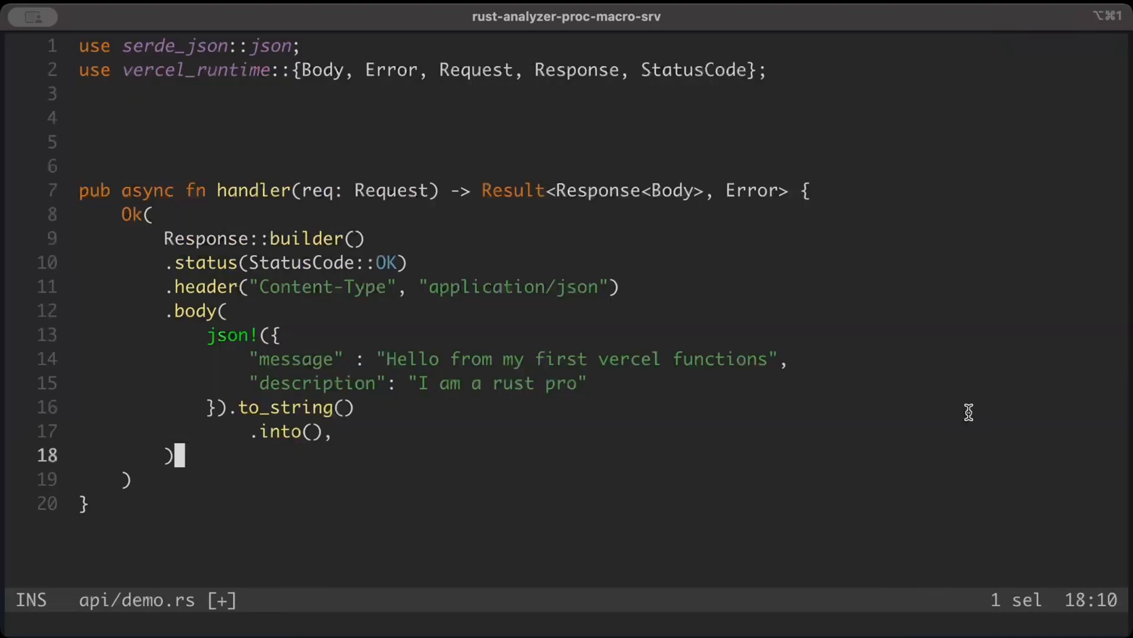
{"action": "type", "text": "?"}
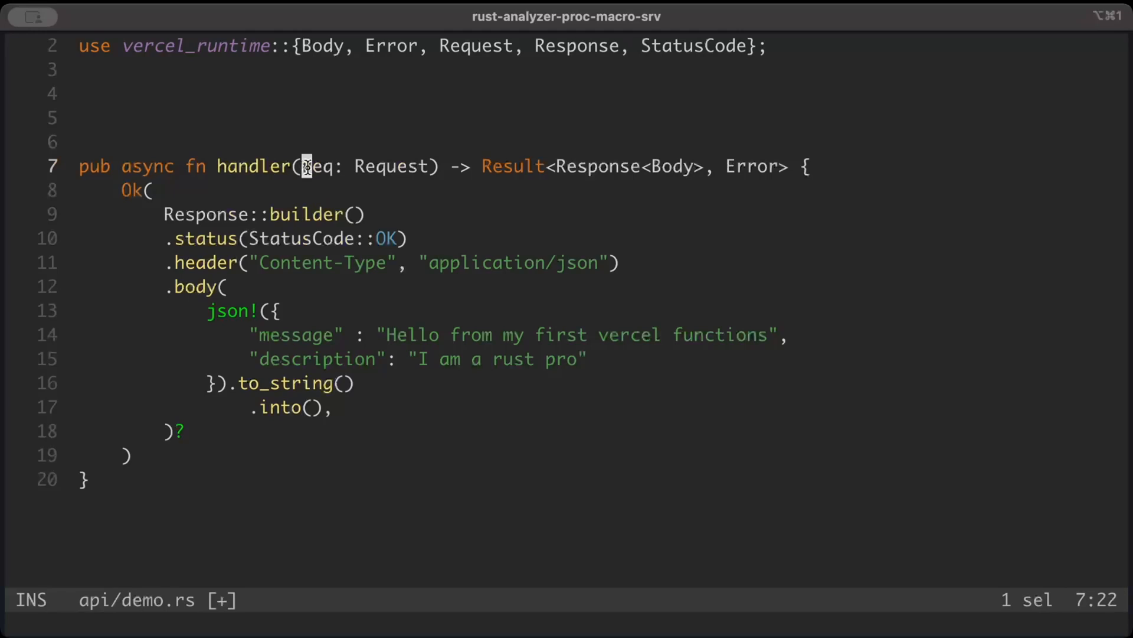
Rename the unused request parameter to _req
{"action": "type", "text": "_"}
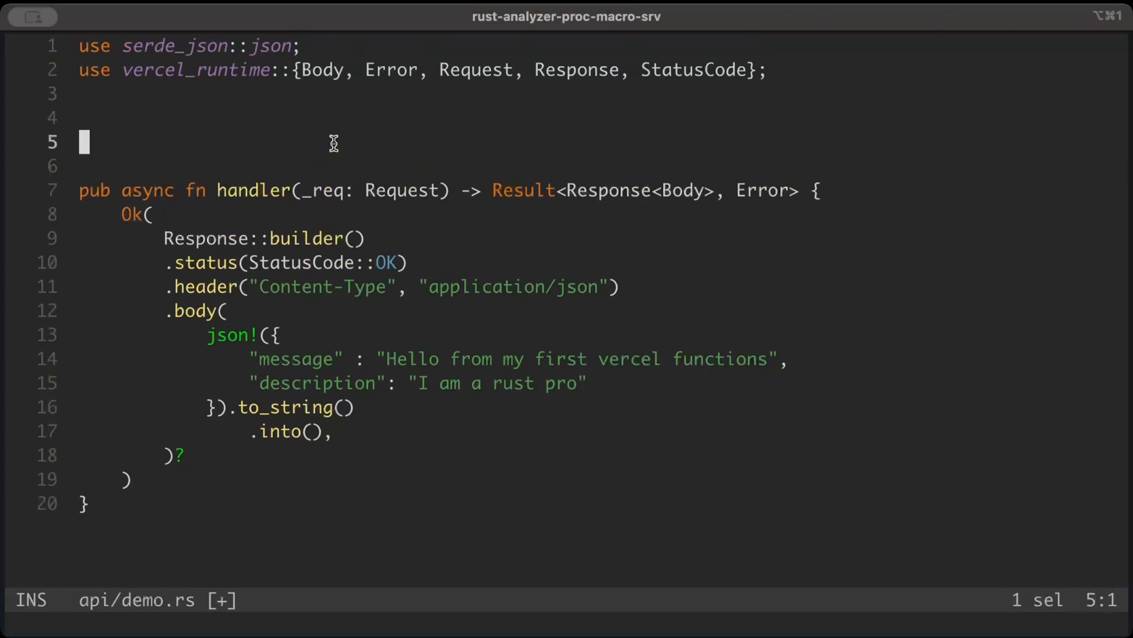
{"action": "mouse_move", "coordinate": [175, 132]}
{"action": "type", "text": "async f"}
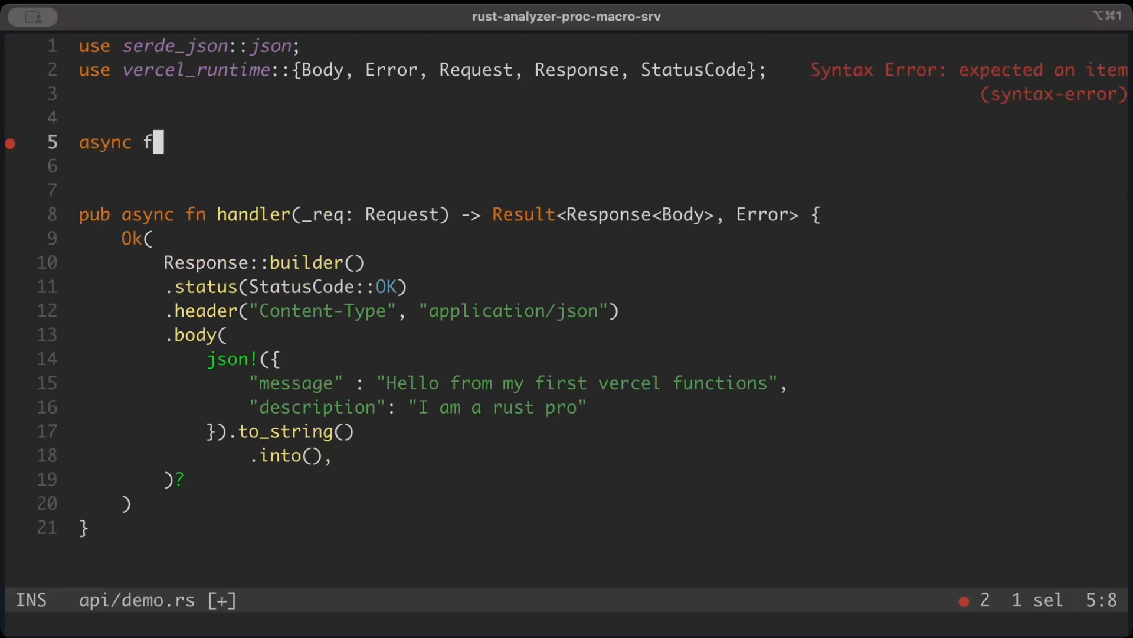
Add async fn main() -> Result<(), Error> running run(handler).await, importing run from vercel_runtime
{"action": "type", "text": "n main(\"\")"}
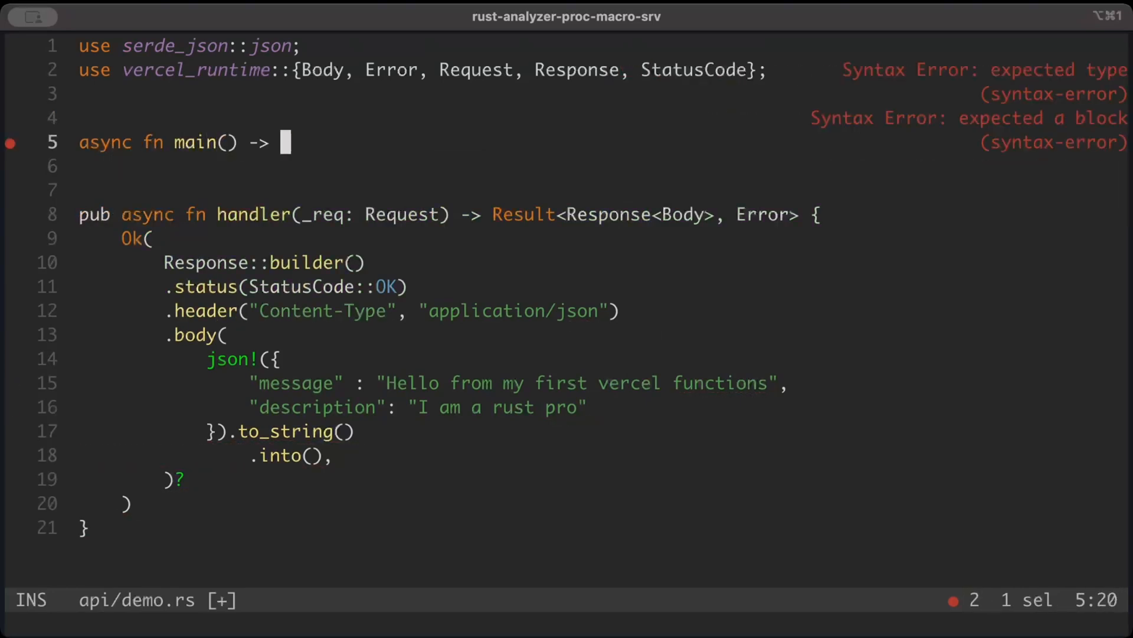
{"action": "type", "text": "Result<"}
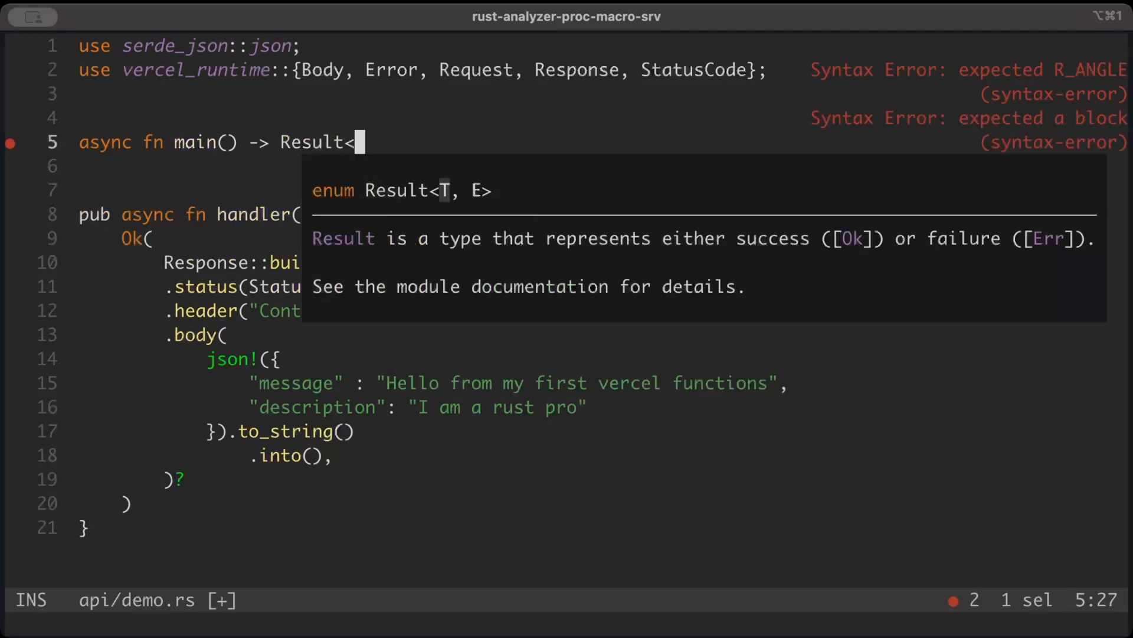
{"action": "type", "text": "()>"}
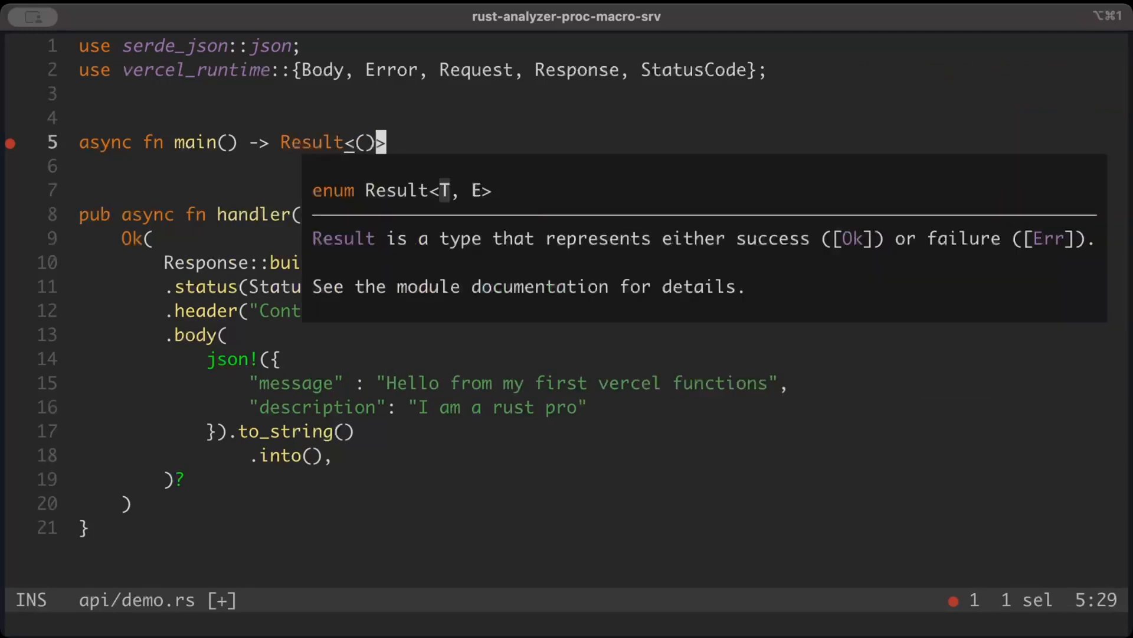
{"action": "type", "text": ", Erro"}
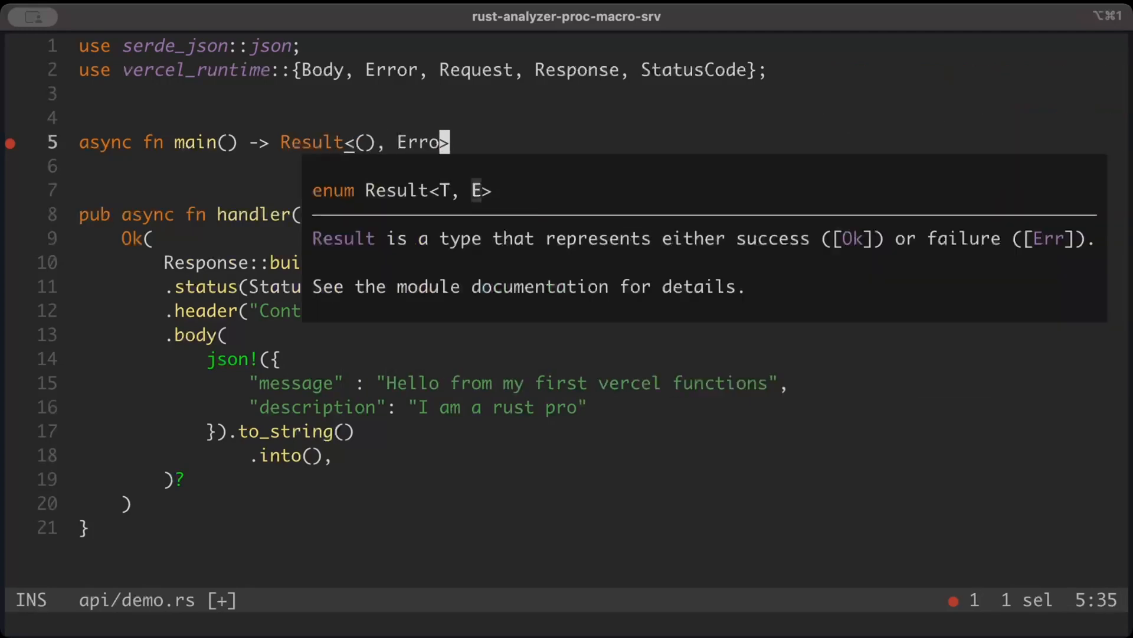
{"action": "type", "text": "{"}
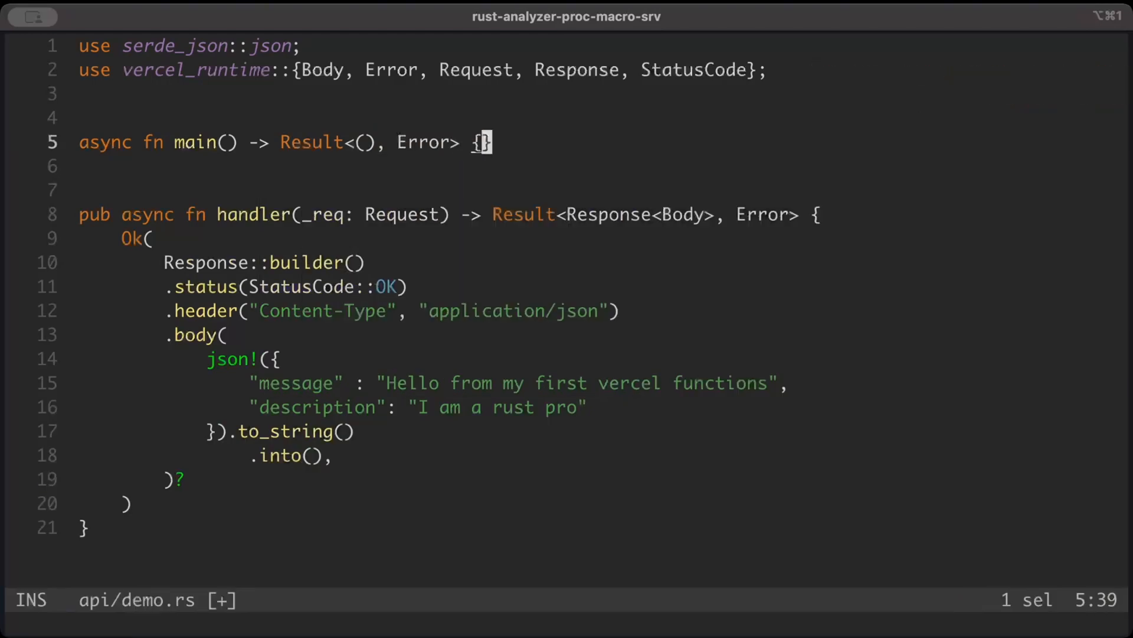
{"action": "type", "text": "run()"}
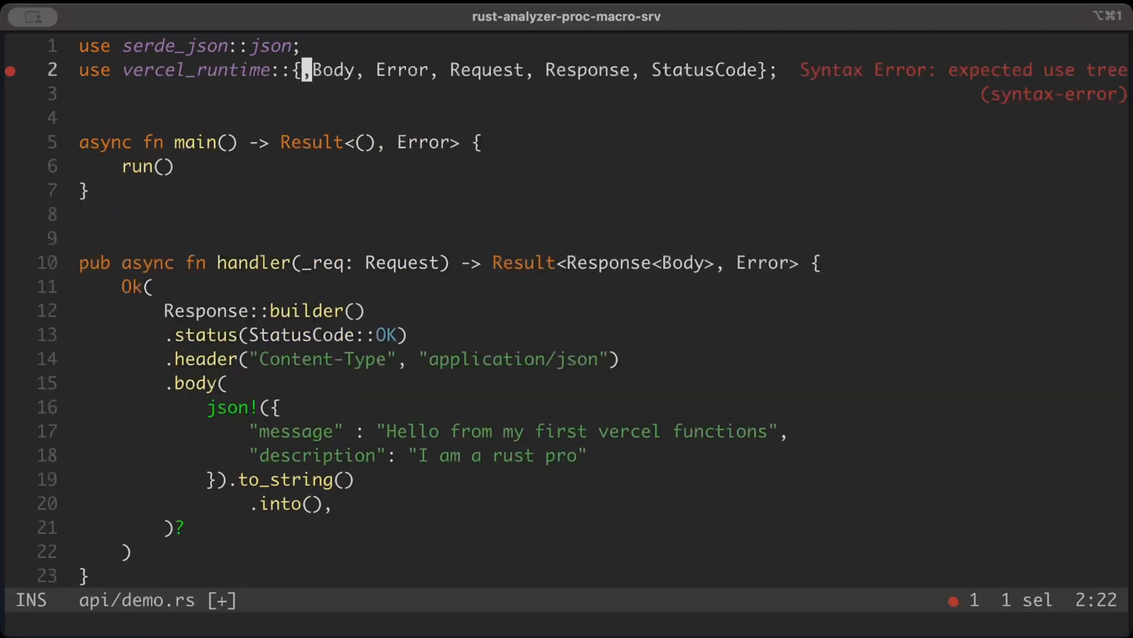
{"action": "type", "text": "run,"}
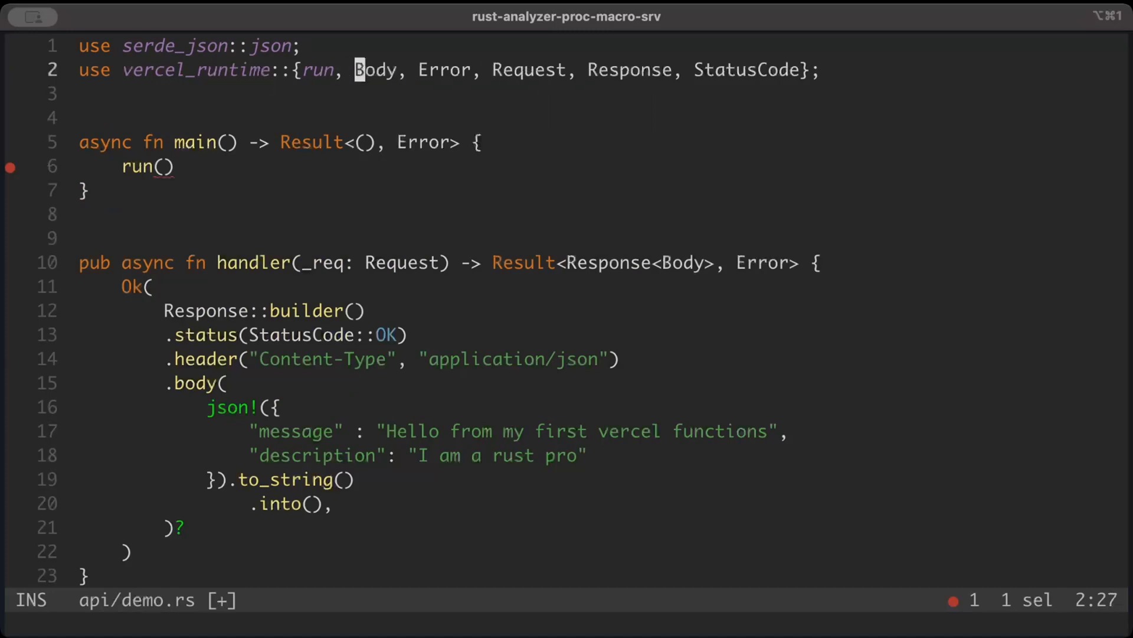
{"action": "type", "text": "han"}
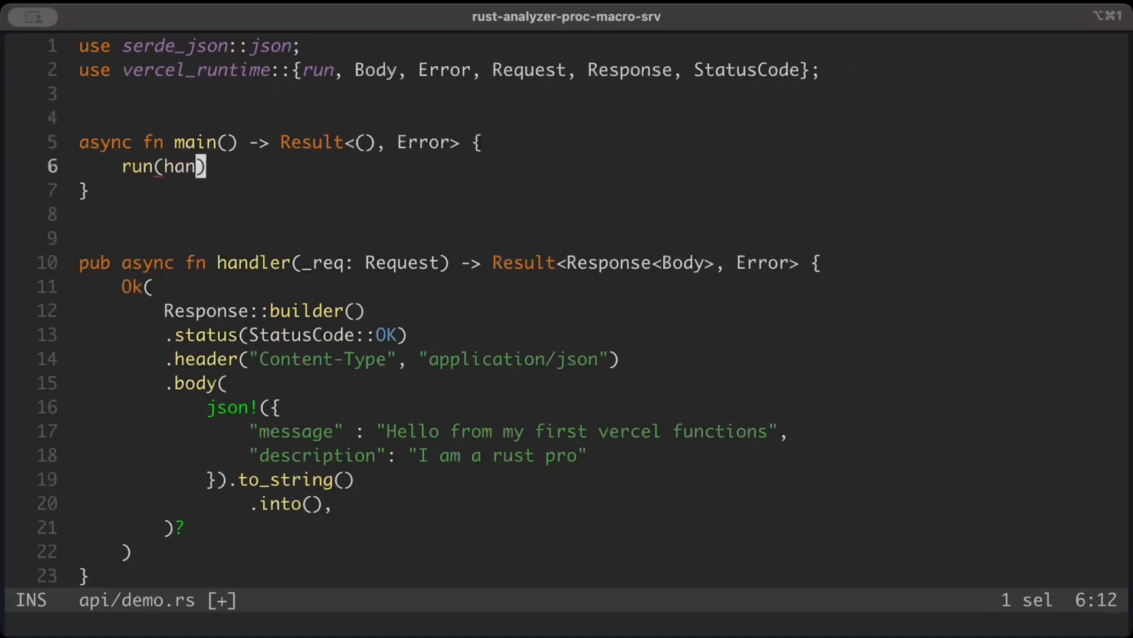
{"action": "type", "text": "dler"}
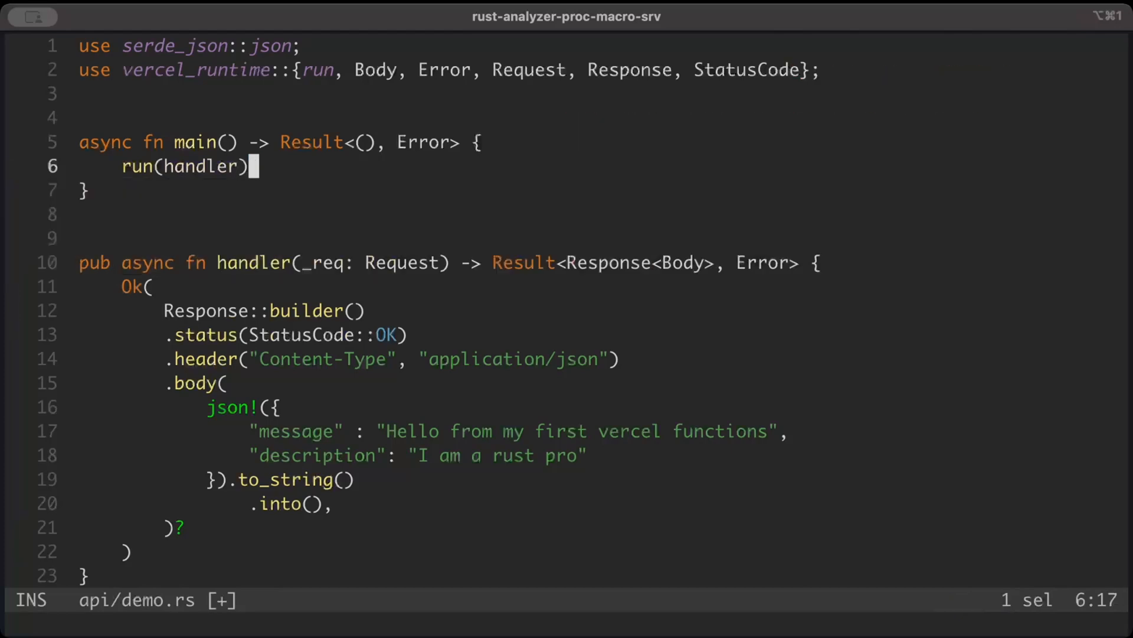
{"action": "type", "text": ".await"}
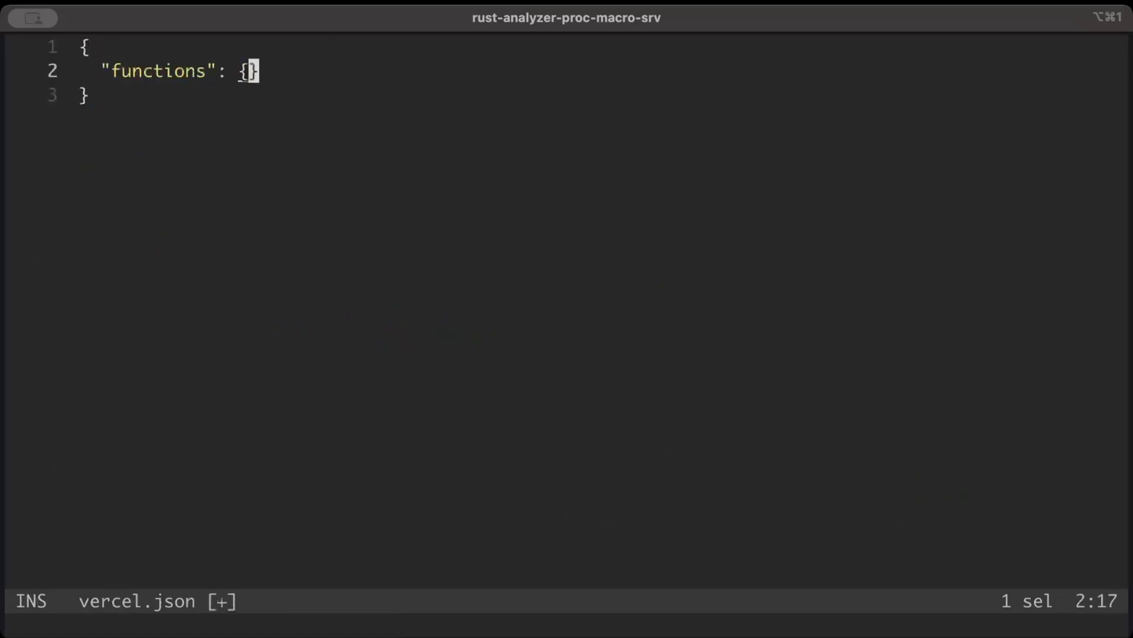
Add an "api/**/*.rs" entry inside the functions object of vercel.json
{"action": "type", "text": "\"api/"}
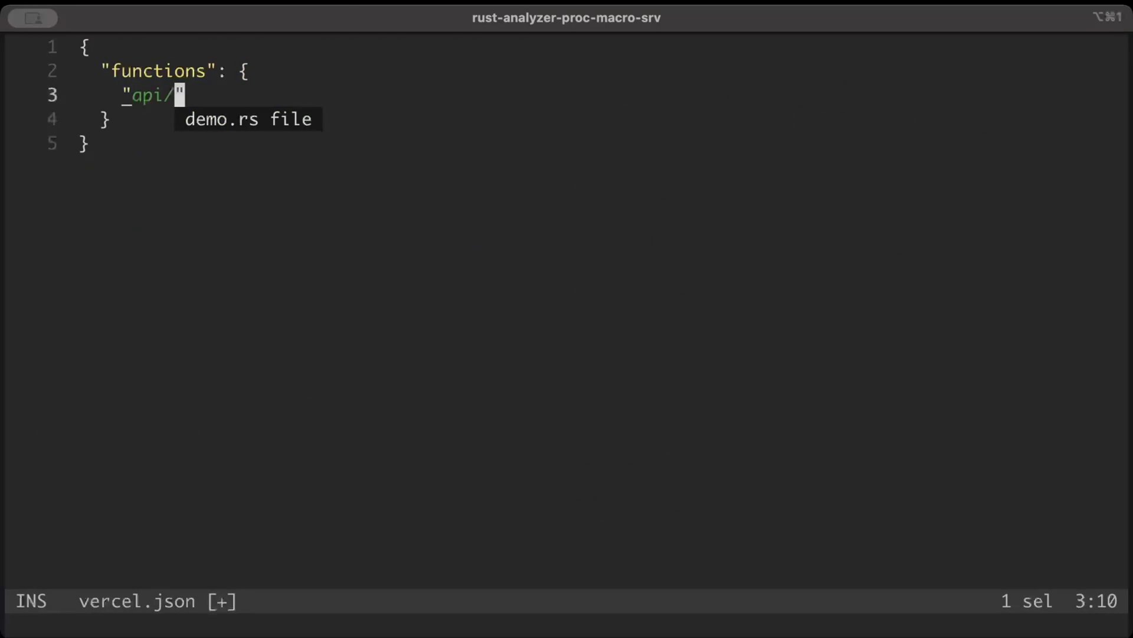
{"action": "type", "text": "**"}
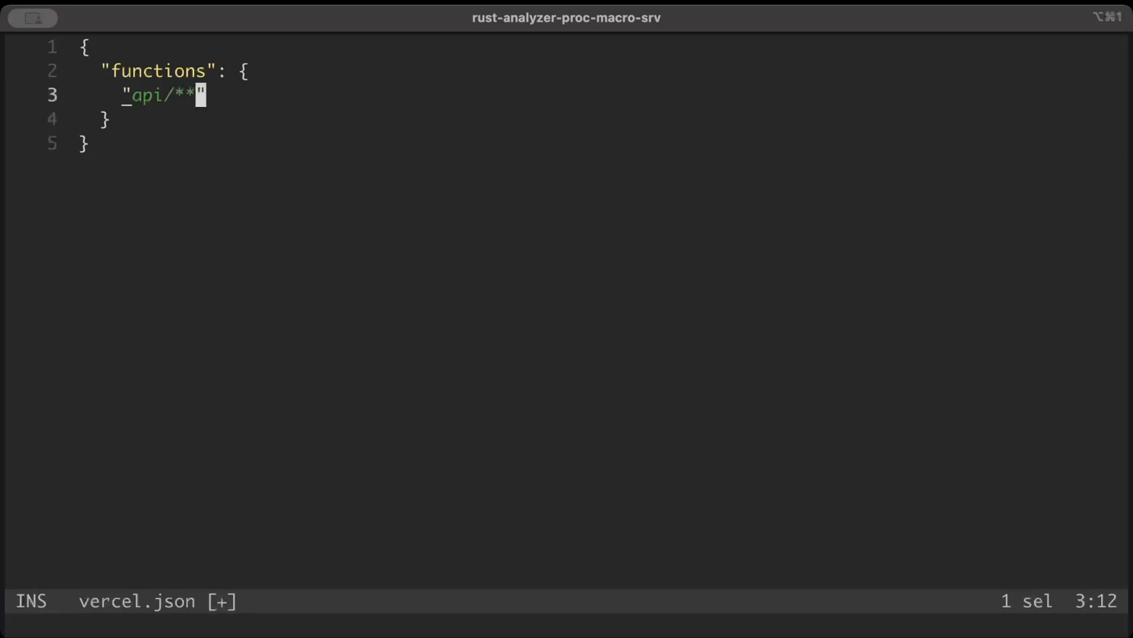
{"action": "type", "text": "/"}
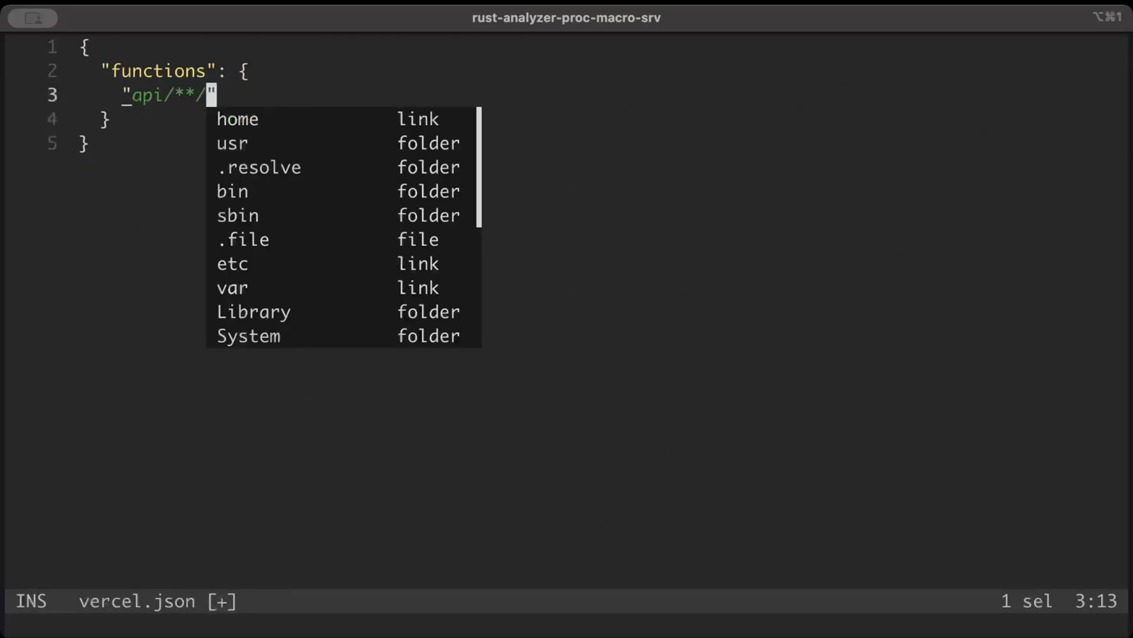
{"action": "type", "text": "*"}
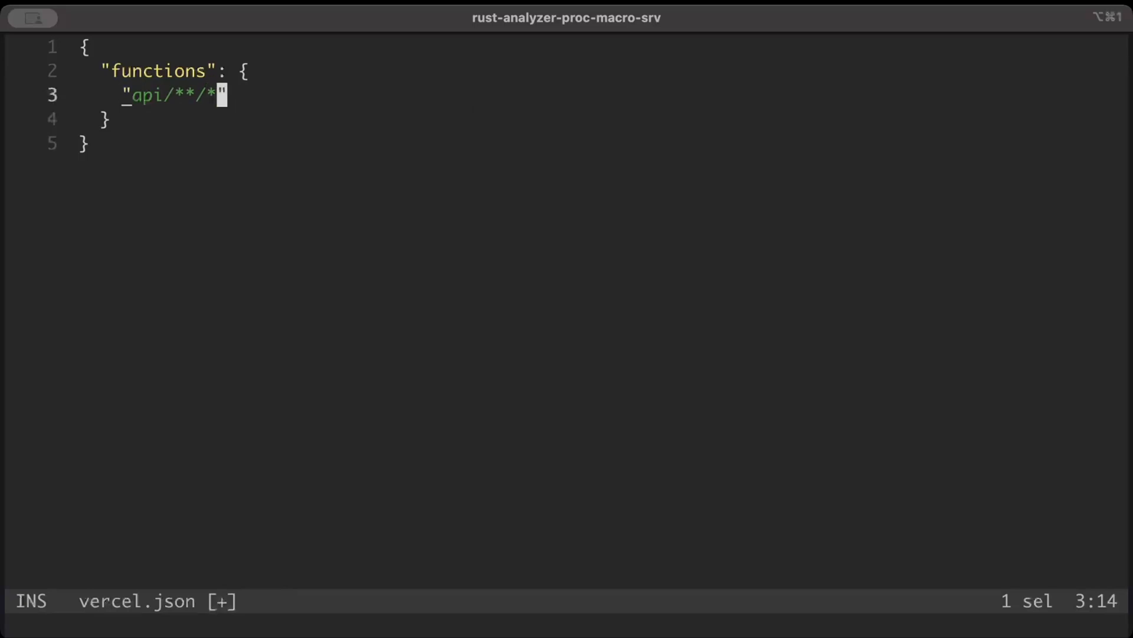
{"action": "type", "text": ".r"}
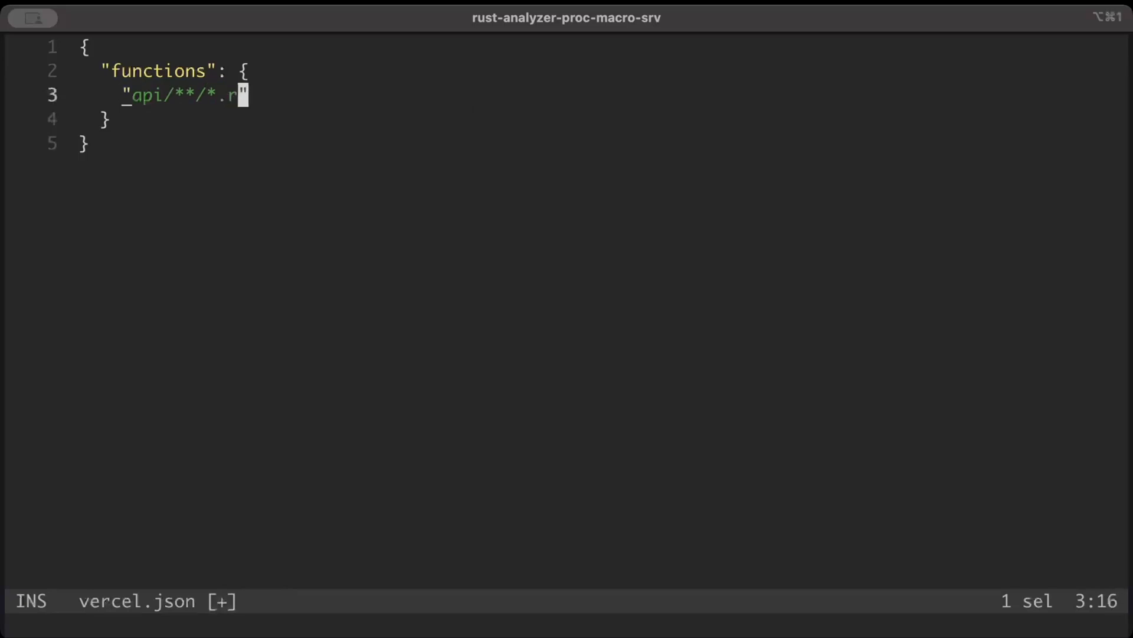
Add a "runtime" key to the entry and check the vercel-rust npm page for its value
{"action": "type", "text": "s\": {"}
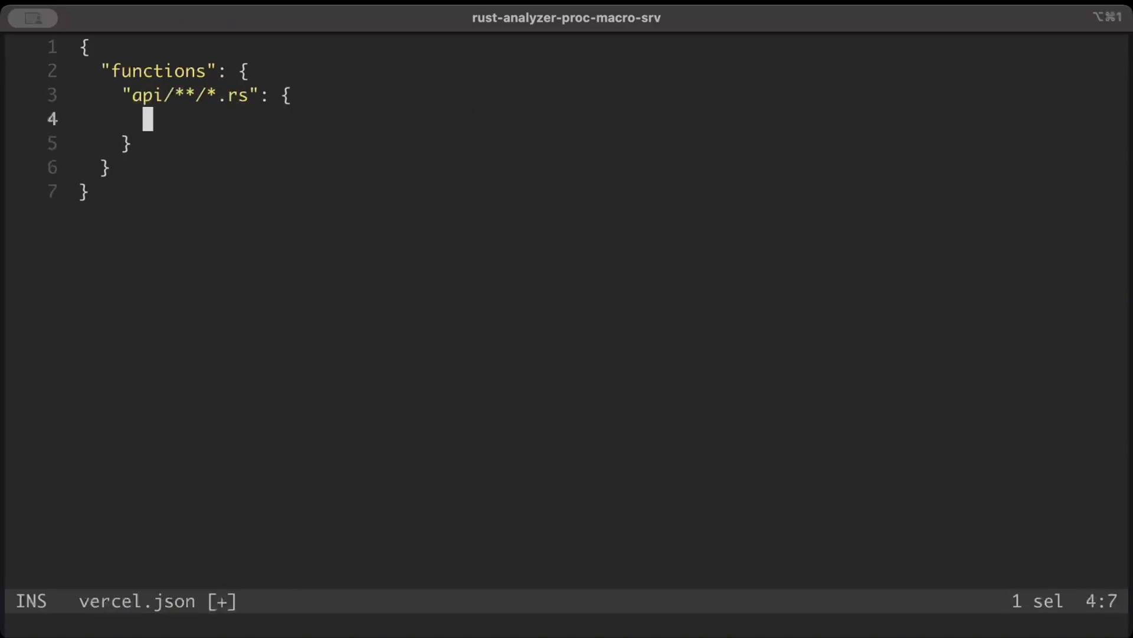
{"action": "type", "text": "\"runtime\""}
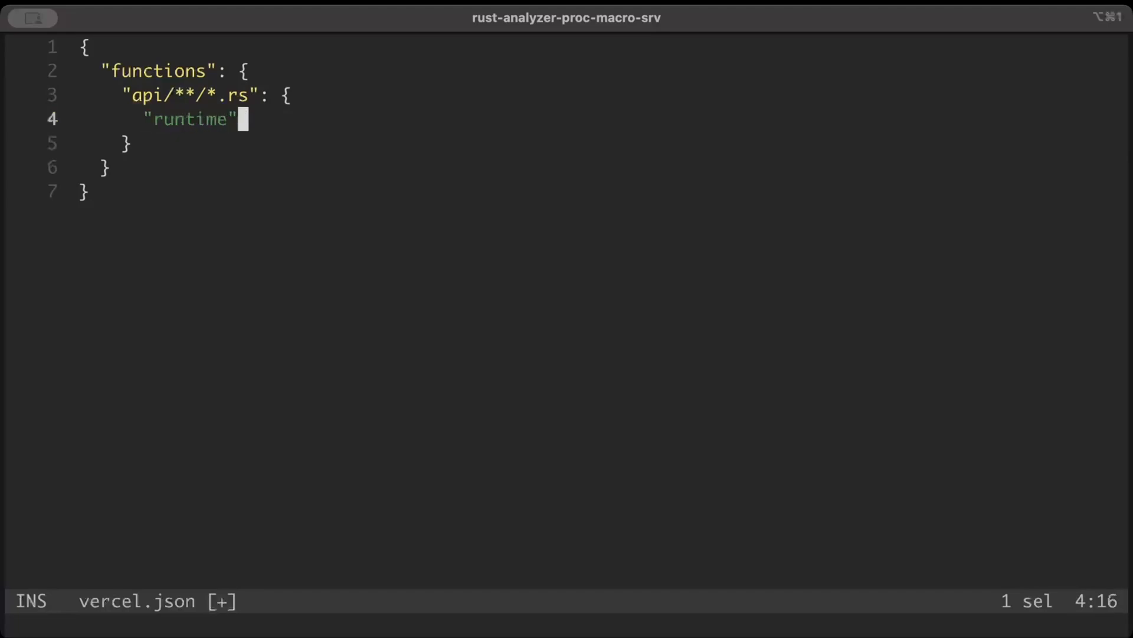
{"action": "type", "text": ":"}
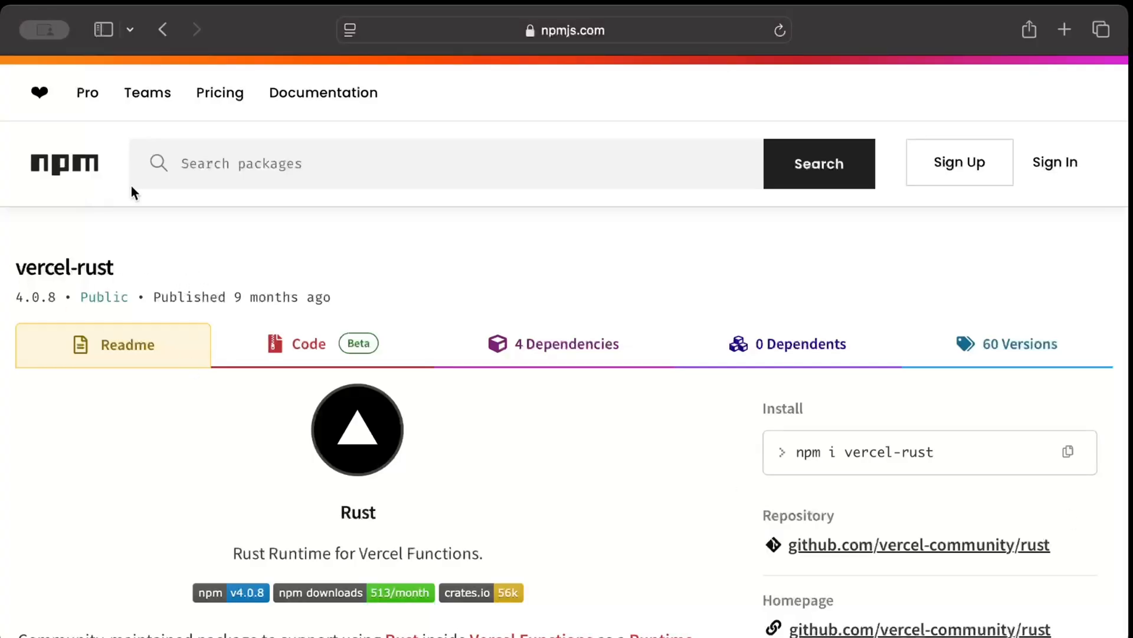
{"action": "scroll", "scroll_direction": "down", "scroll_amount": 3}
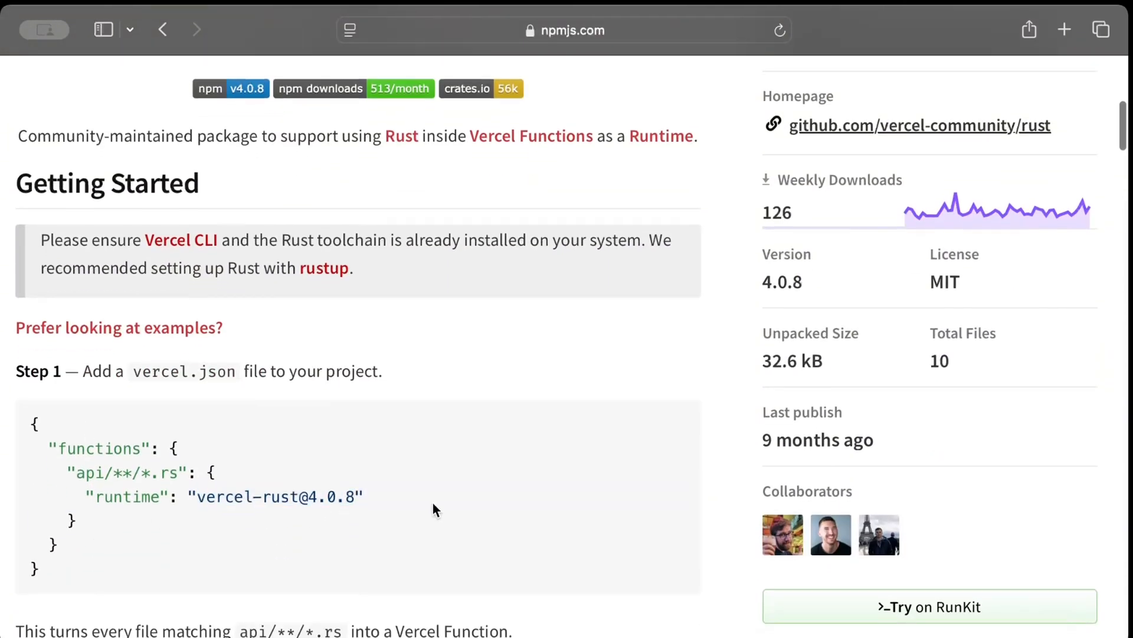
{"action": "scroll", "scroll_direction": "down", "scroll_amount": 3}
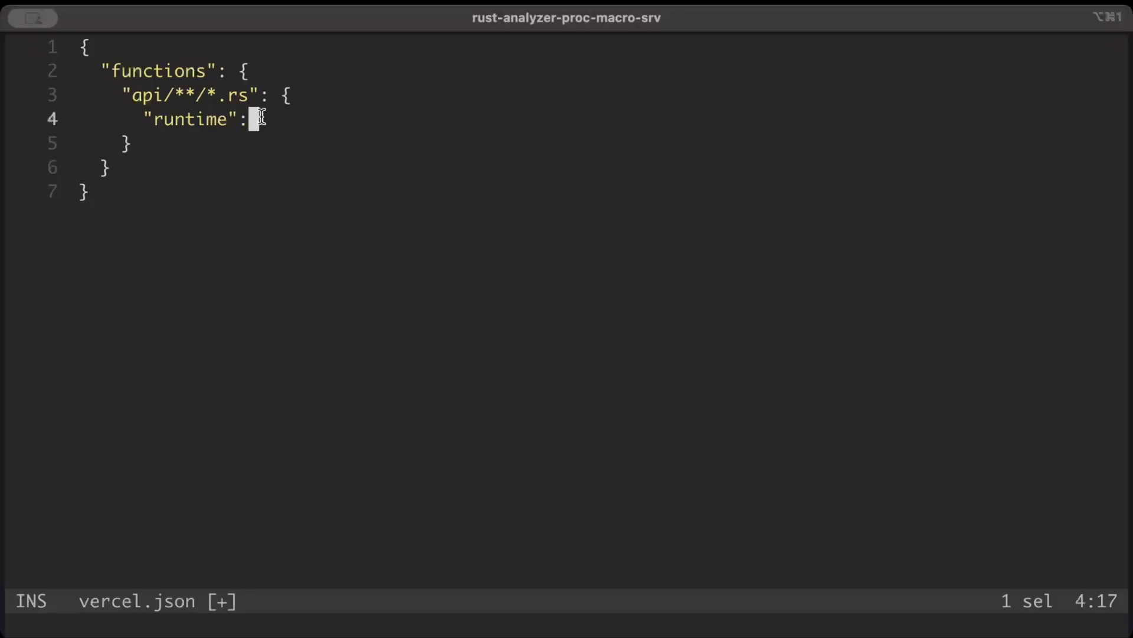
{"action": "type", "text": "\""}
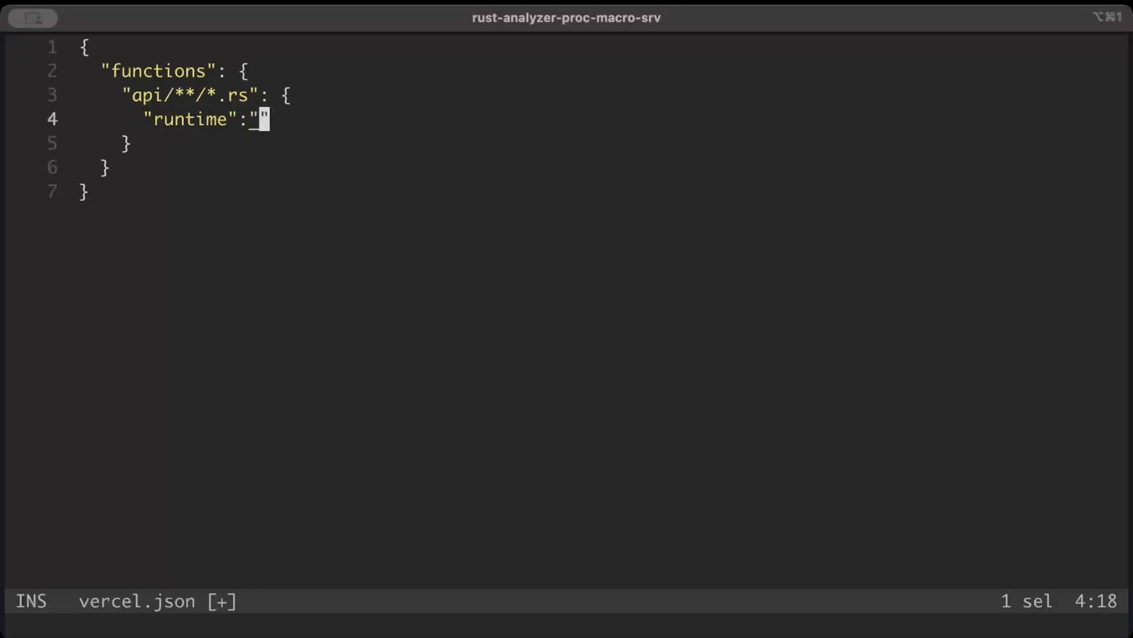
{"action": "type", "text": "vercel"}
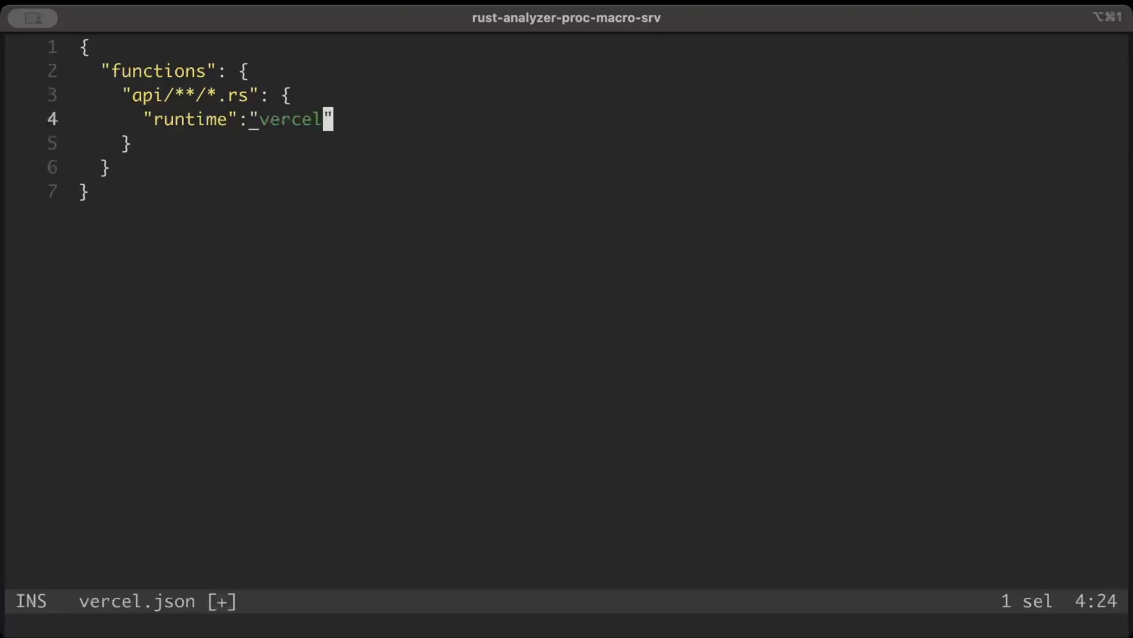
{"action": "type", "text": "-rust@5"}
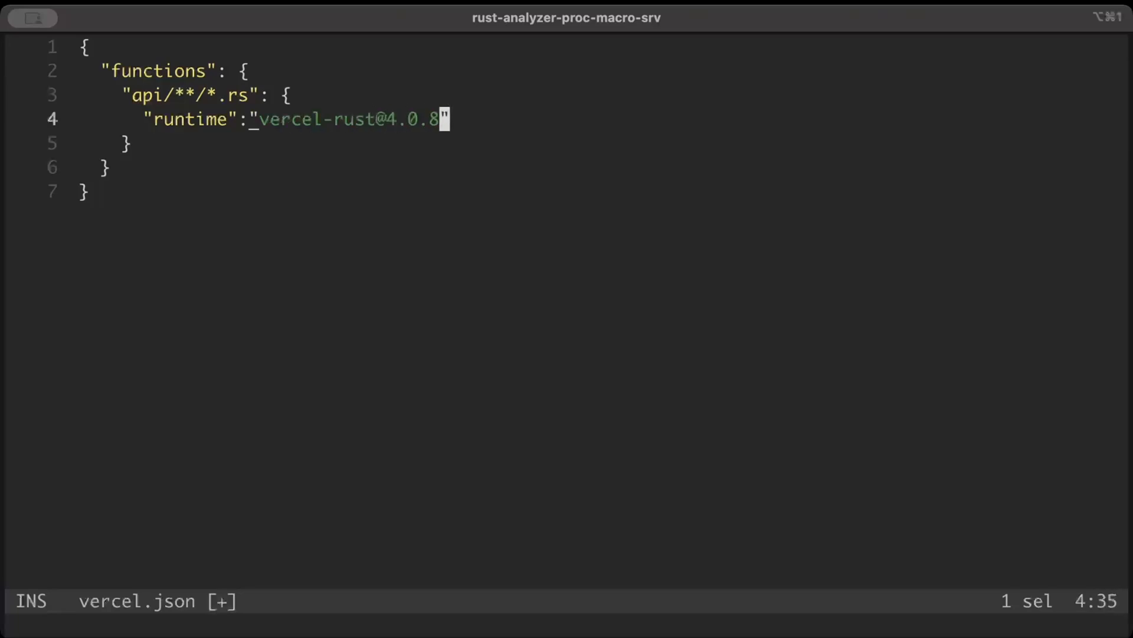
{"action": "type", "text": ":write!"}
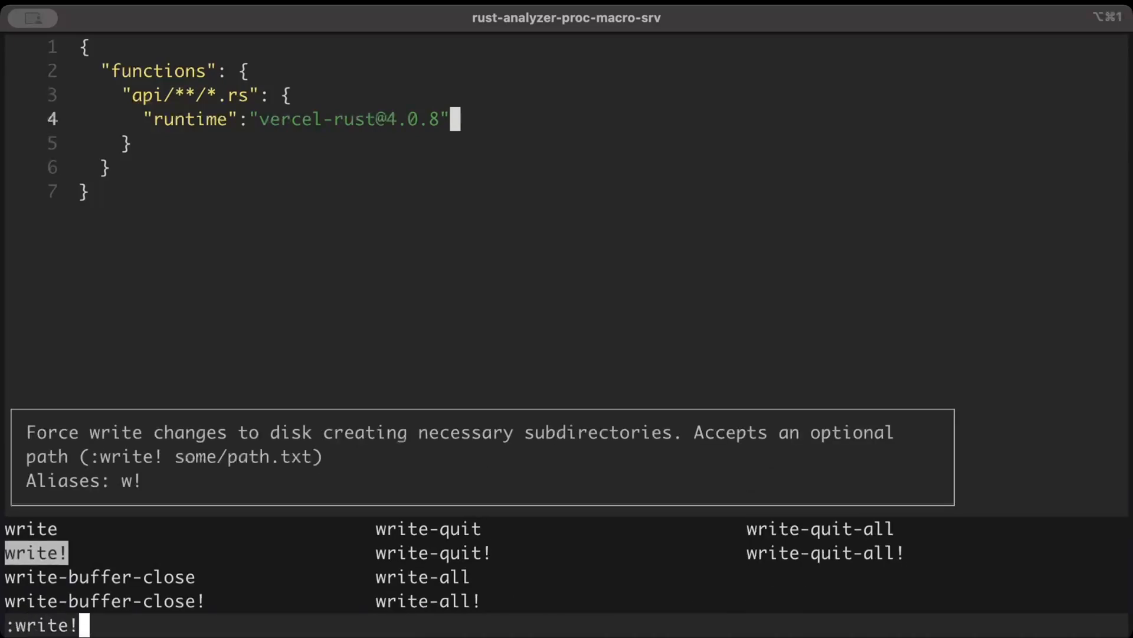
{"action": "type", "text": "qui"}
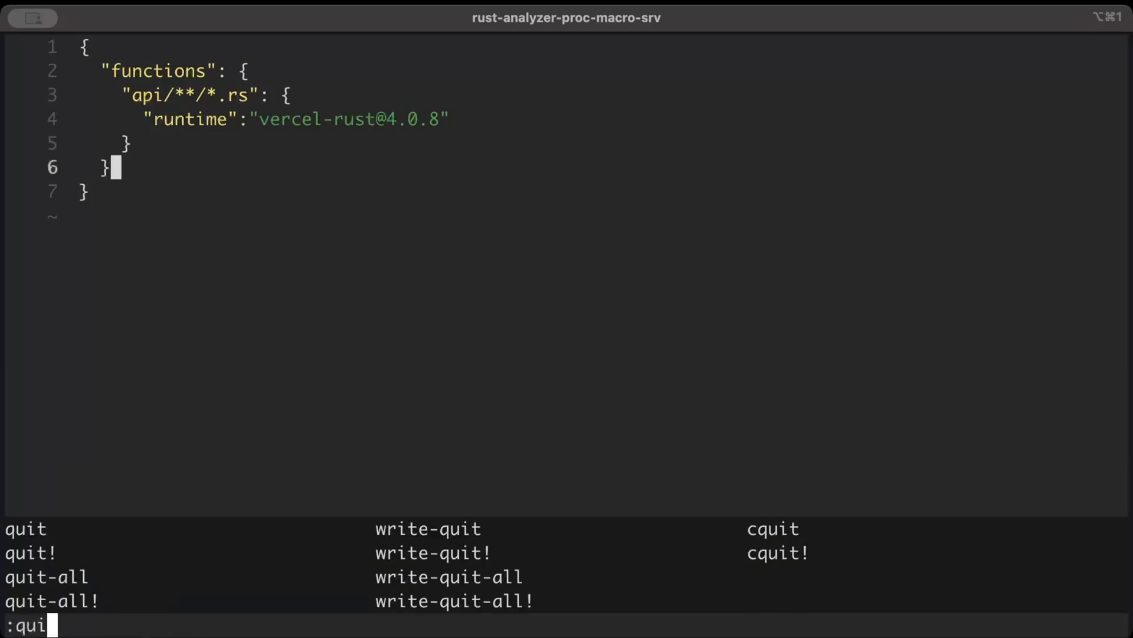
{"action": "key", "text": "Return"}
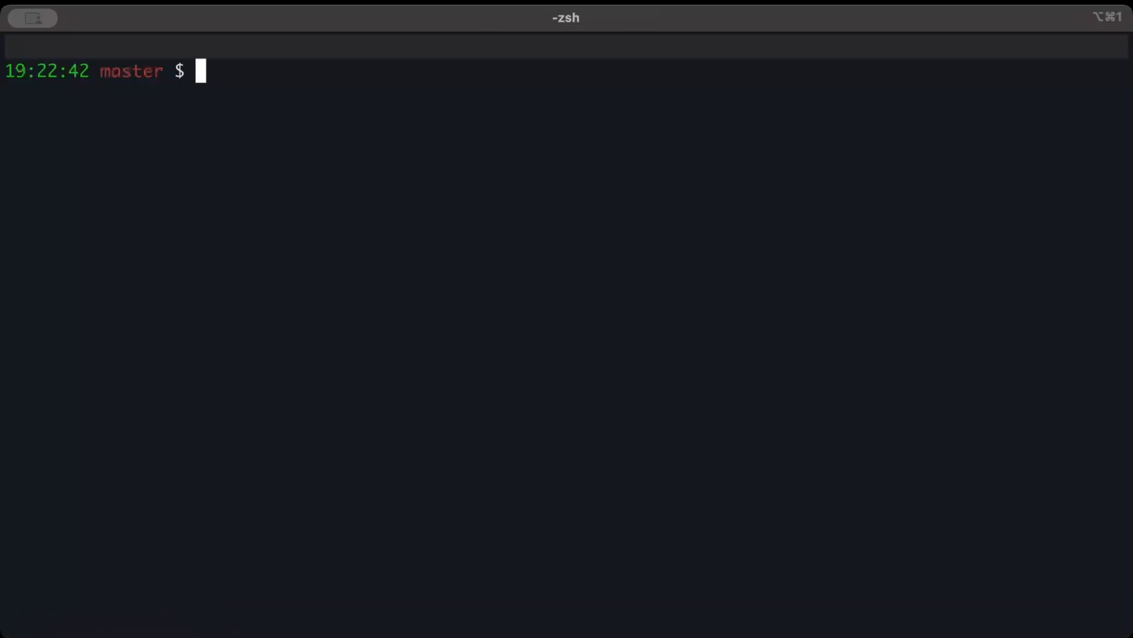
List the project files, then compose cargo build --release --bin demo --quiet
{"action": "type", "text": "ls"}
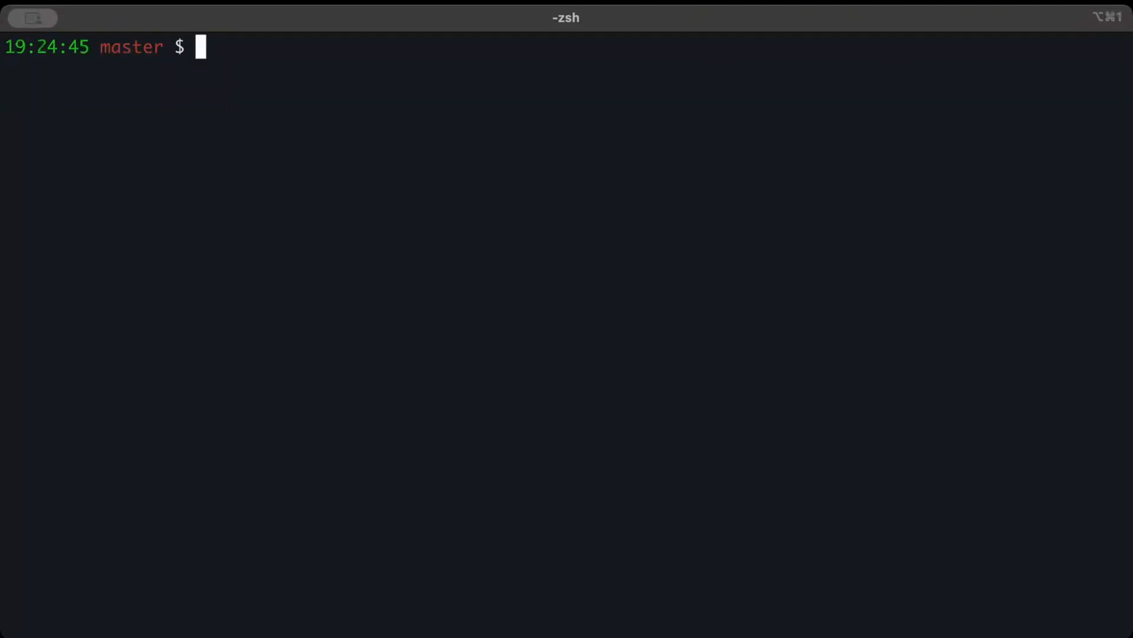
{"action": "type", "text": "cargo build"}
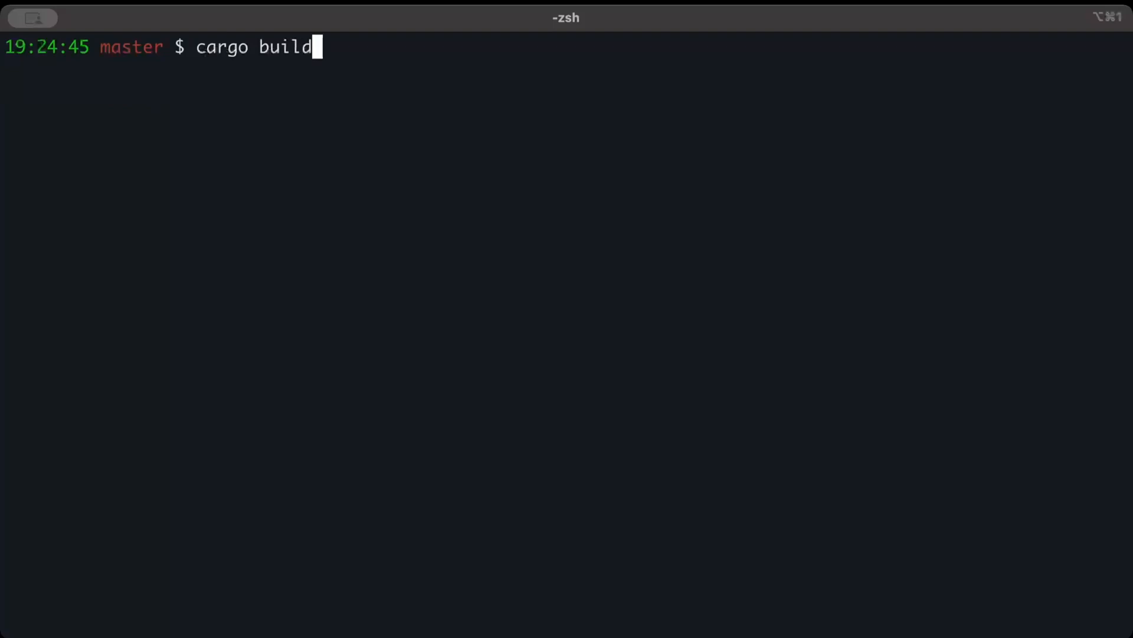
{"action": "type", "text": "--release --"}
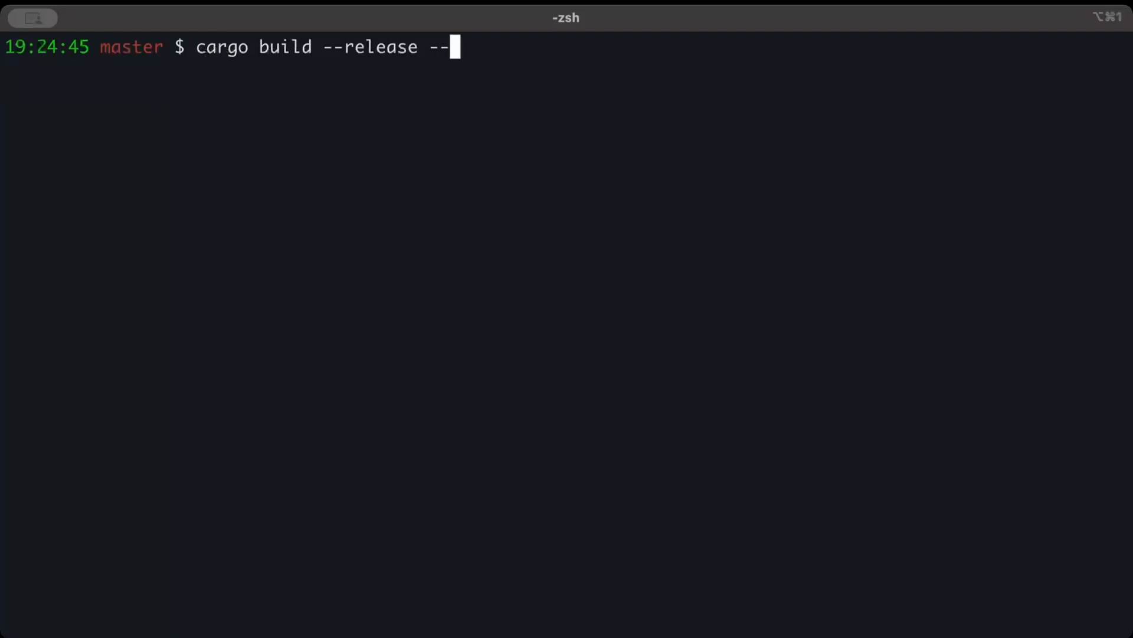
{"action": "type", "text": "bin"}
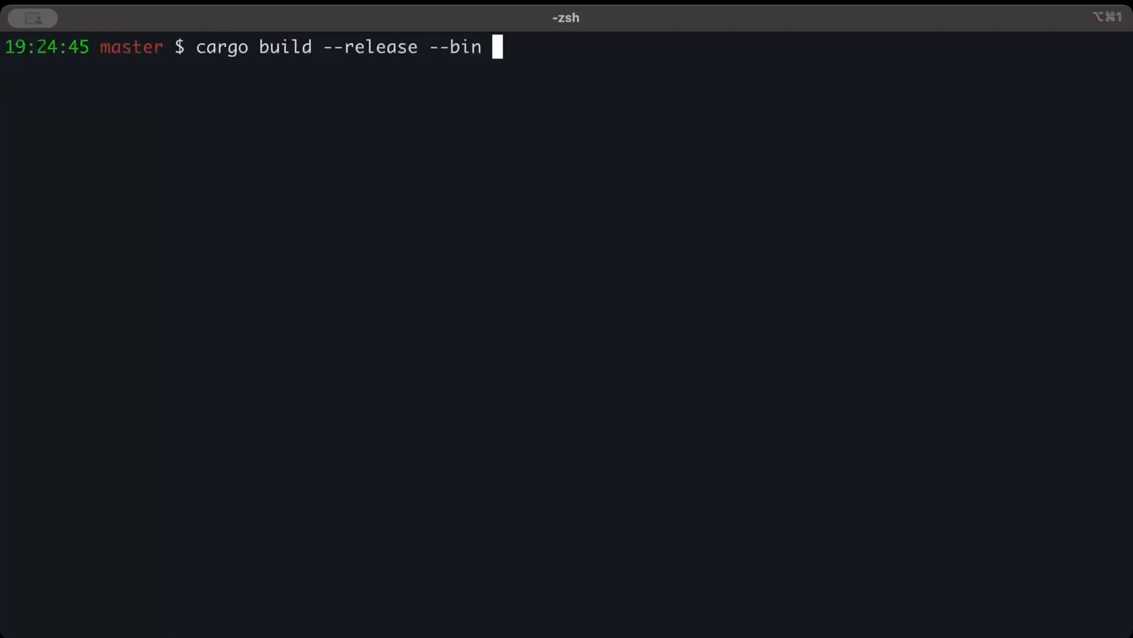
{"action": "type", "text": "demo --quiet"}
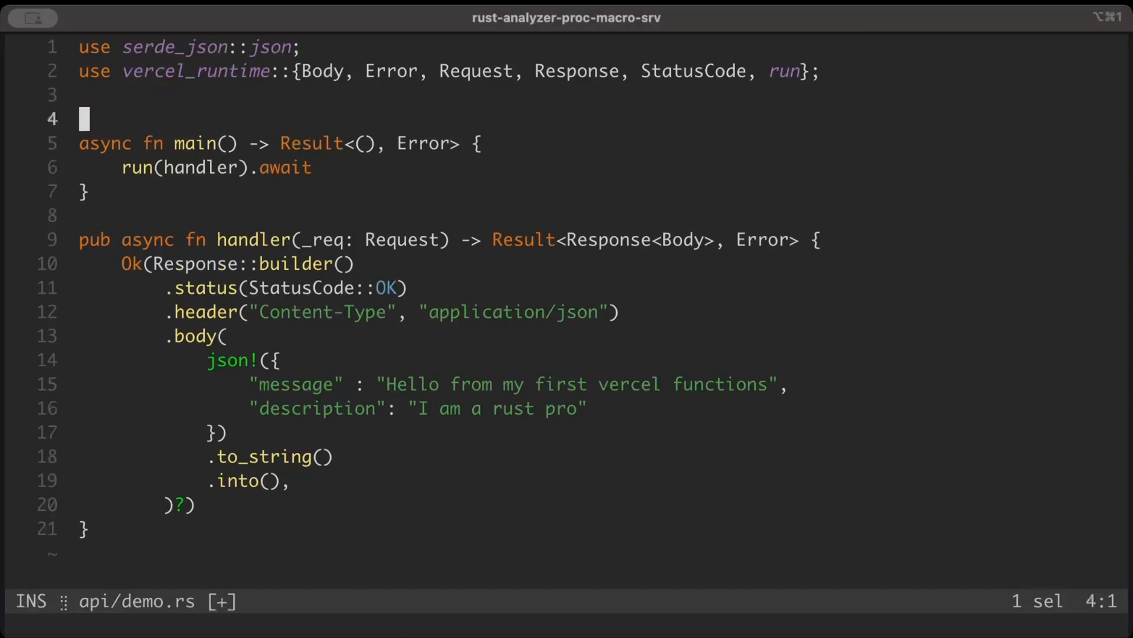
Add the #[tokio::main] attribute above async main in api/demo.rs, save and quit
{"action": "type", "text": "#[tokio]"}
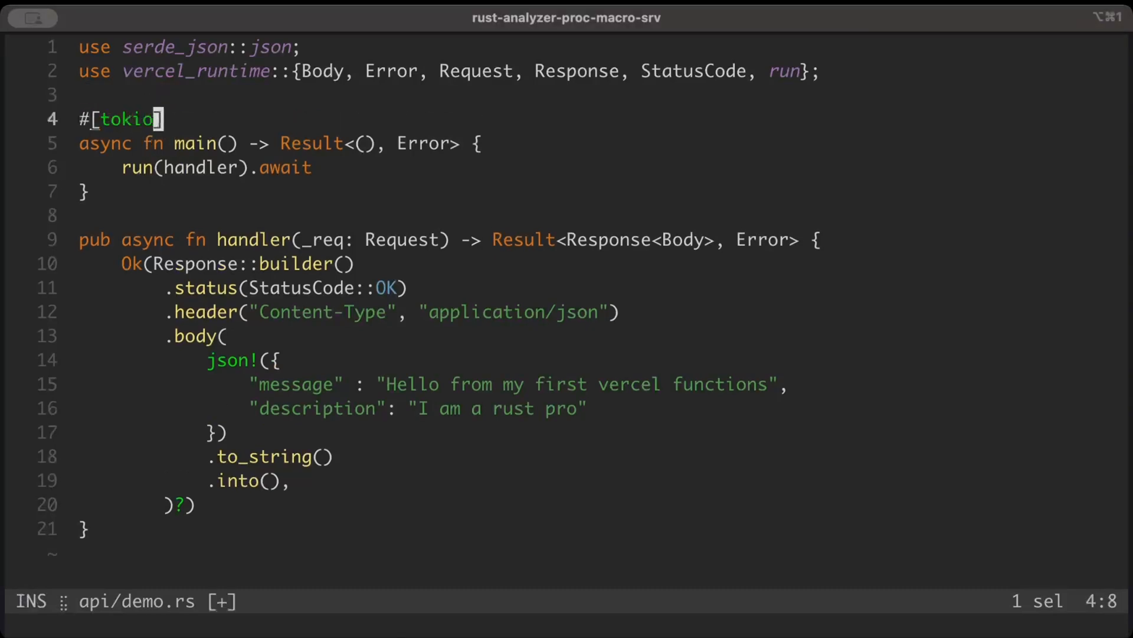
{"action": "type", "text": "::main"}
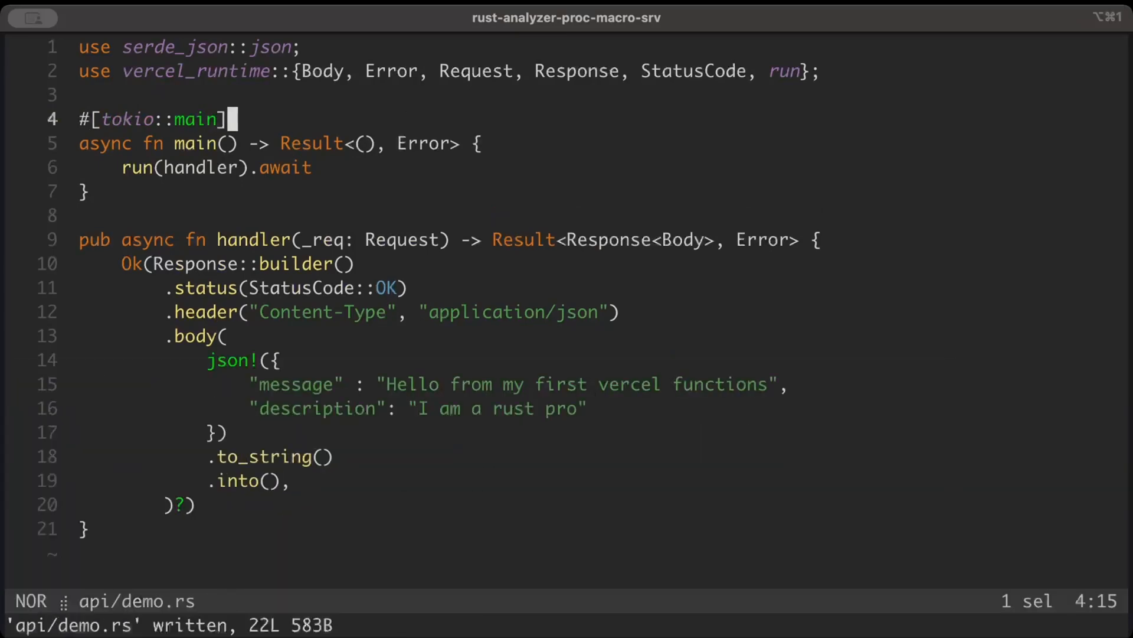
{"action": "type", "text": ":qu"}
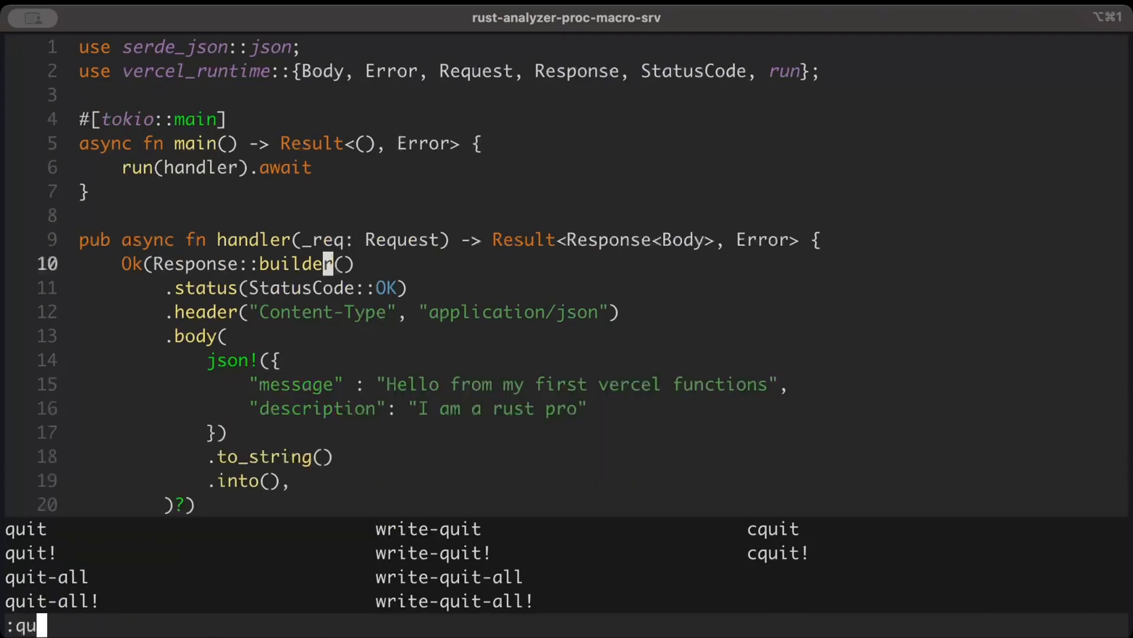
{"action": "key", "text": "Return"}
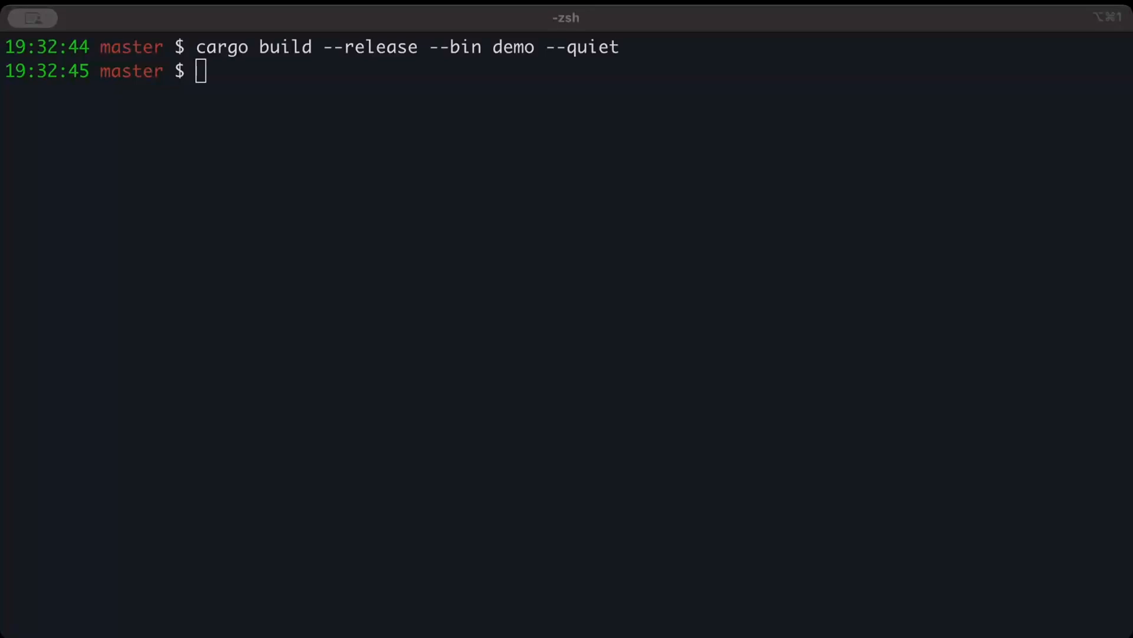
{"action": "mouse_move", "coordinate": [535, 340]}
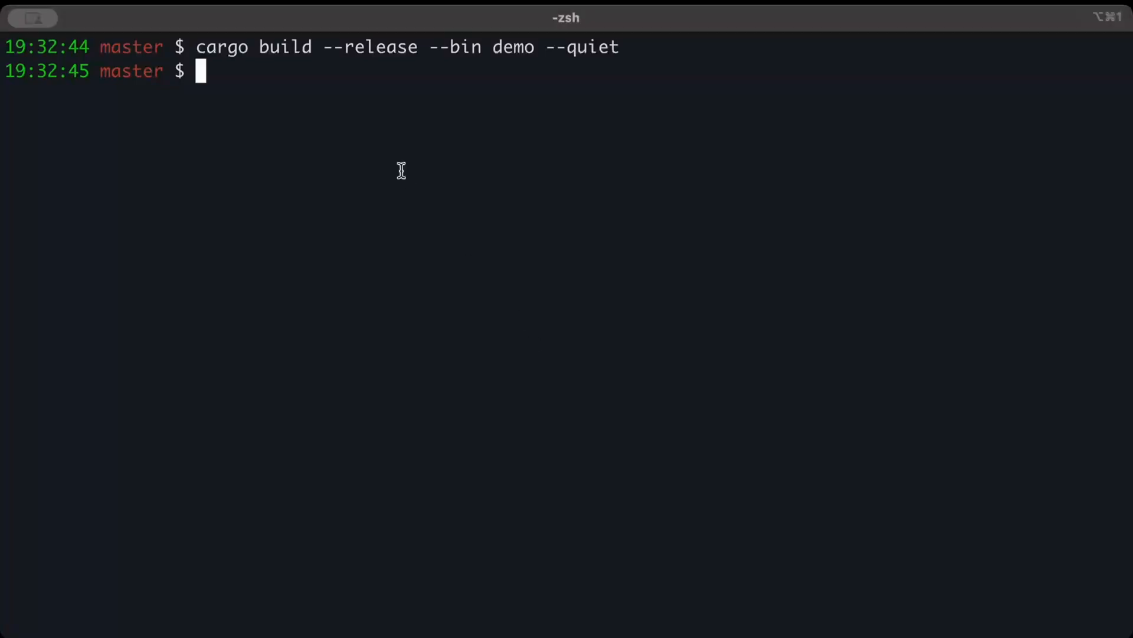
Create .vercelignore in nano containing /target and save it
{"action": "type", "text": "nano .v"}
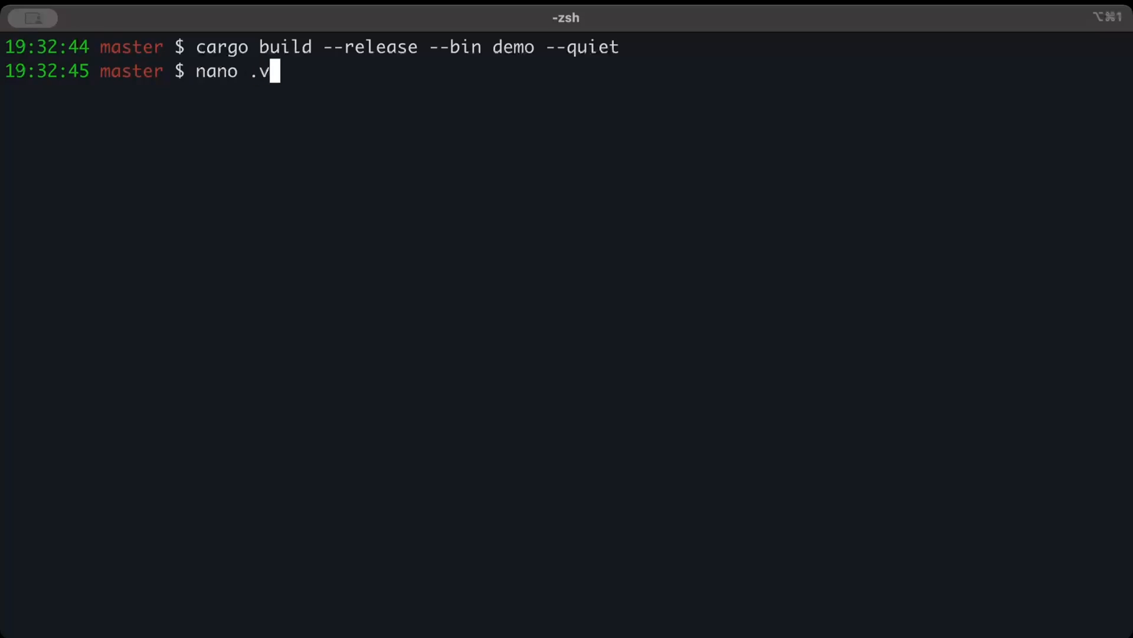
{"action": "type", "text": "ercelignor"}
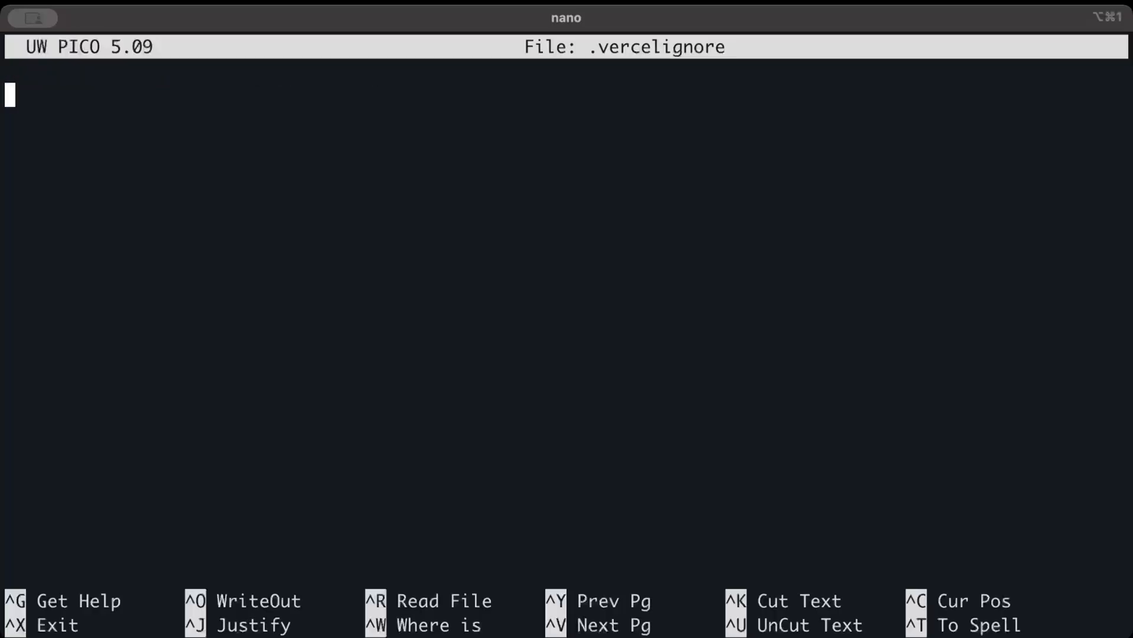
{"action": "type", "text": "/target"}
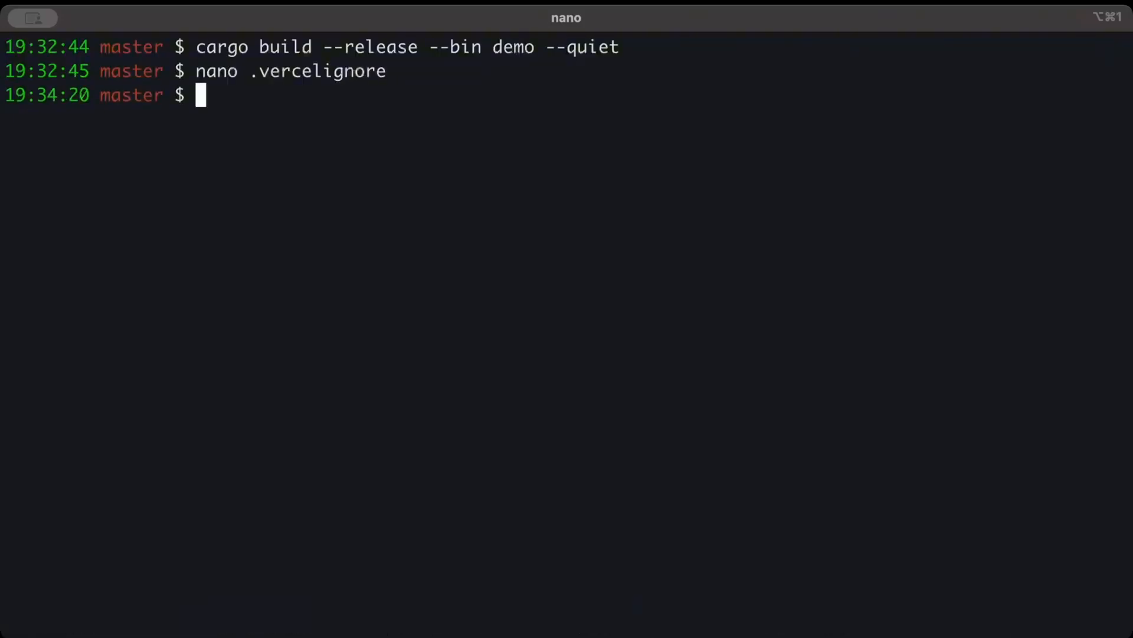
Run vercel dev and follow the localhost:3000 link once the server is ready
{"action": "type", "text": "ve"}
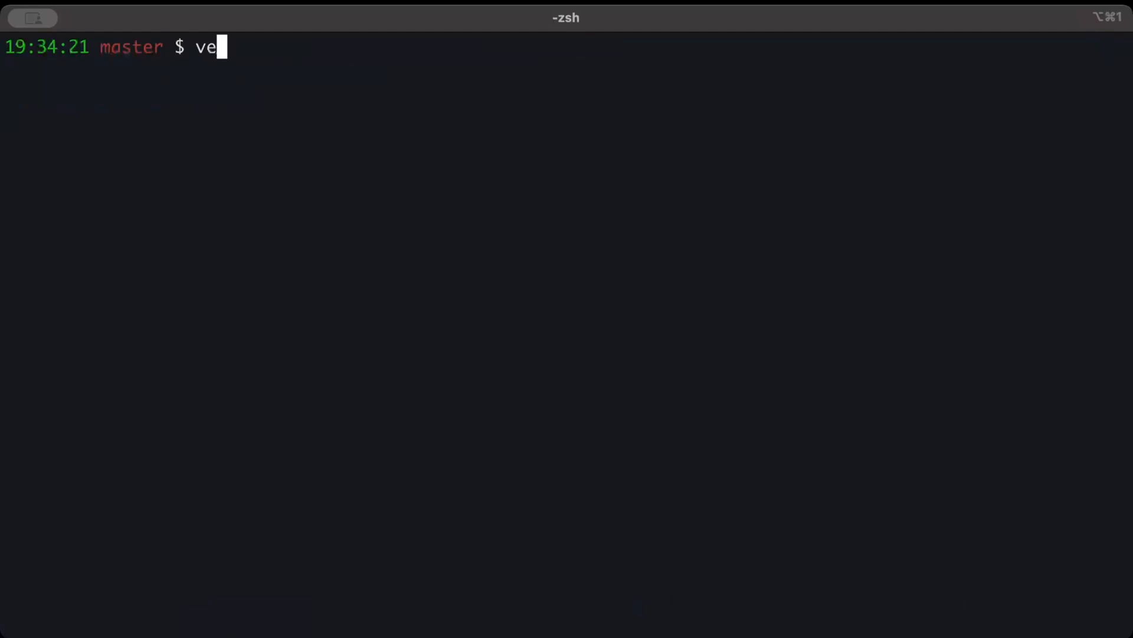
{"action": "key", "text": "Return"}
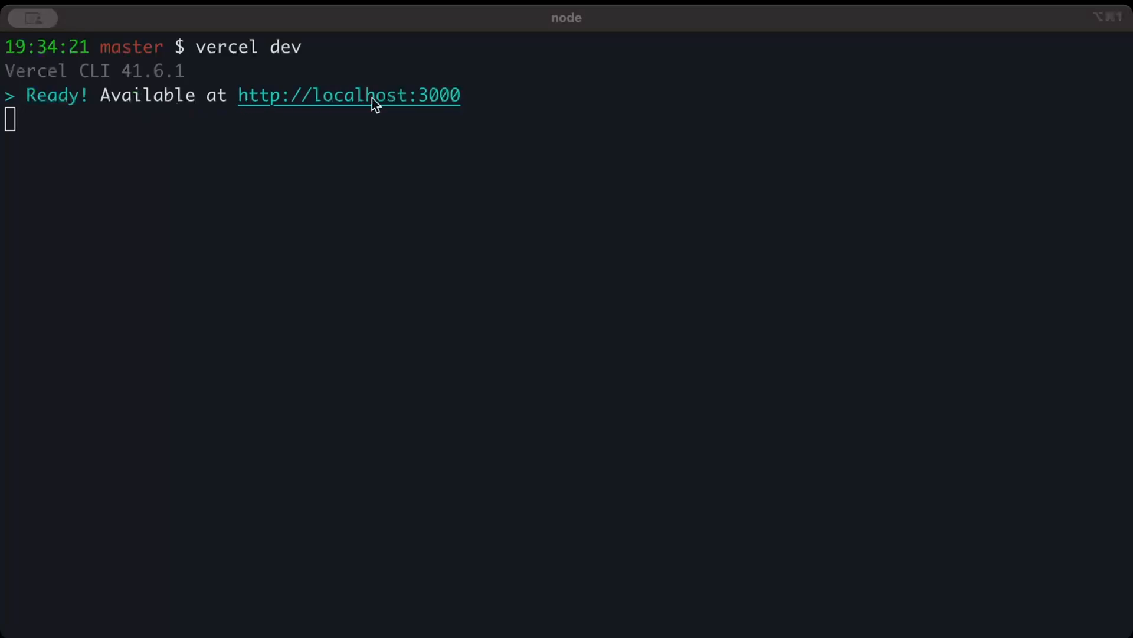
{"action": "left_click", "coordinate": [348, 94]}
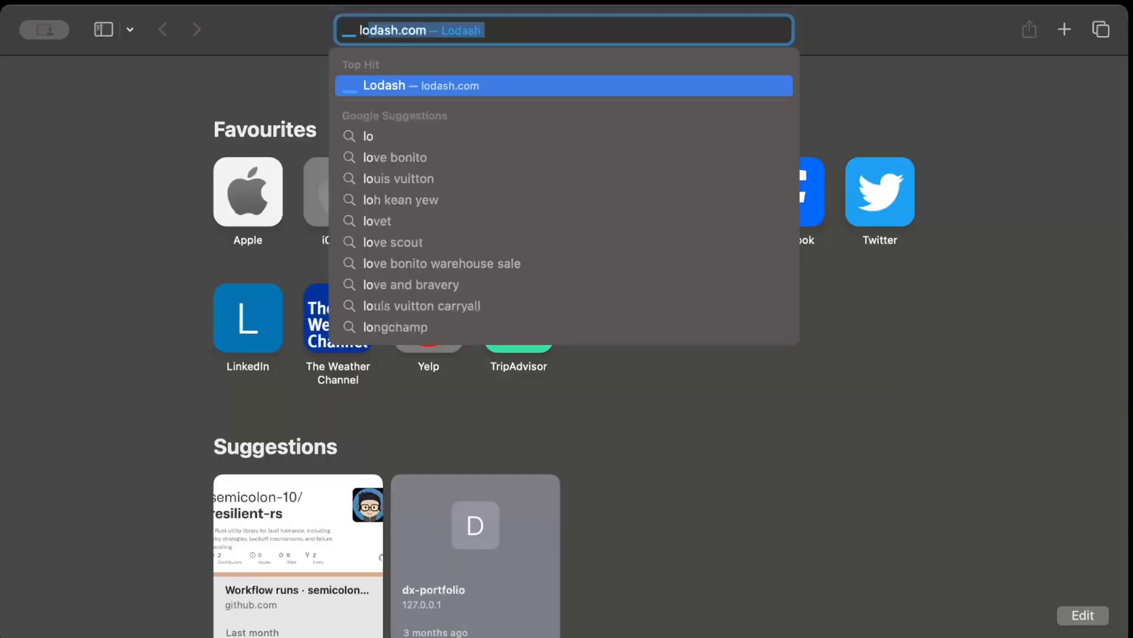
Browse to localhost:3000/api/demo in Safari to see the JSON response
{"action": "type", "text": "localhost:300/"}
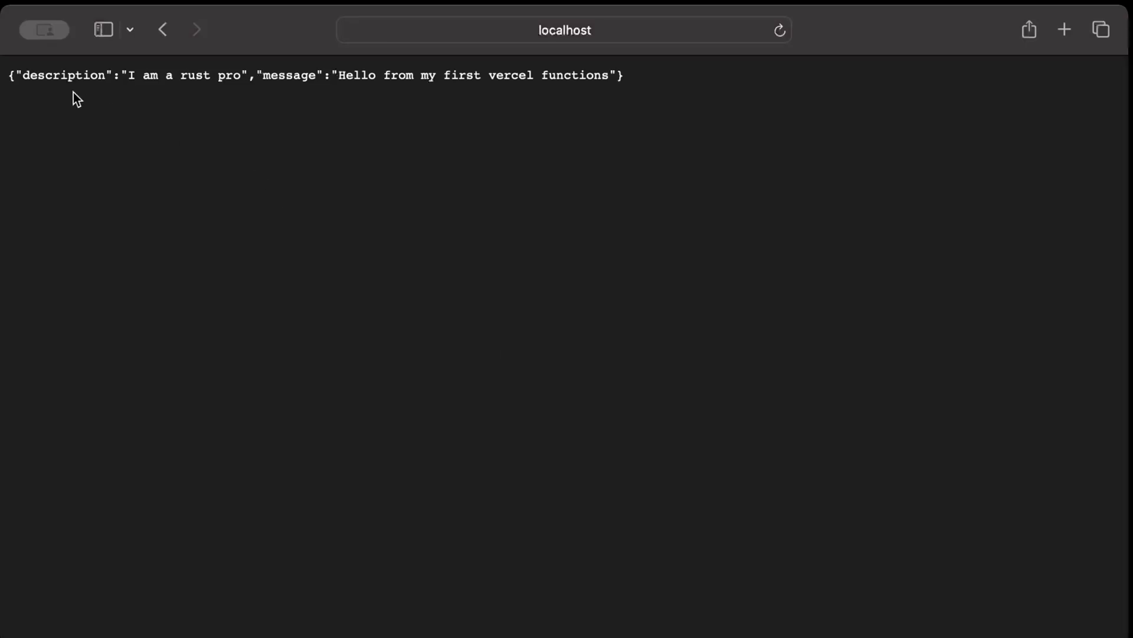
{"action": "mouse_move", "coordinate": [418, 105]}
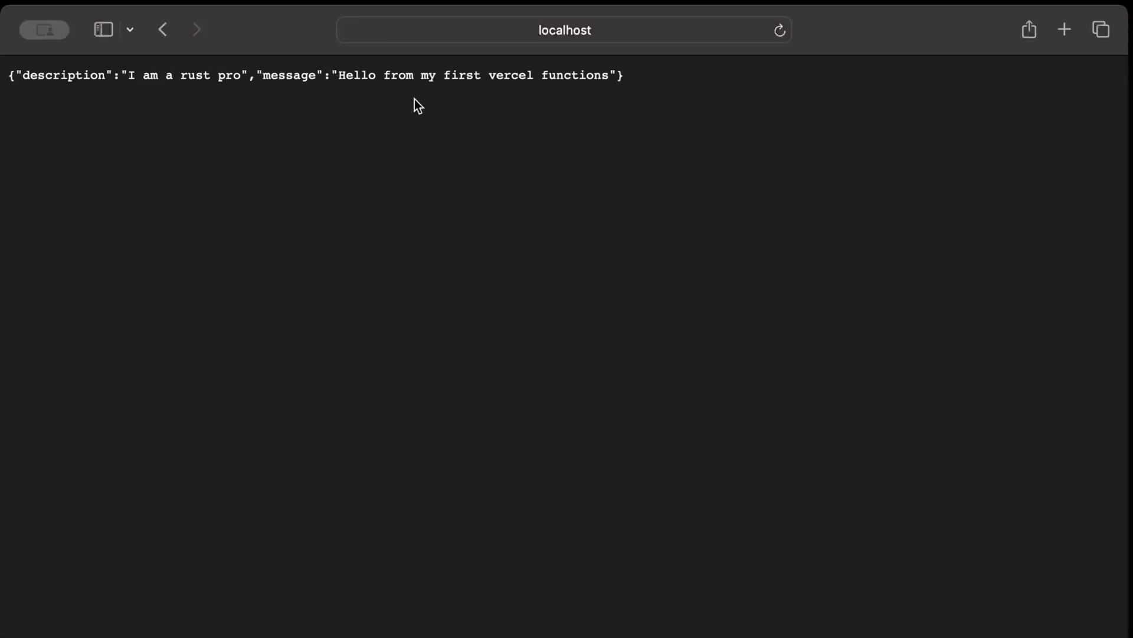
{"action": "mouse_move", "coordinate": [1116, 468]}
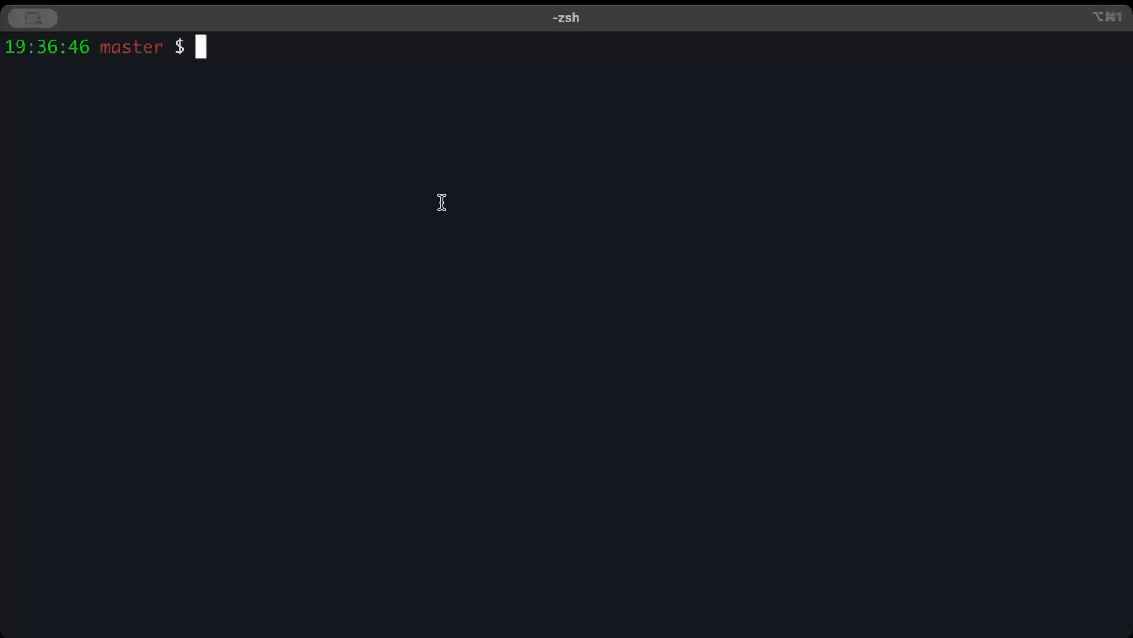
Run vercel to deploy the project to a vercel.app production URL
{"action": "type", "text": "vercel"}
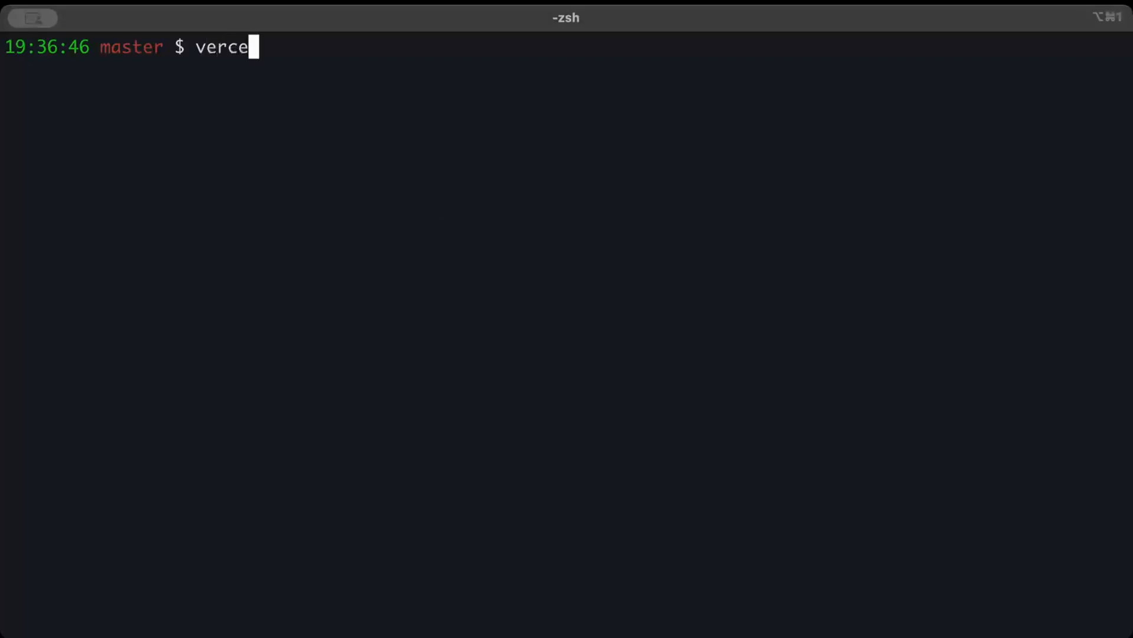
{"action": "key", "text": "enter"}
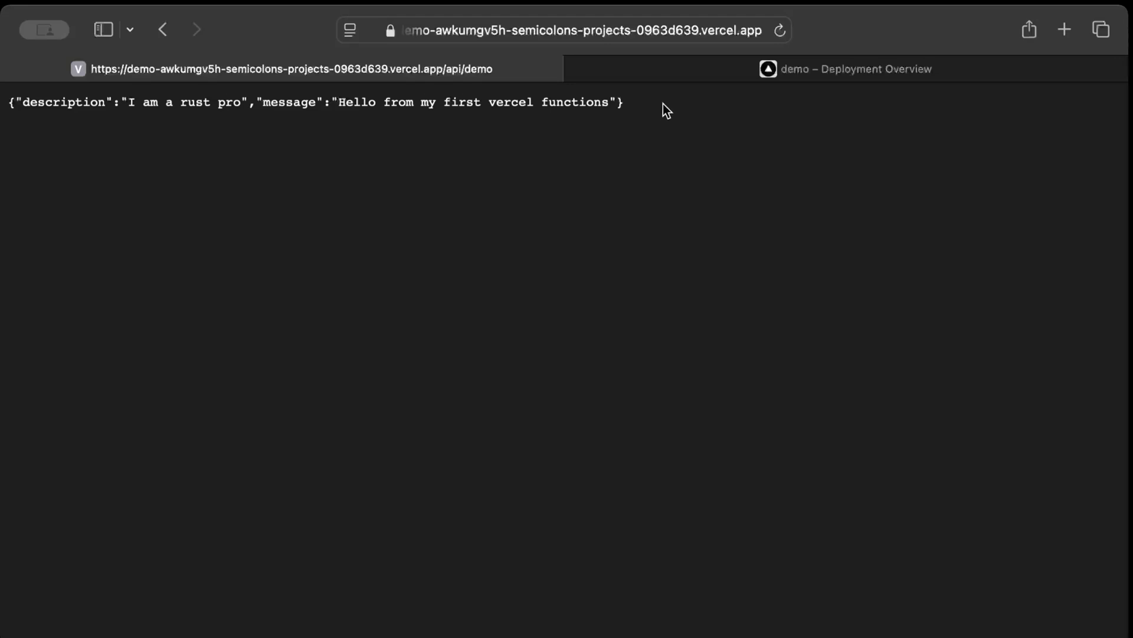
Visit the Ready production deployment from its overview and start editing the URL toward /api
{"action": "left_click", "coordinate": [844, 69]}
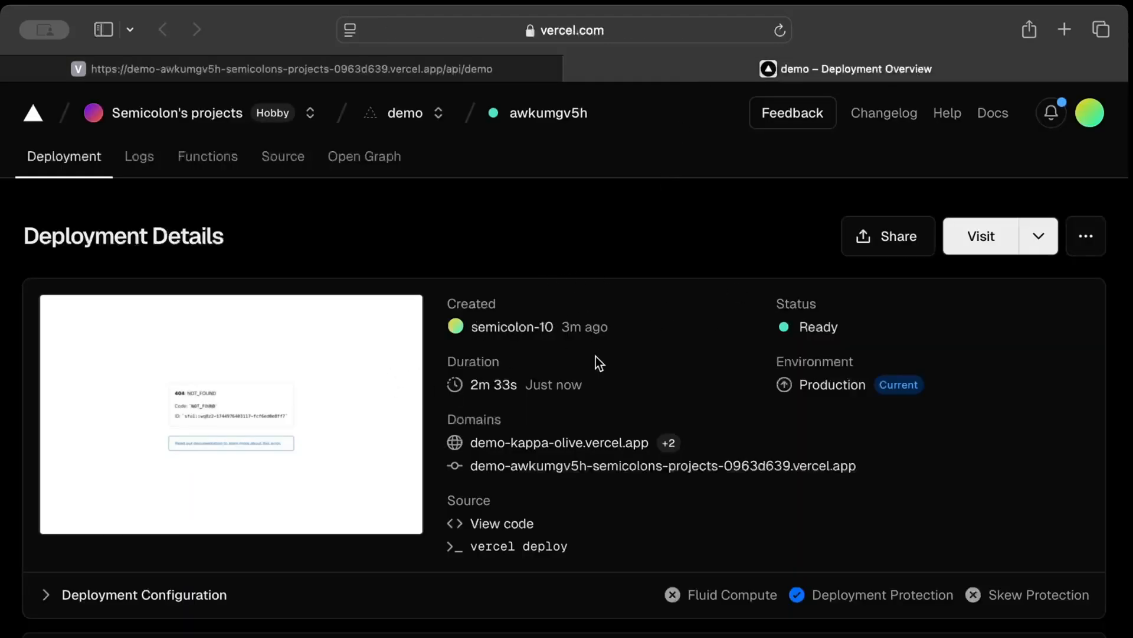
{"action": "mouse_move", "coordinate": [922, 295]}
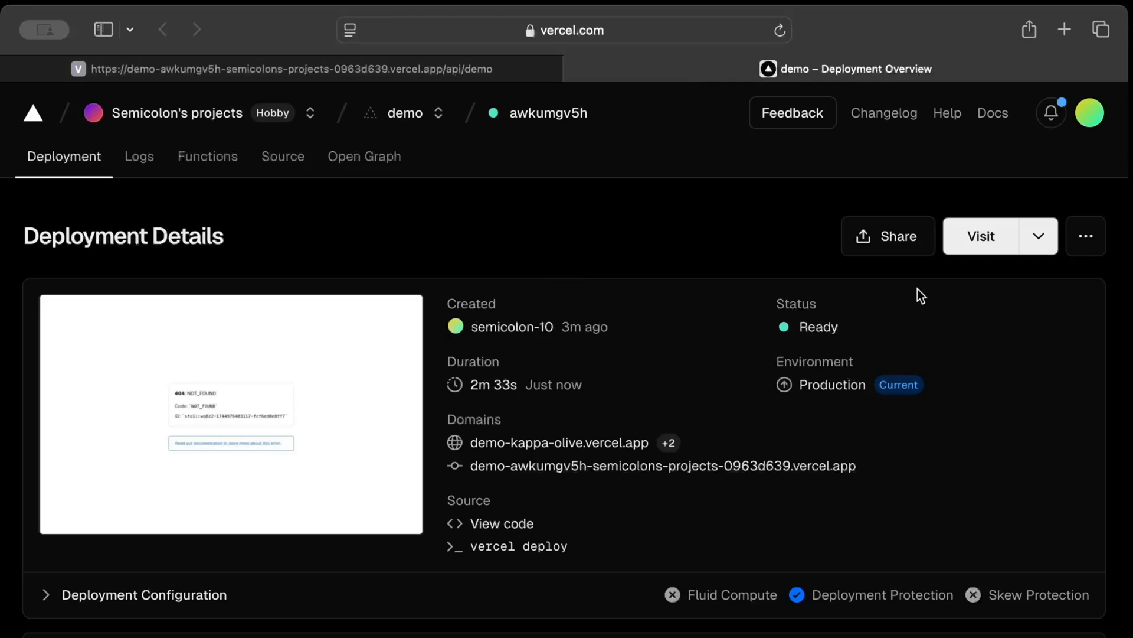
{"action": "left_click", "coordinate": [980, 236]}
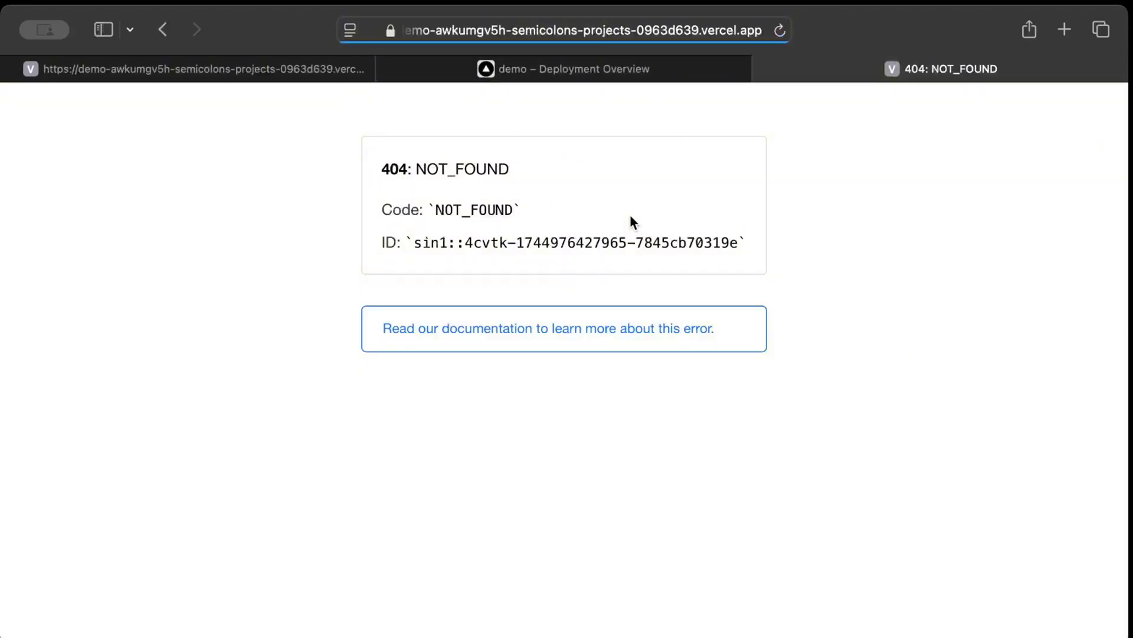
{"action": "left_click", "coordinate": [561, 30]}
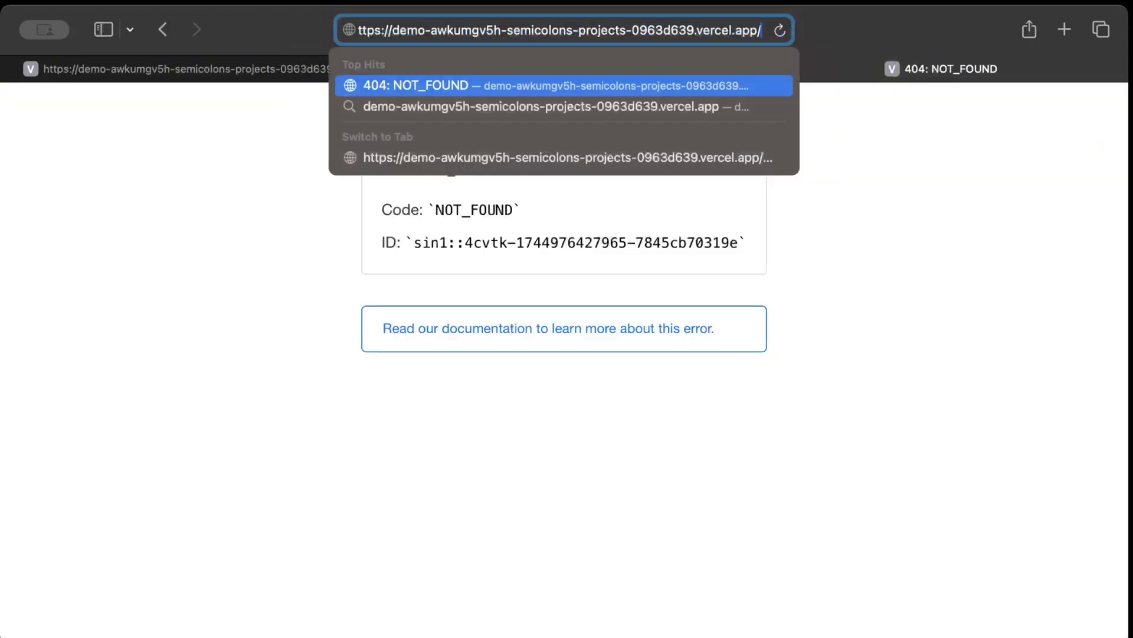
{"action": "type", "text": "ap"}
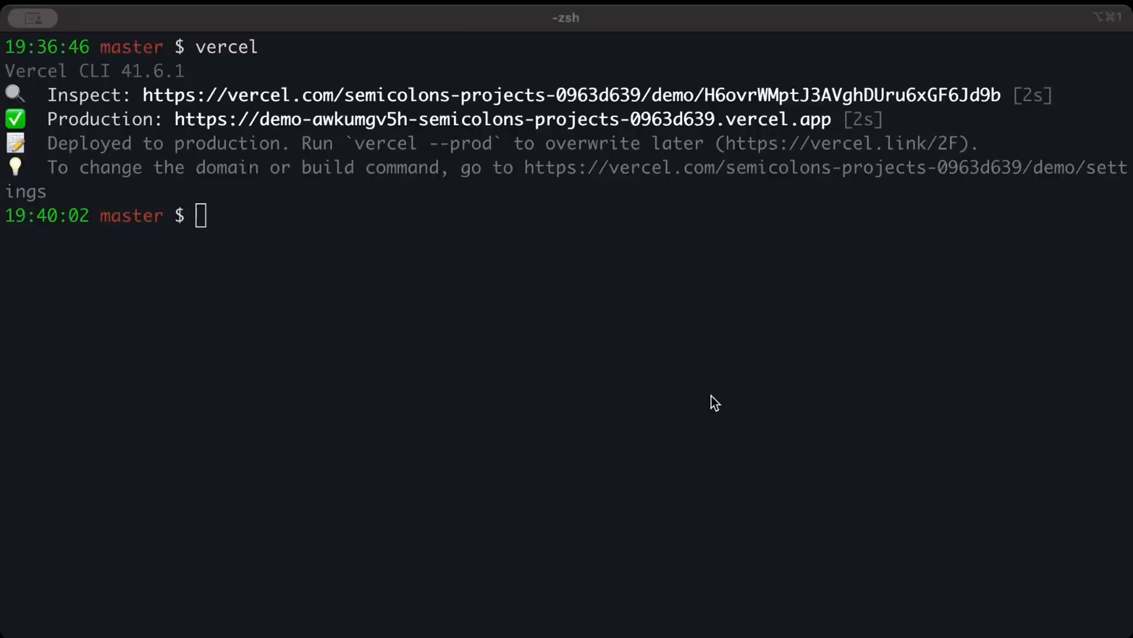
Compose vercel logs with the demo-awkumgv5h...vercel.app deployment URL
{"action": "type", "text": "vercle"}
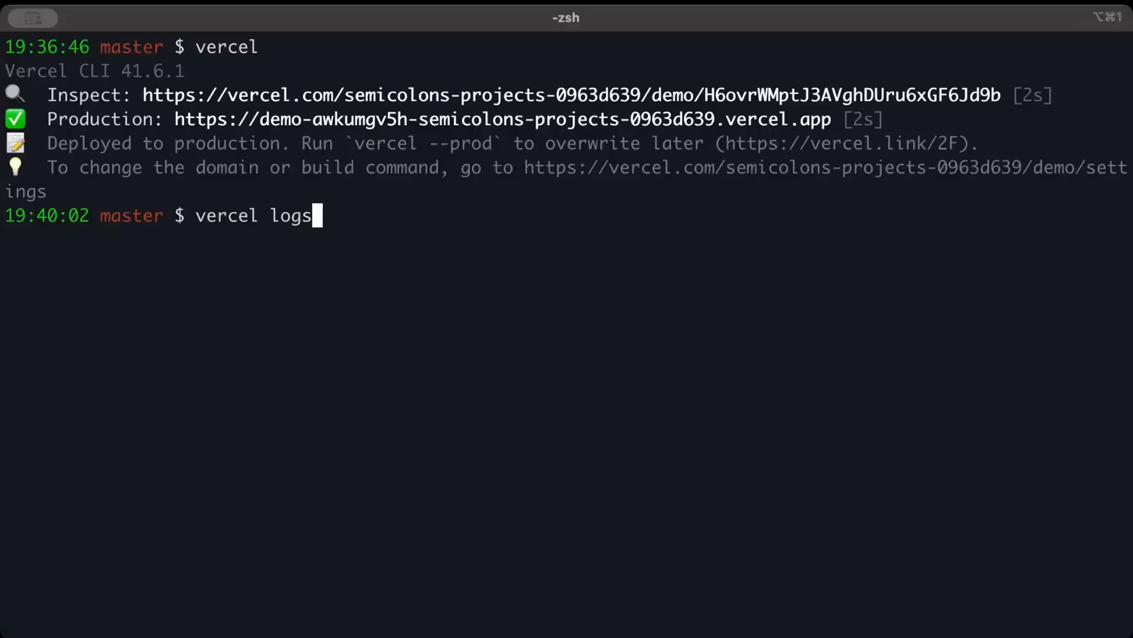
{"action": "type", "text": "https://demo-awkumgv5h-semicolons-projects-0963d639.vercel.app"}
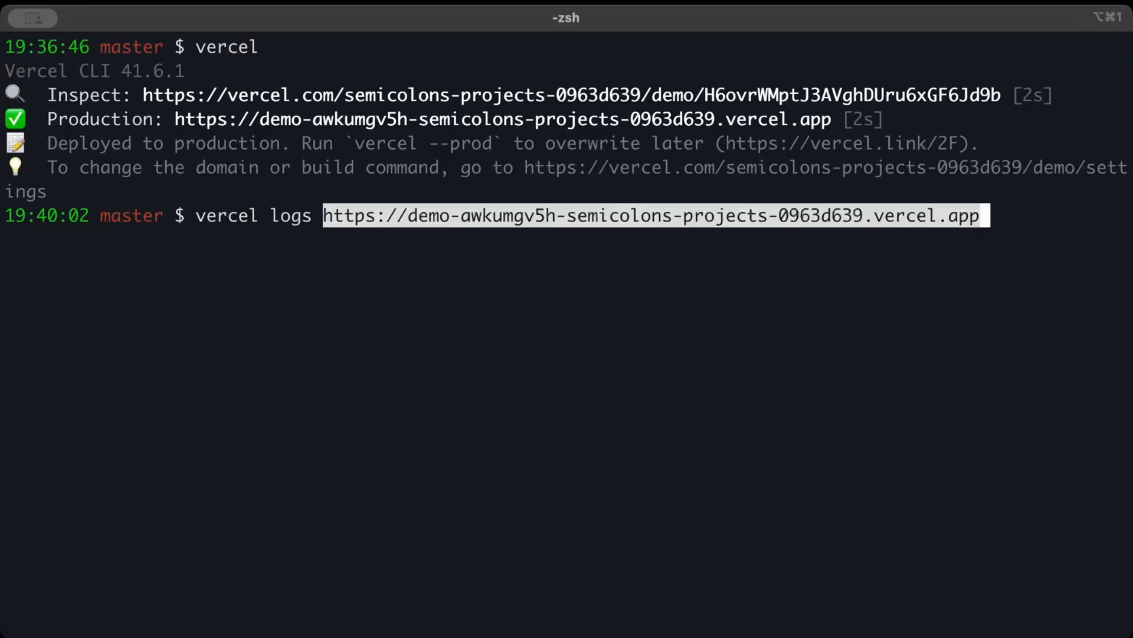